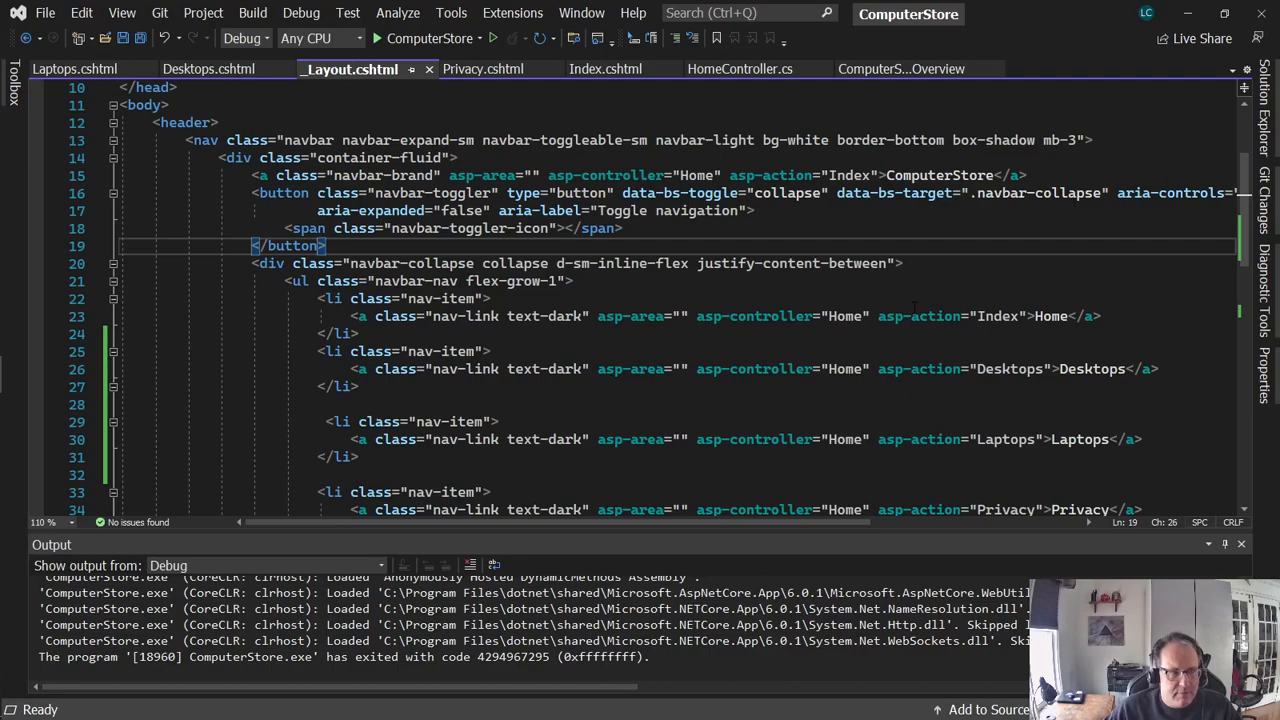
# Look over the layout and Desktops view, then view HomeController's Laptops and Desktops actions
pyautogui.scroll(3)
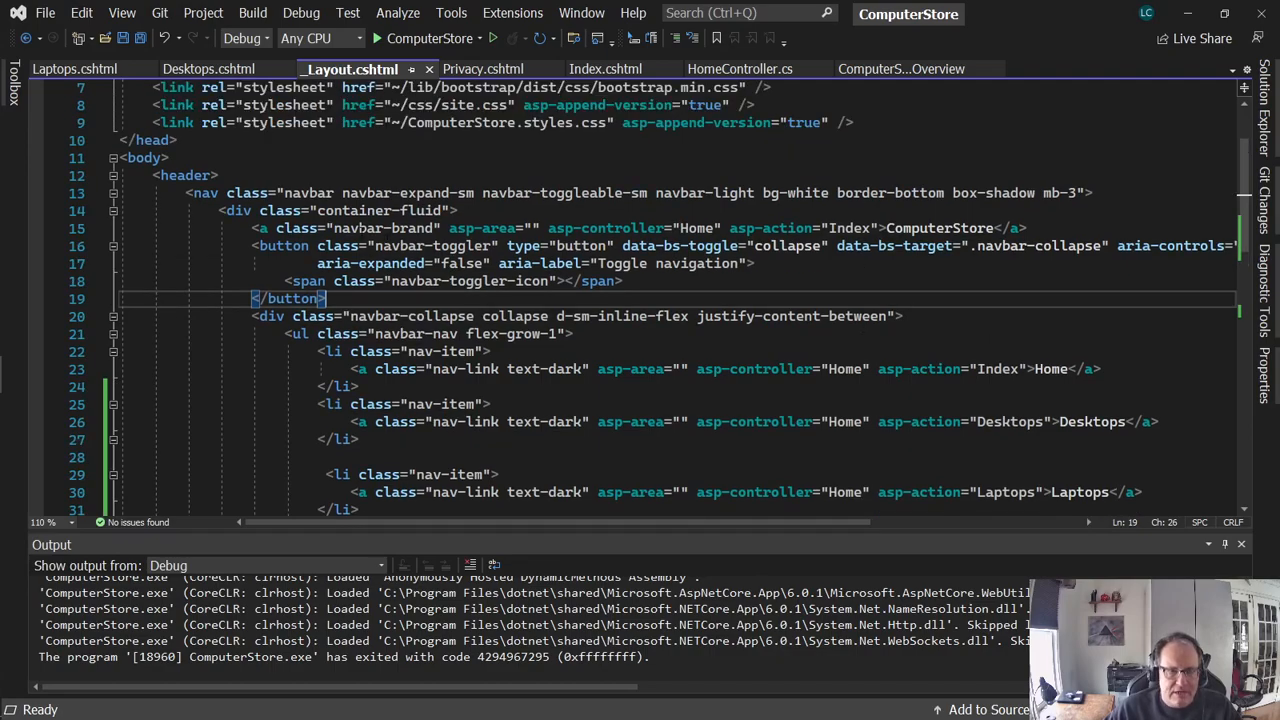
pyautogui.click(209, 68)
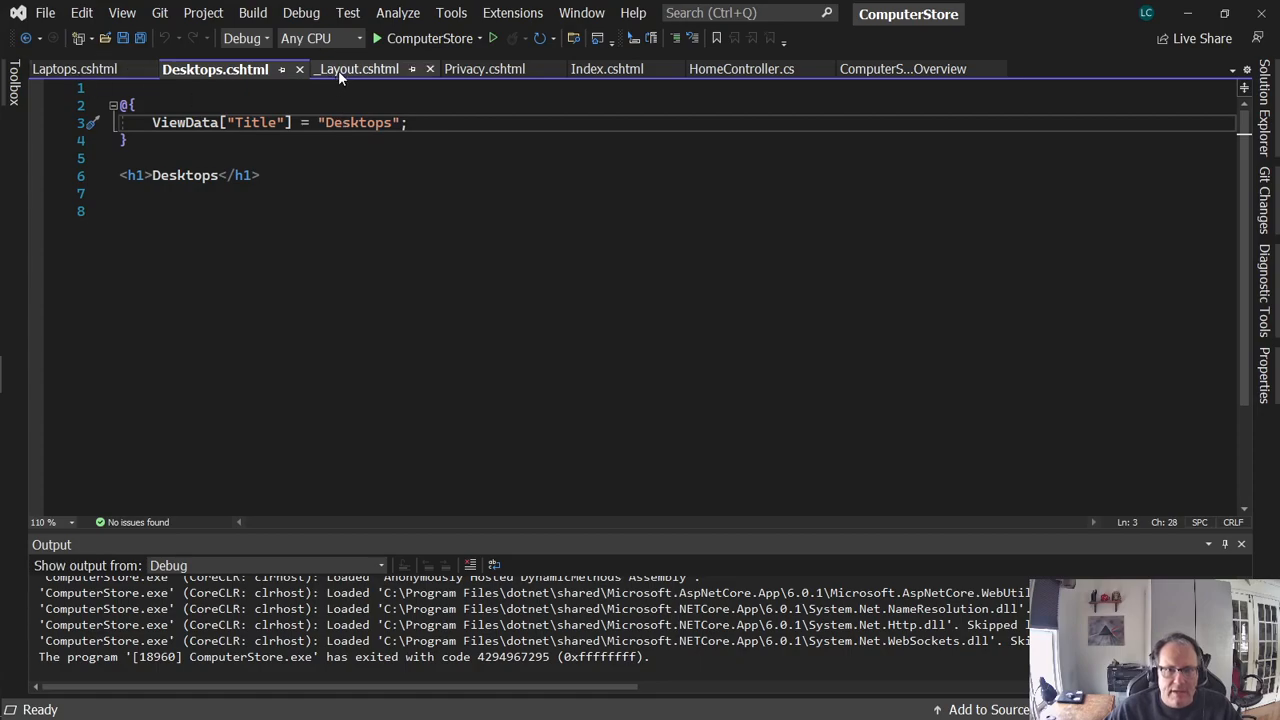
pyautogui.click(351, 68)
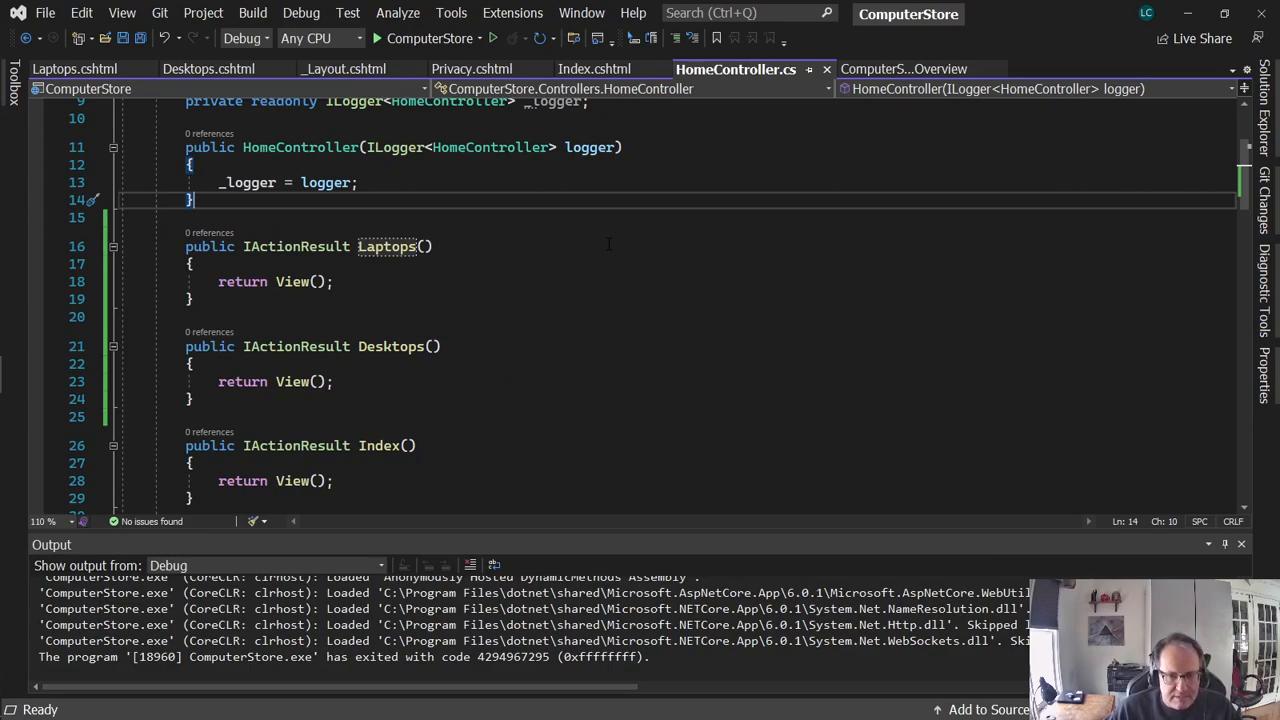
# Add ViewData["Message"] = "Desktop Computers for Sale!"; inside the Desktops action
pyautogui.scroll(-3)
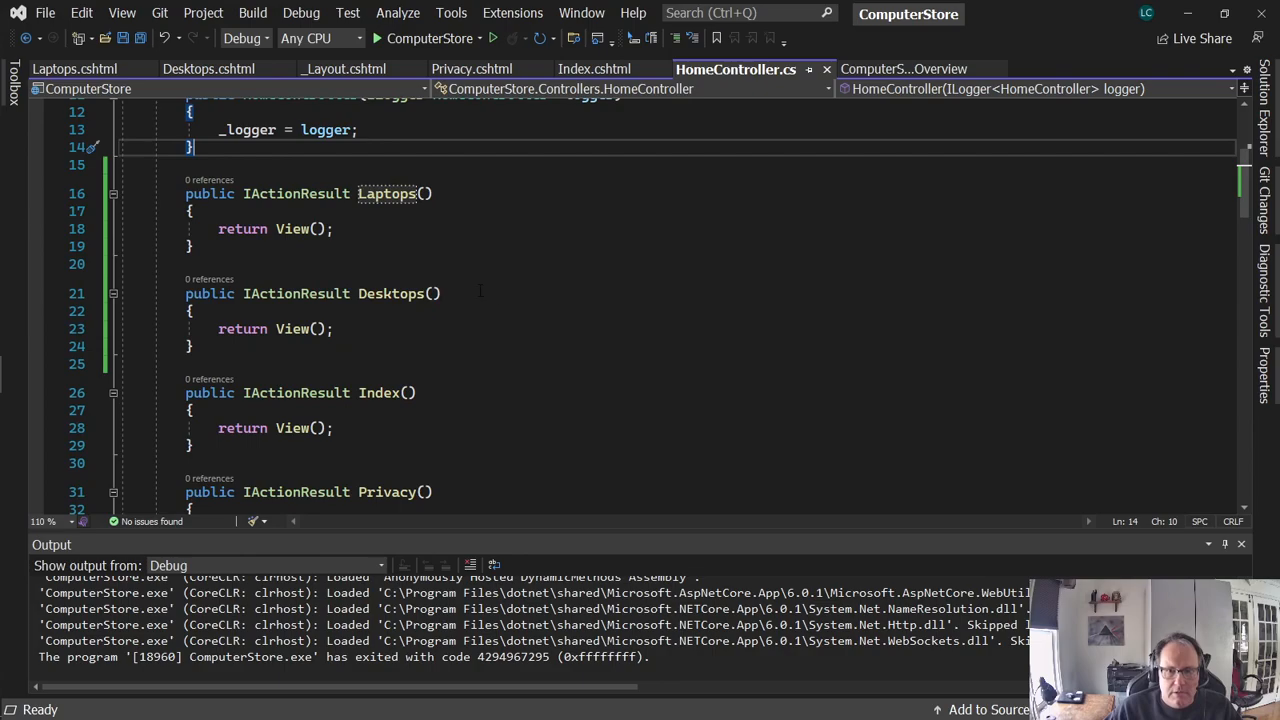
pyautogui.click(192, 311)
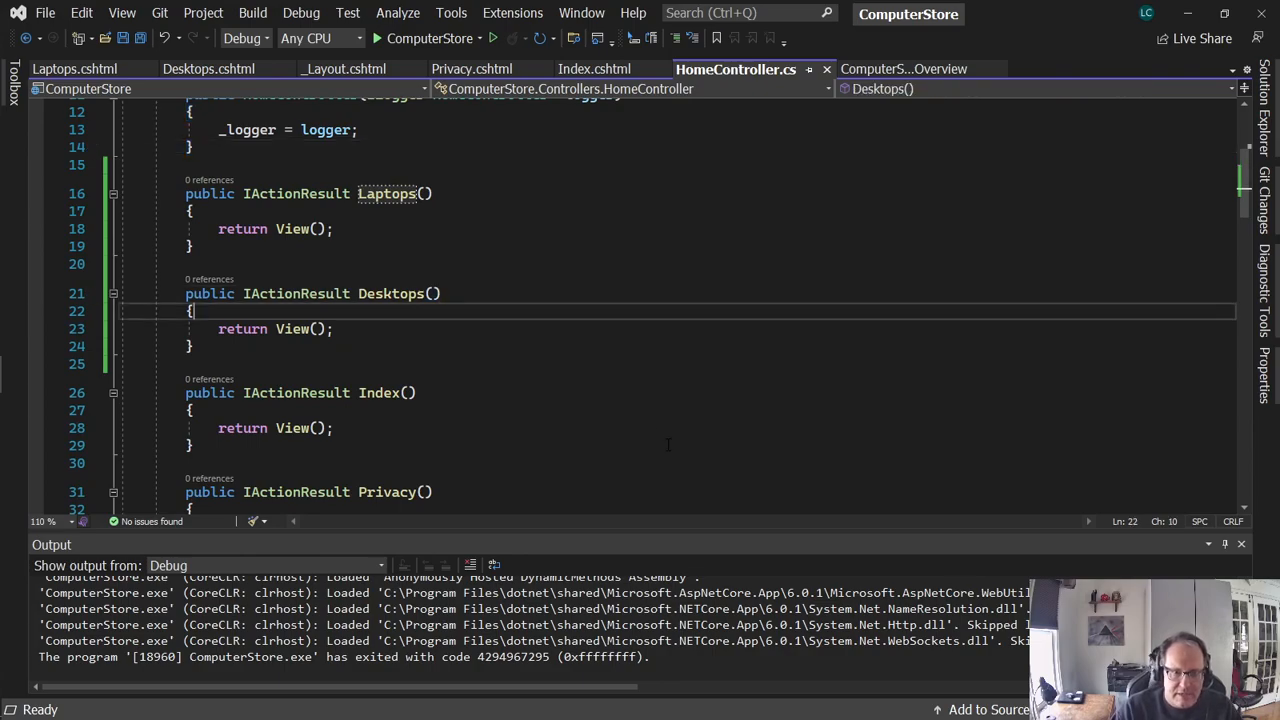
pyautogui.press('Enter')
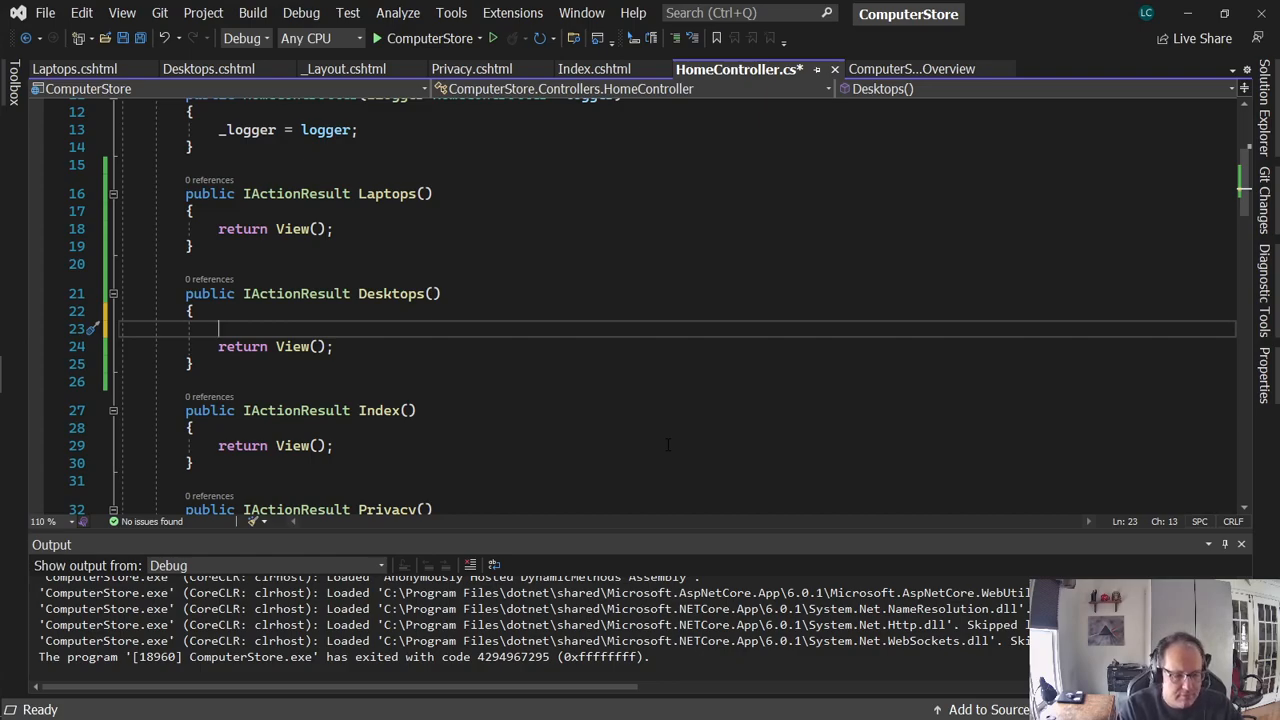
pyautogui.write('ViewData["')
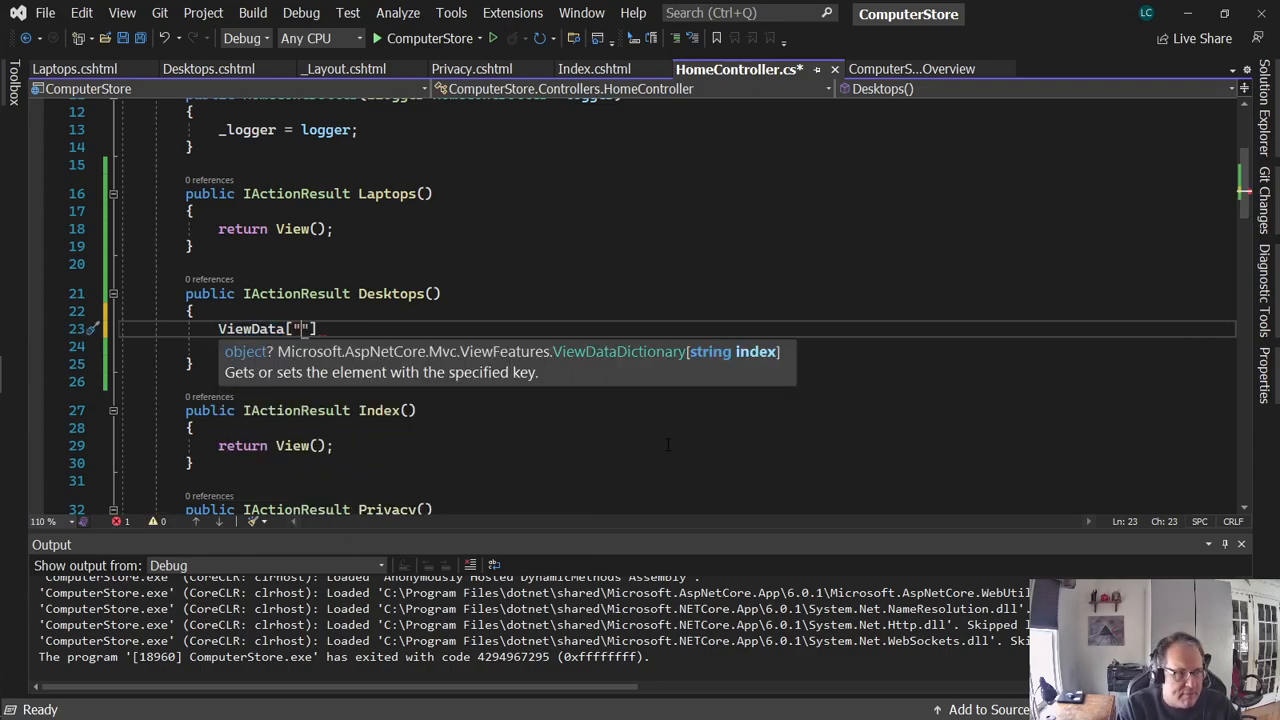
pyautogui.write('Message')
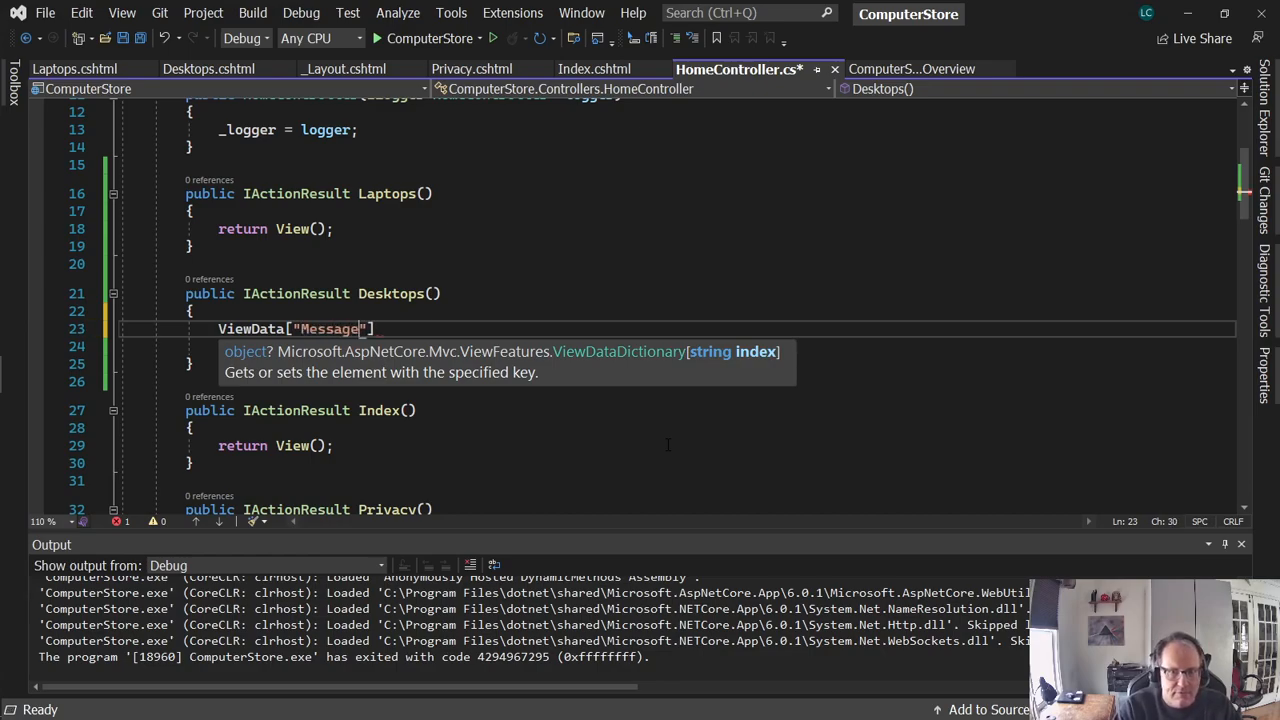
pyautogui.write(']')
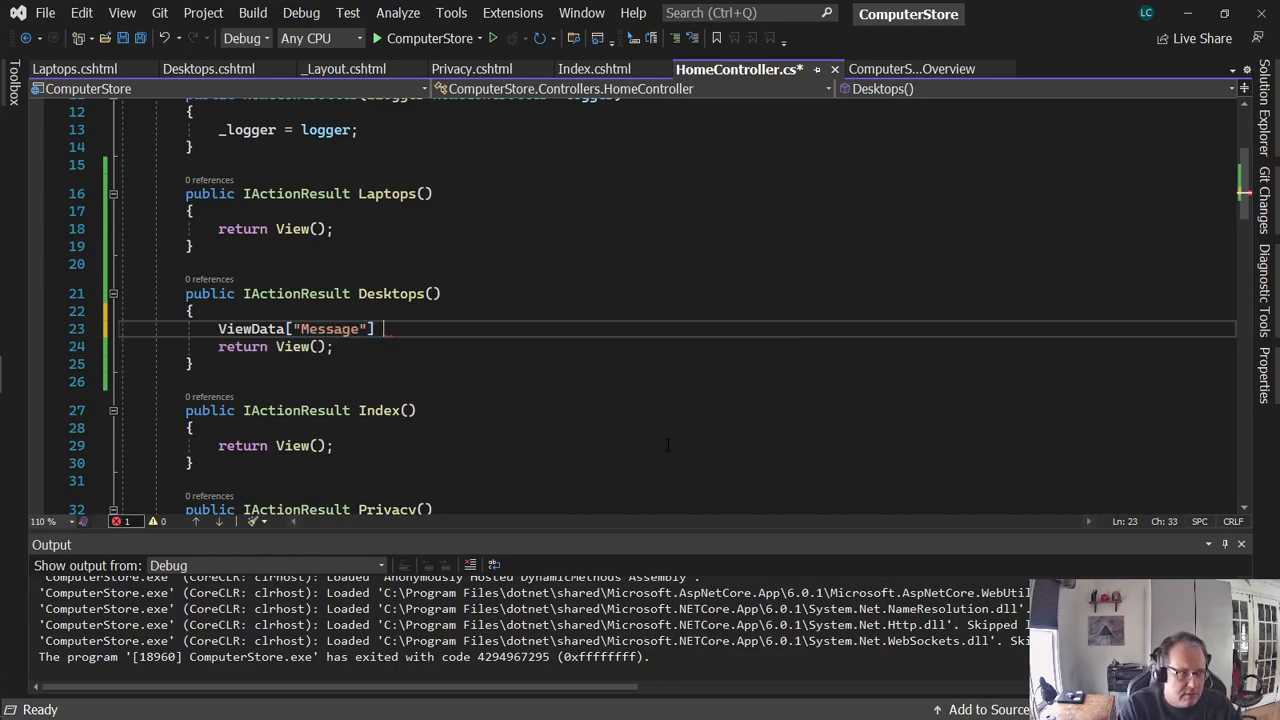
pyautogui.write('= "Desktop Computers for')
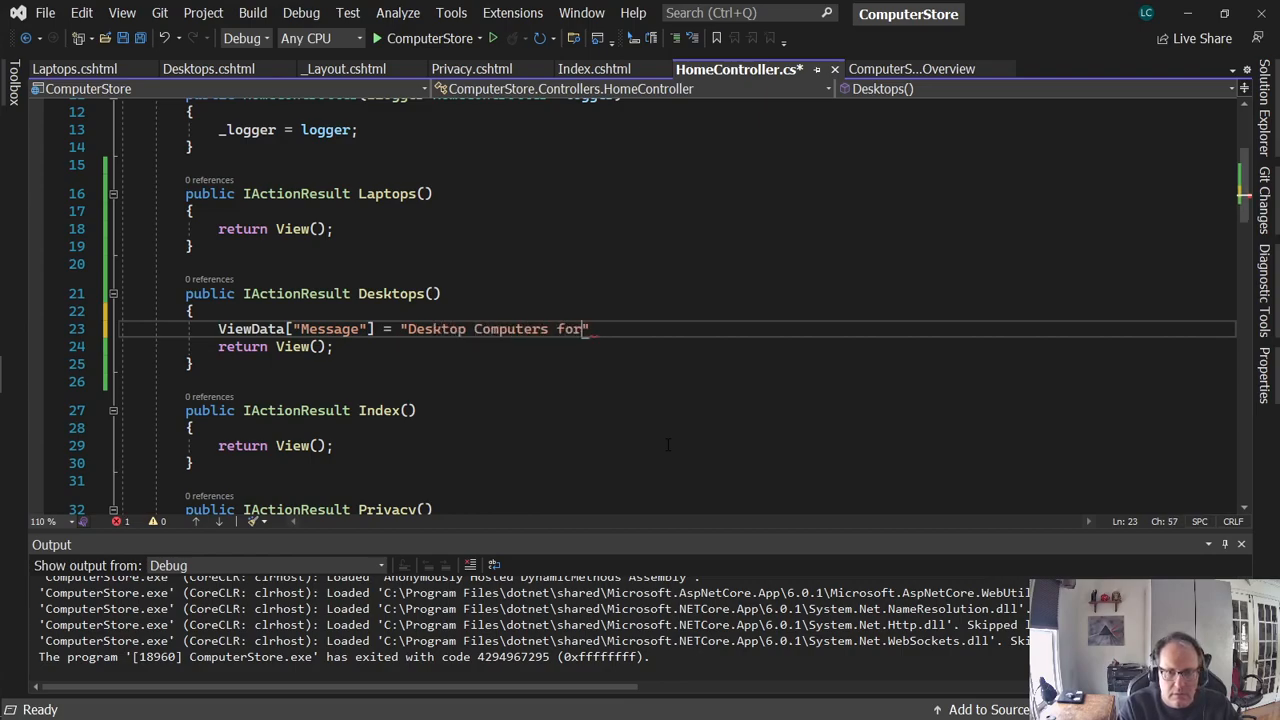
pyautogui.write('Sale!')
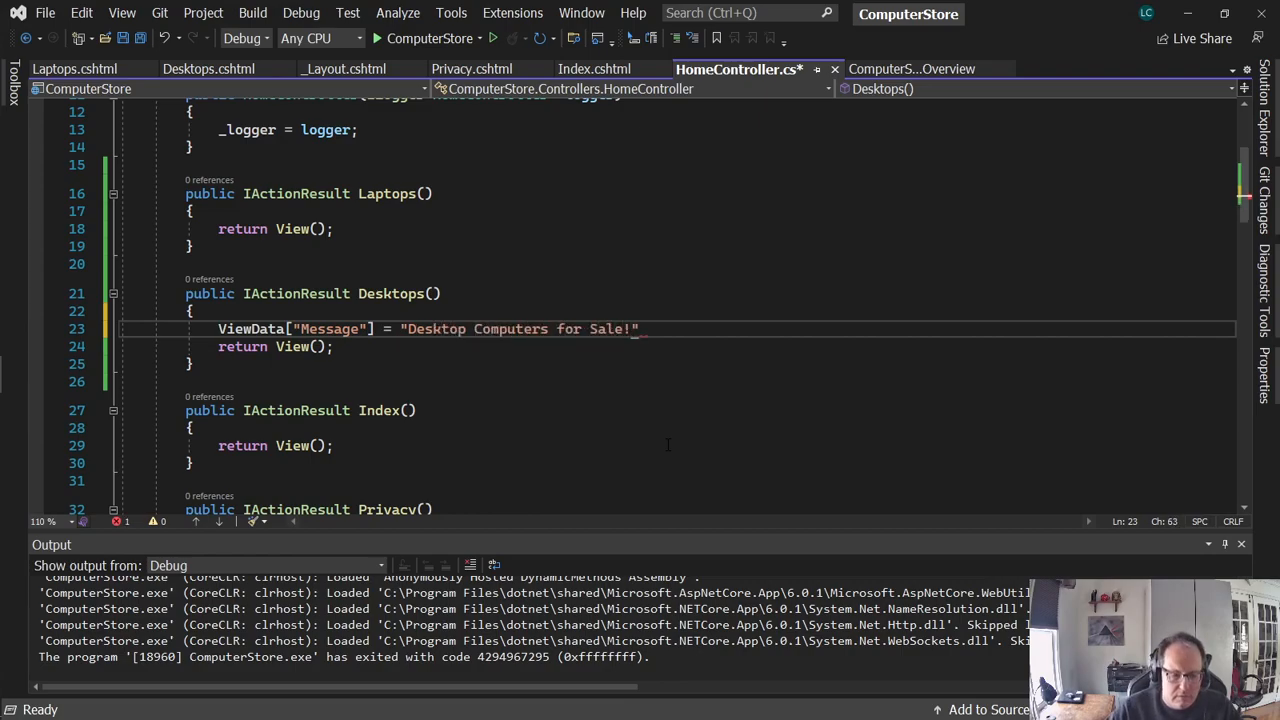
pyautogui.write(';')
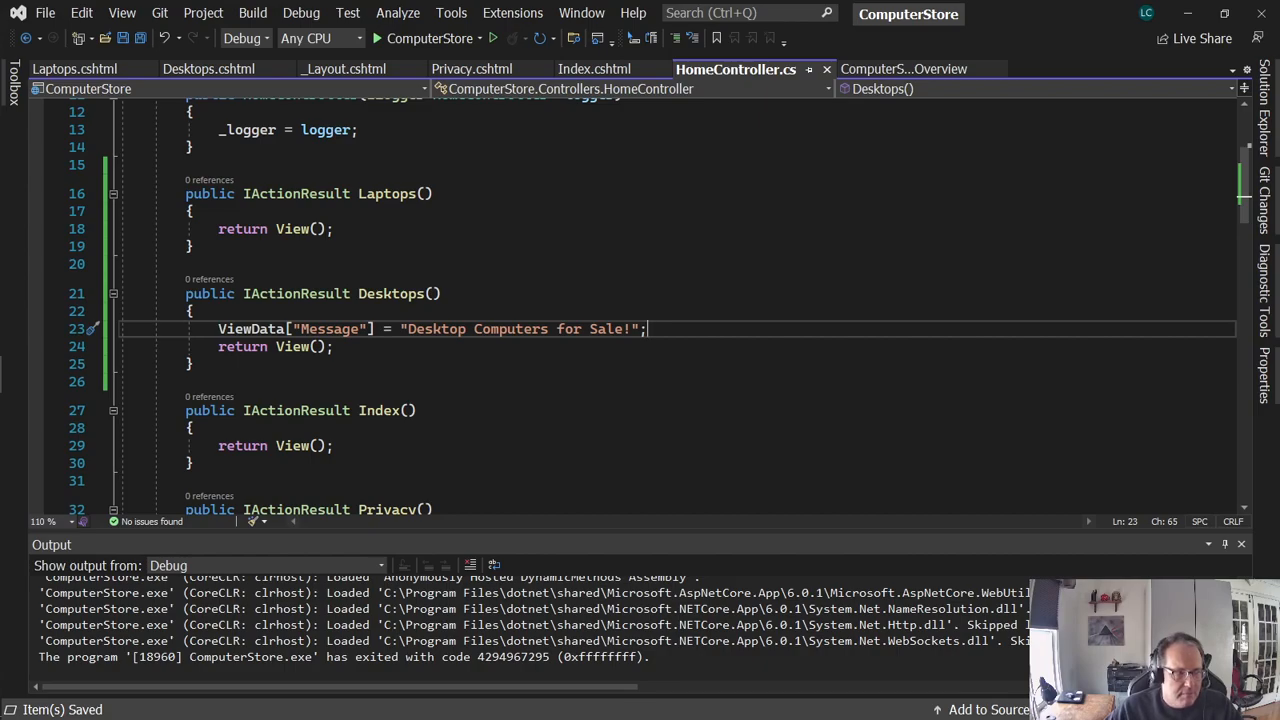
pyautogui.click(215, 69)
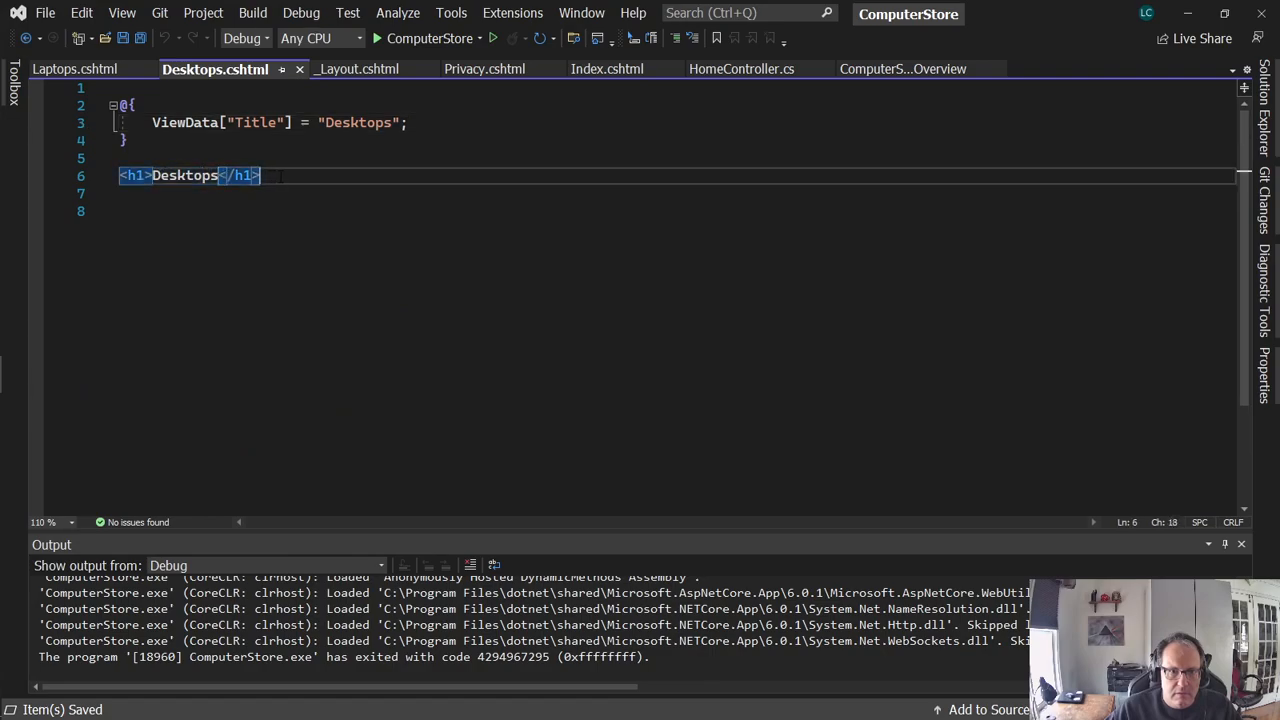
pyautogui.press('enter')
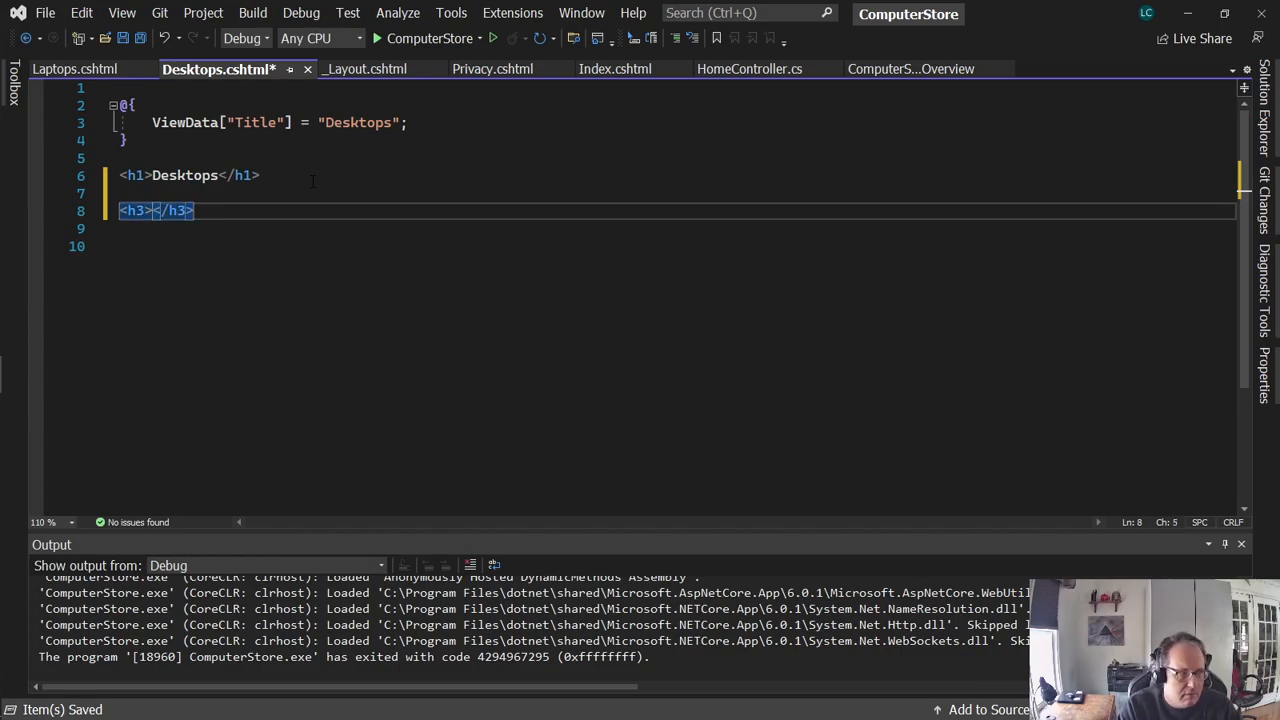
pyautogui.write('@ViewData[')
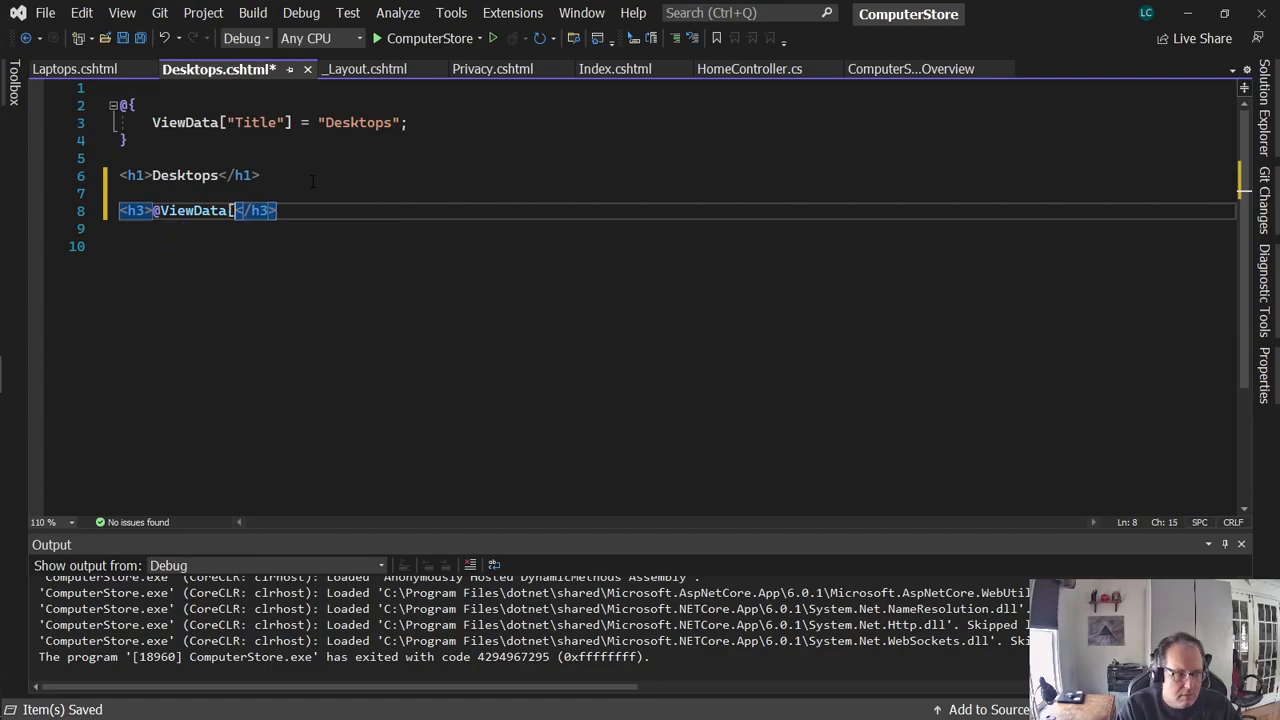
pyautogui.write('Message')
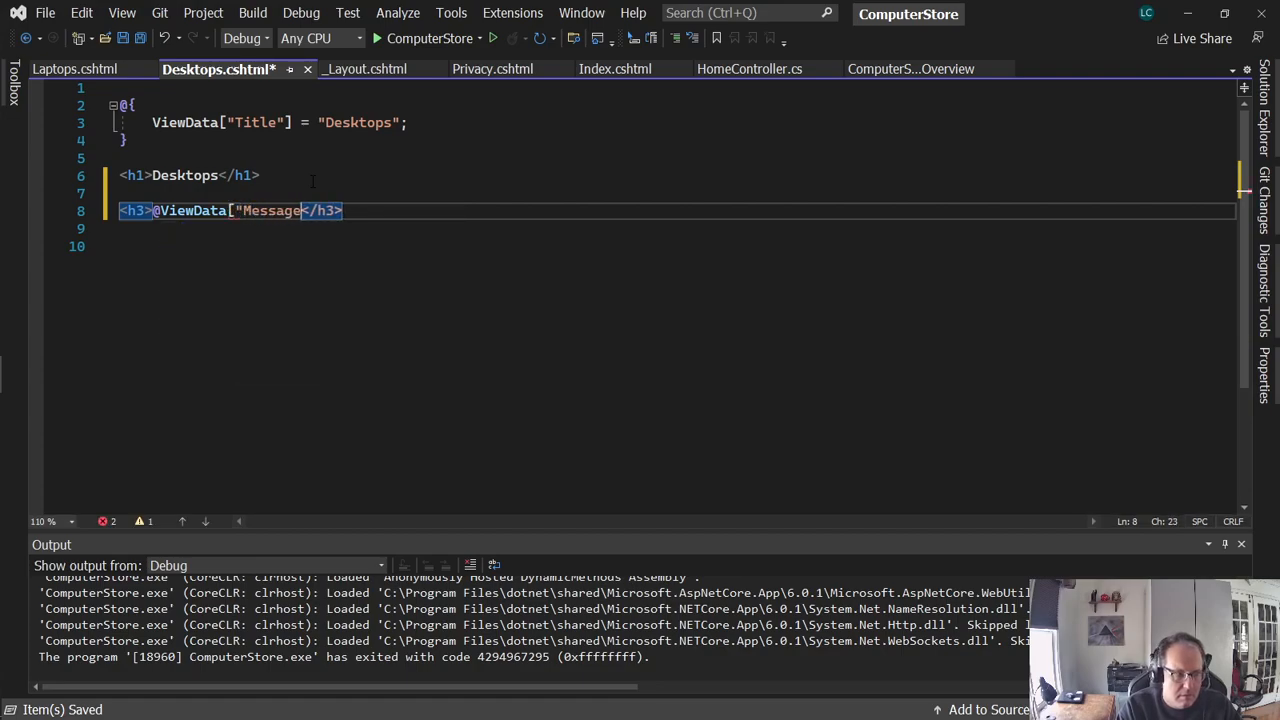
pyautogui.write(']')
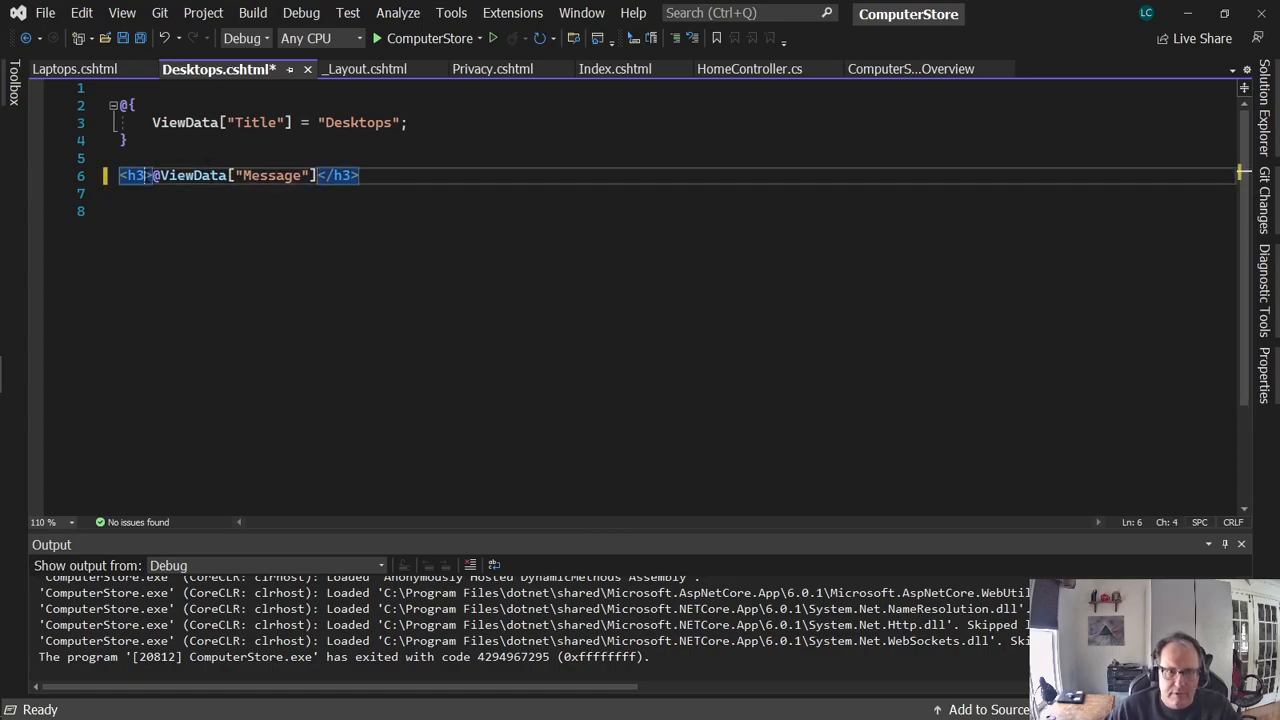
pyautogui.write('1')
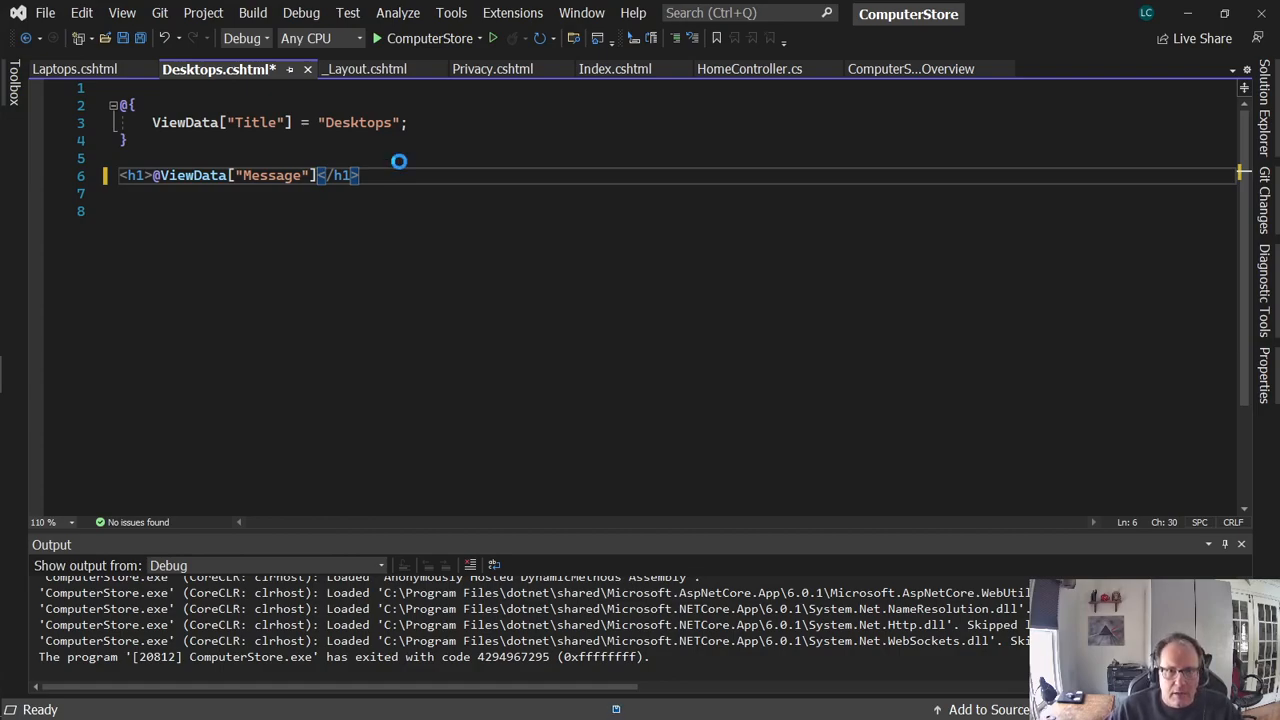
pyautogui.press('ctrl+s')
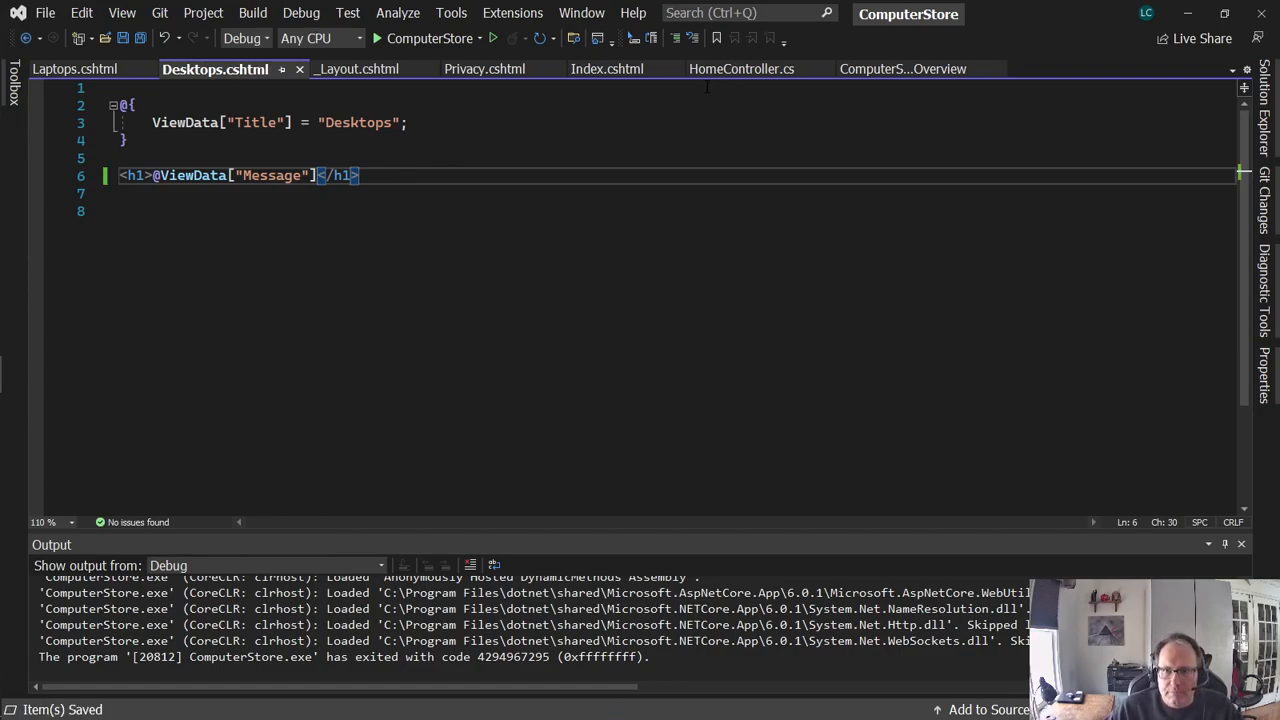
# Have the Laptops action set ViewData["Message"] to "Laptop Computers for Sale!"
pyautogui.click(741, 68)
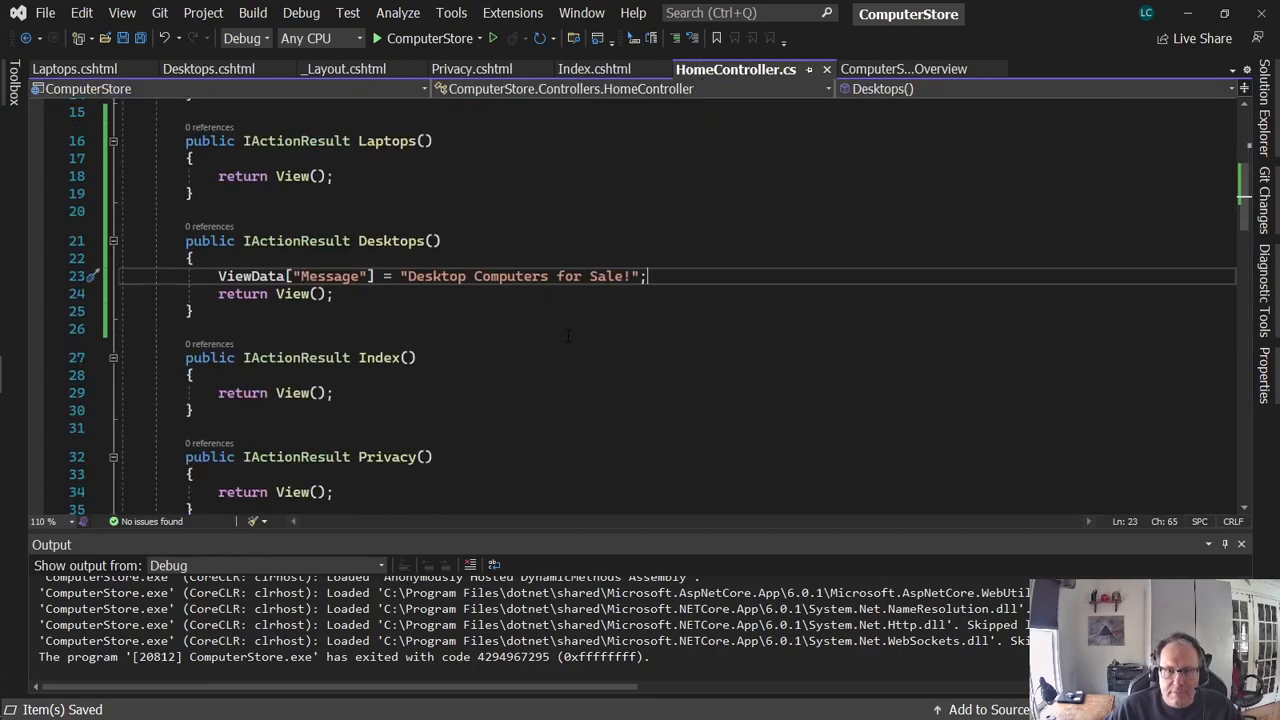
pyautogui.scroll(3)
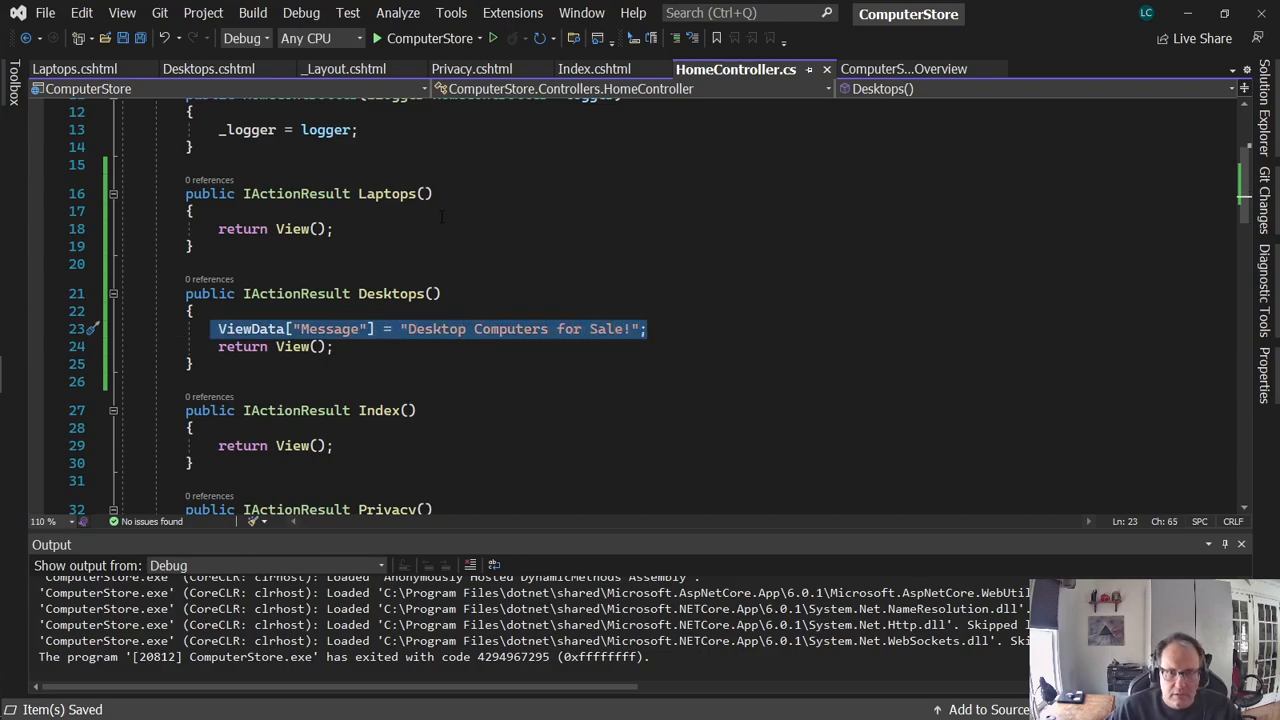
pyautogui.write('ViewData["Message"] = "Desktop Computers for Sale!";')
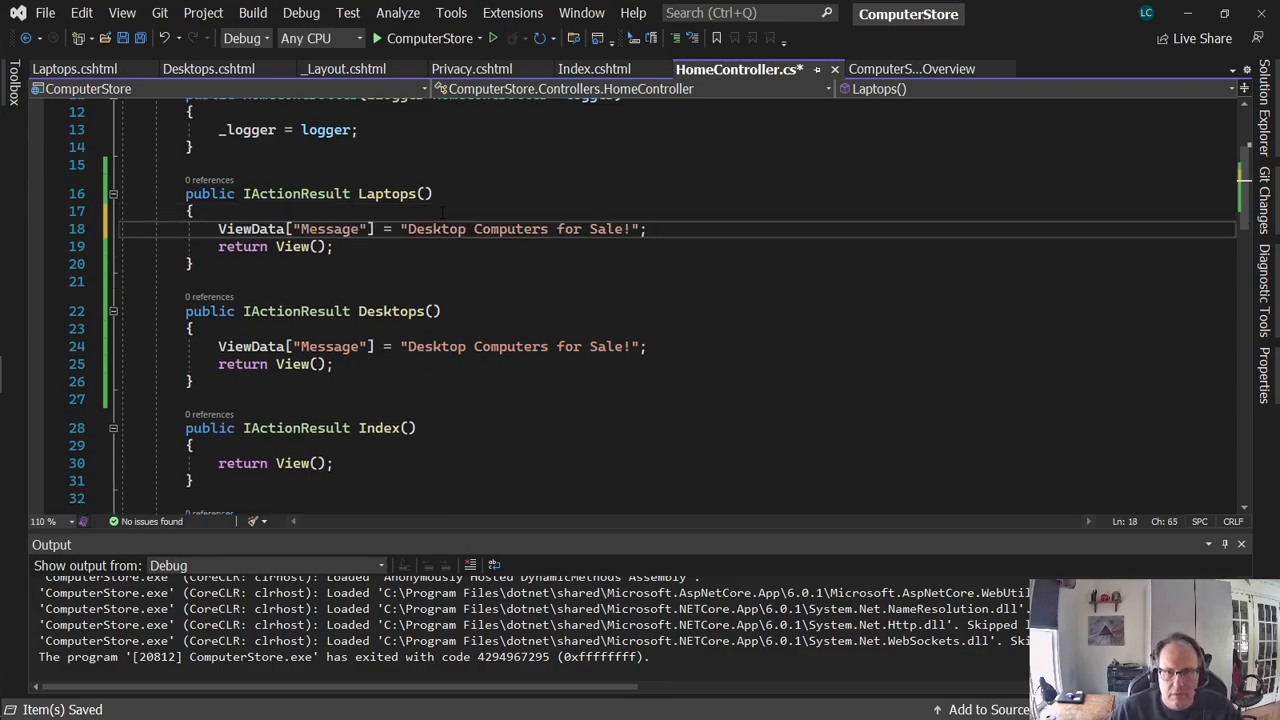
pyautogui.write('Laptop')
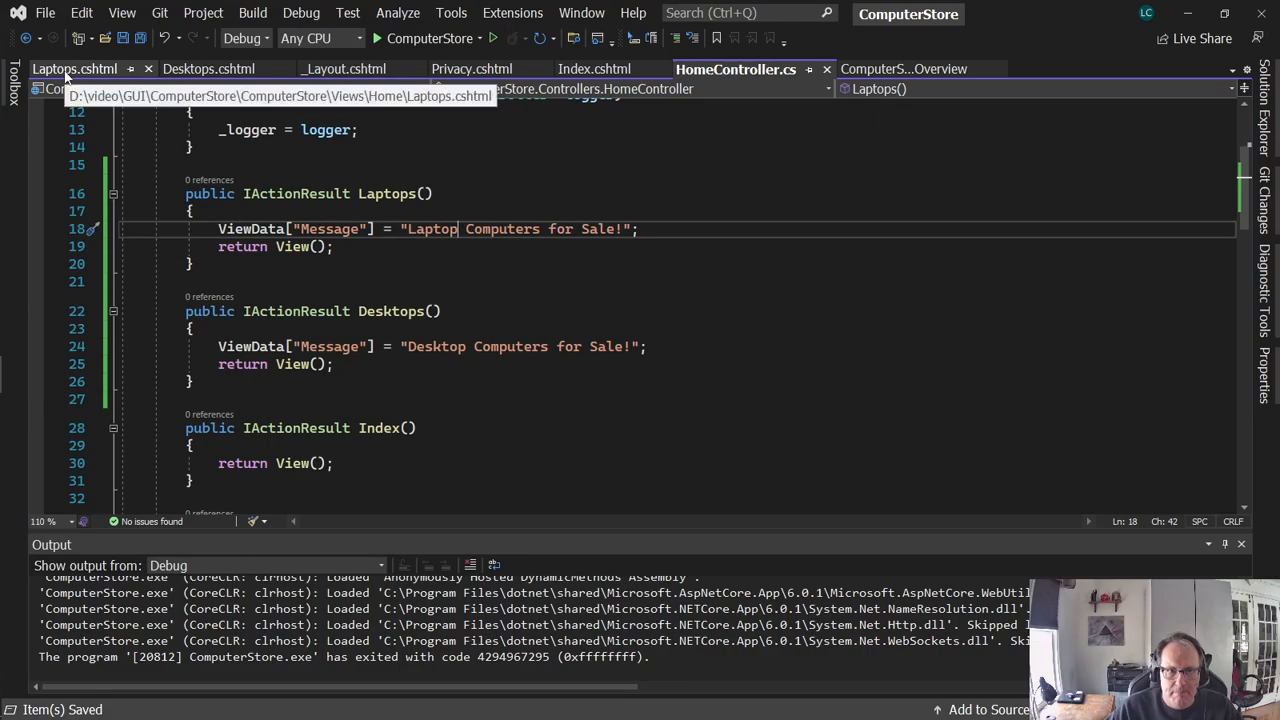
pyautogui.click(75, 69)
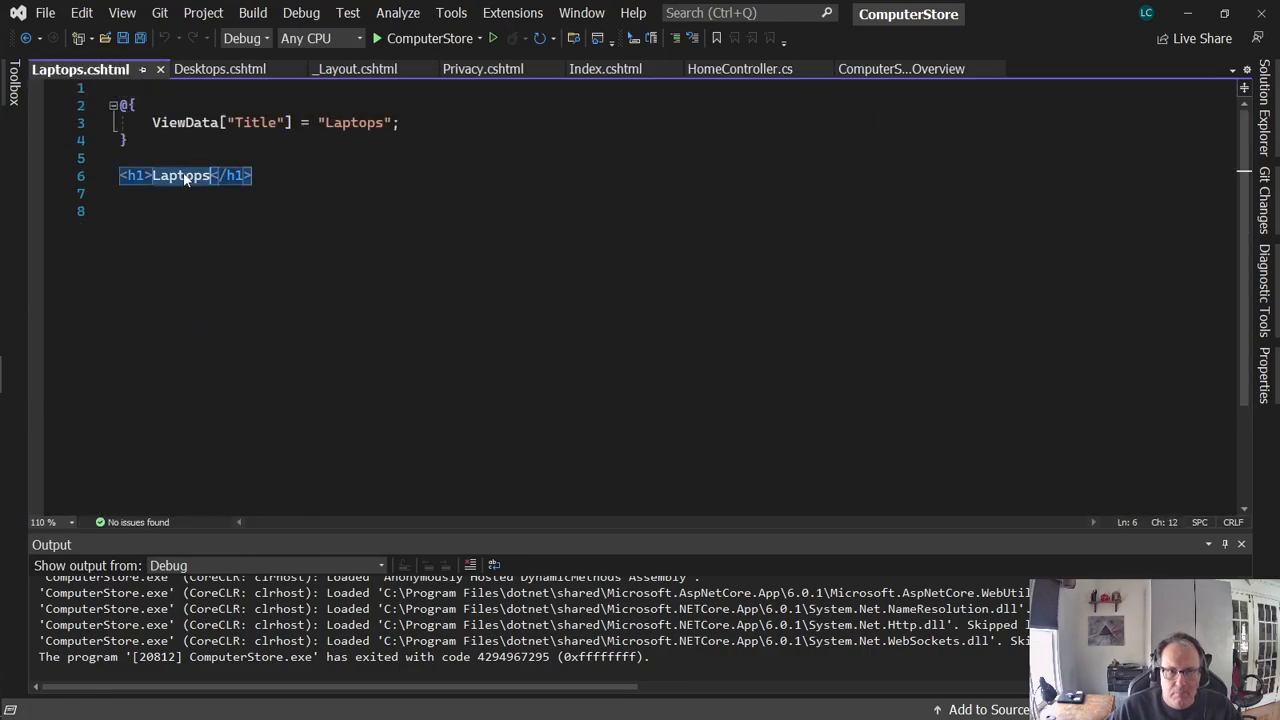
pyautogui.write('@V')
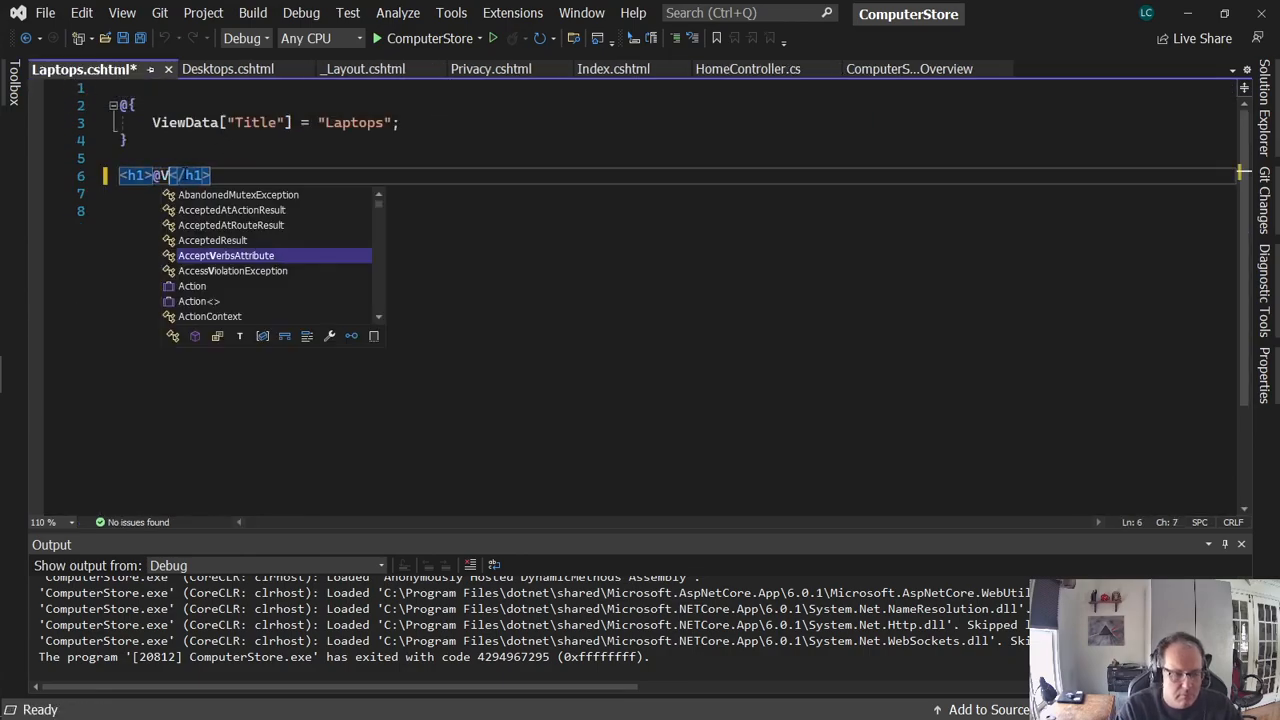
pyautogui.write('iewData')
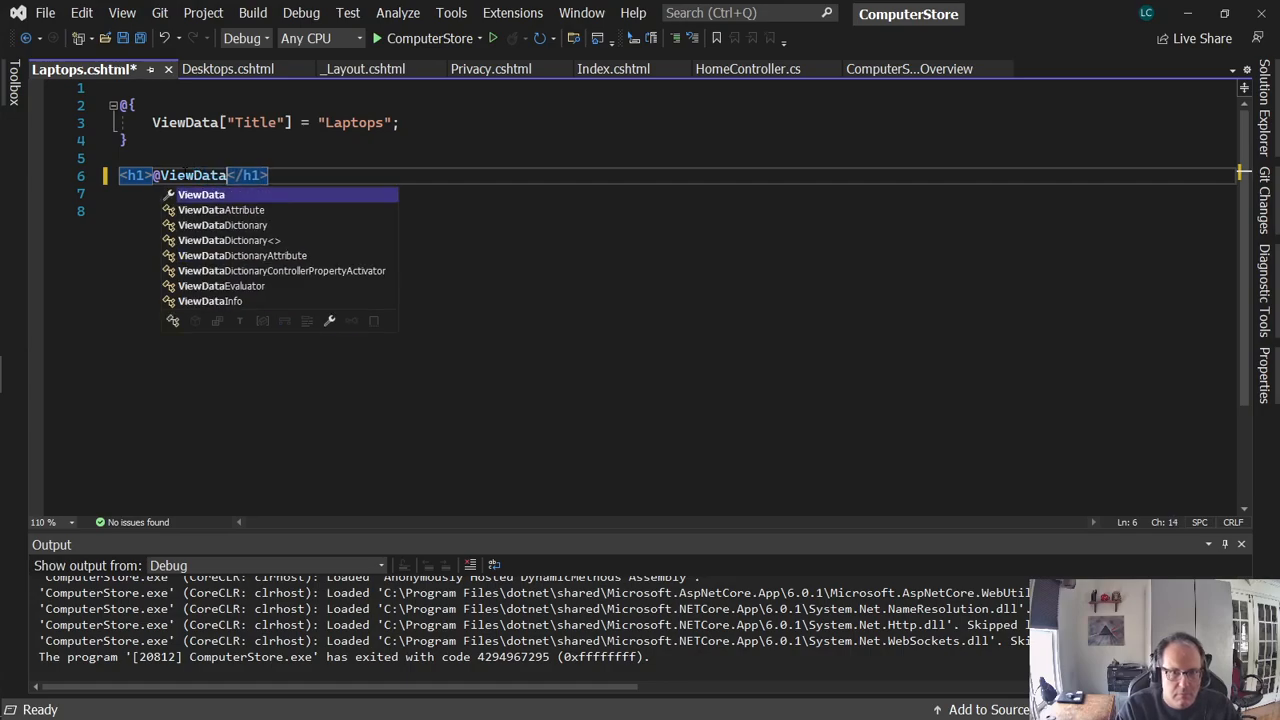
pyautogui.write('["Mess')
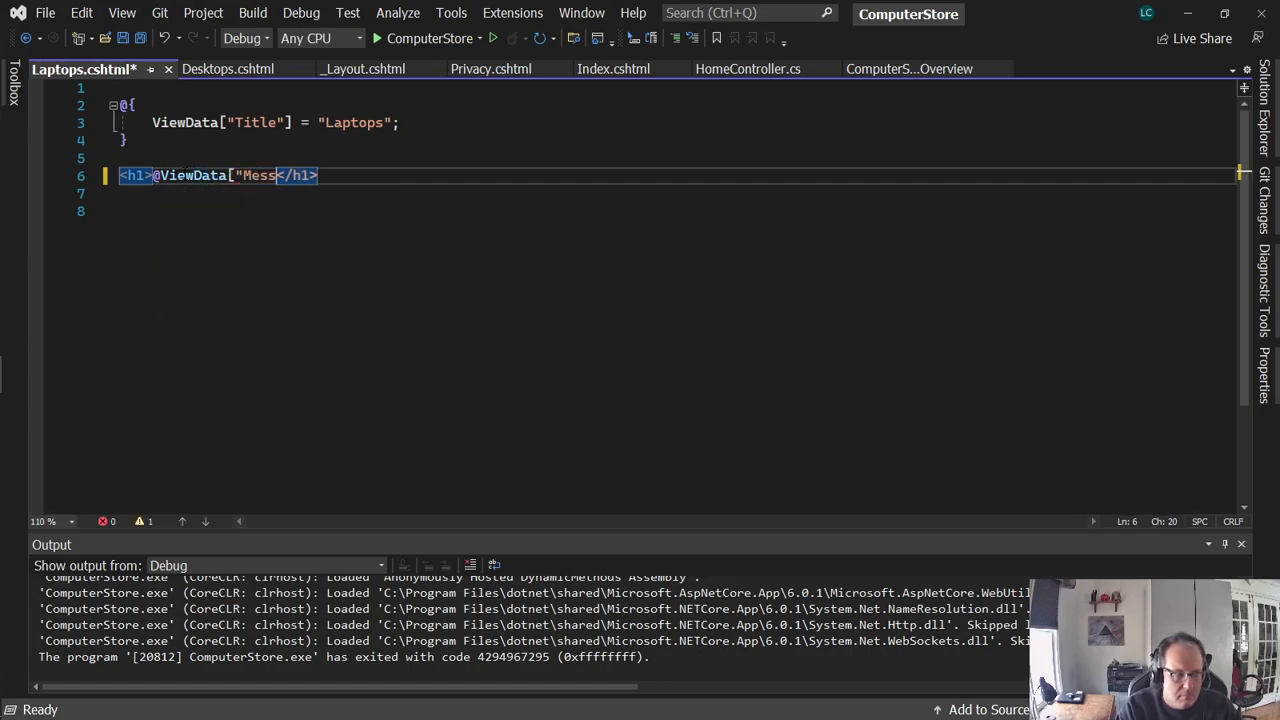
pyautogui.write('age"]')
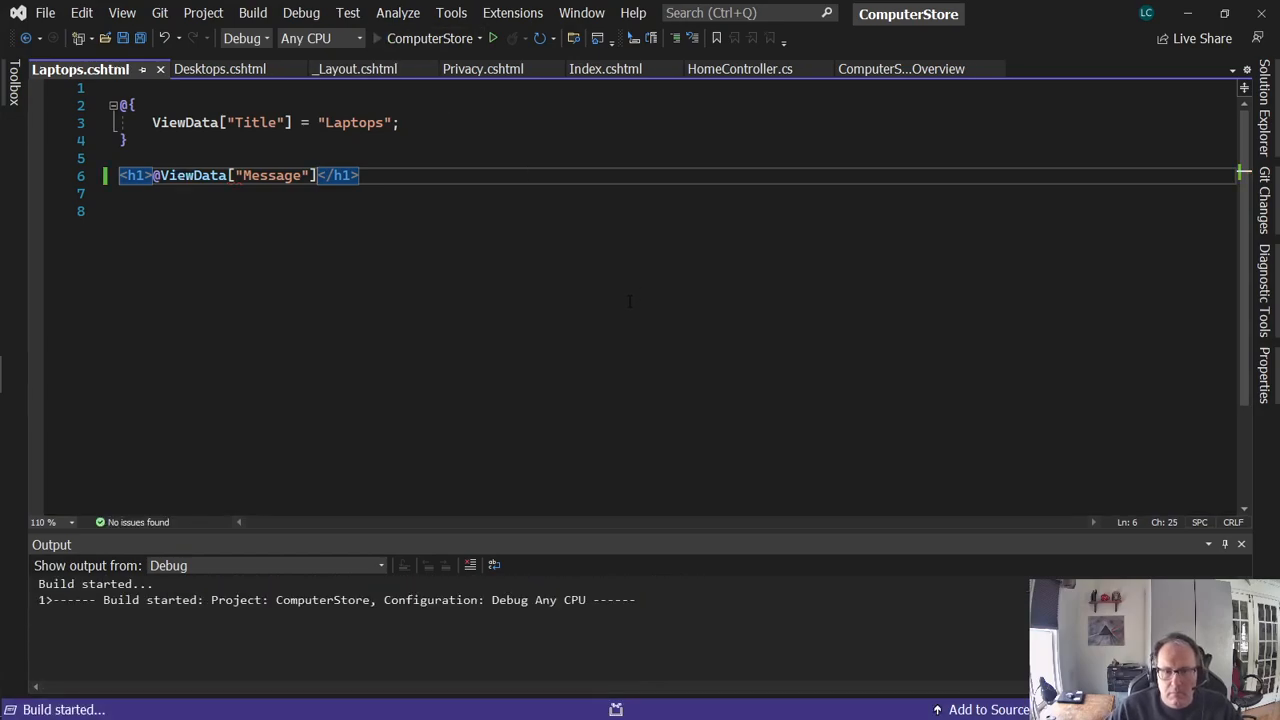
# Run ComputerStore and view the Laptops and Desktops pages showing their for-sale headings
pyautogui.click(492, 38)
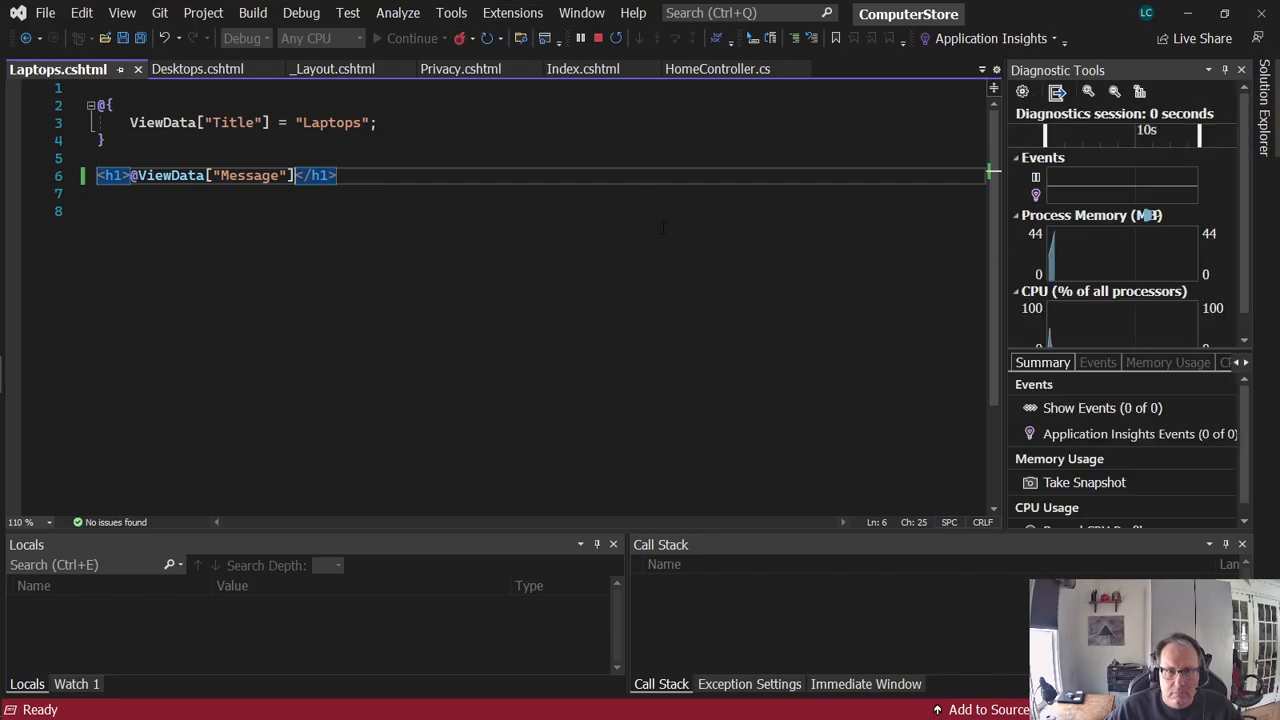
pyautogui.click(412, 38)
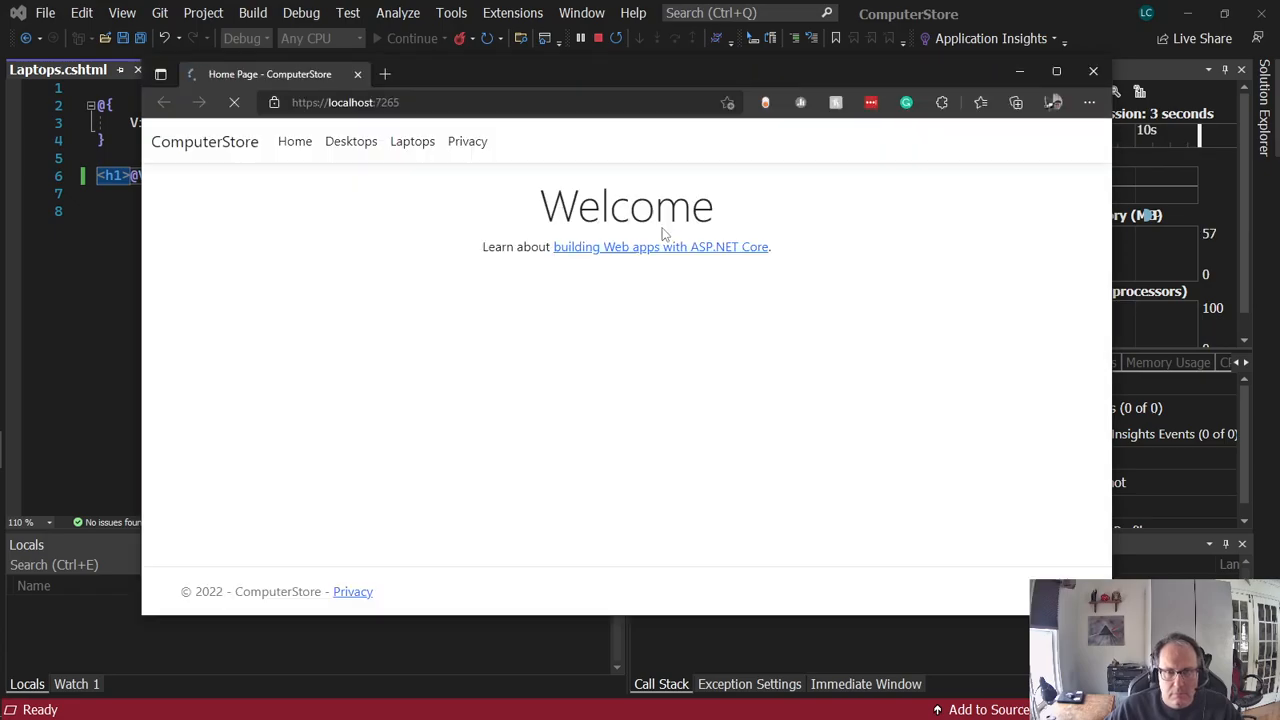
pyautogui.click(412, 141)
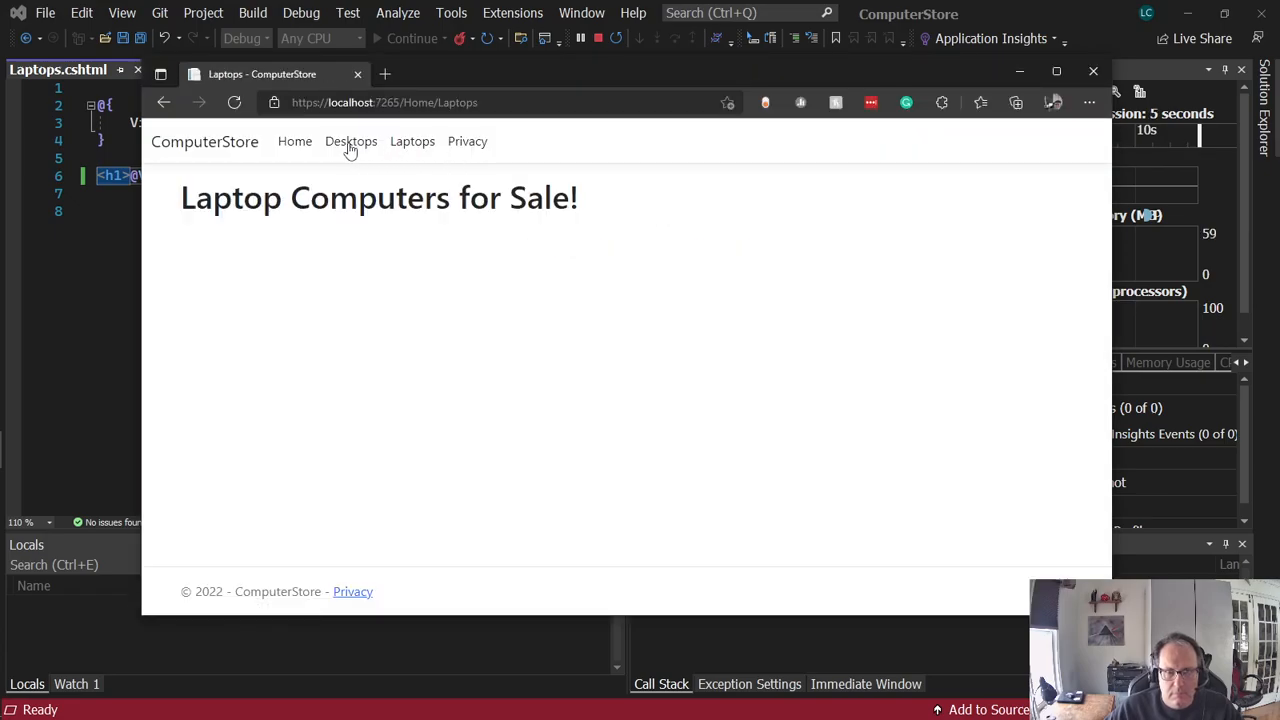
pyautogui.click(350, 141)
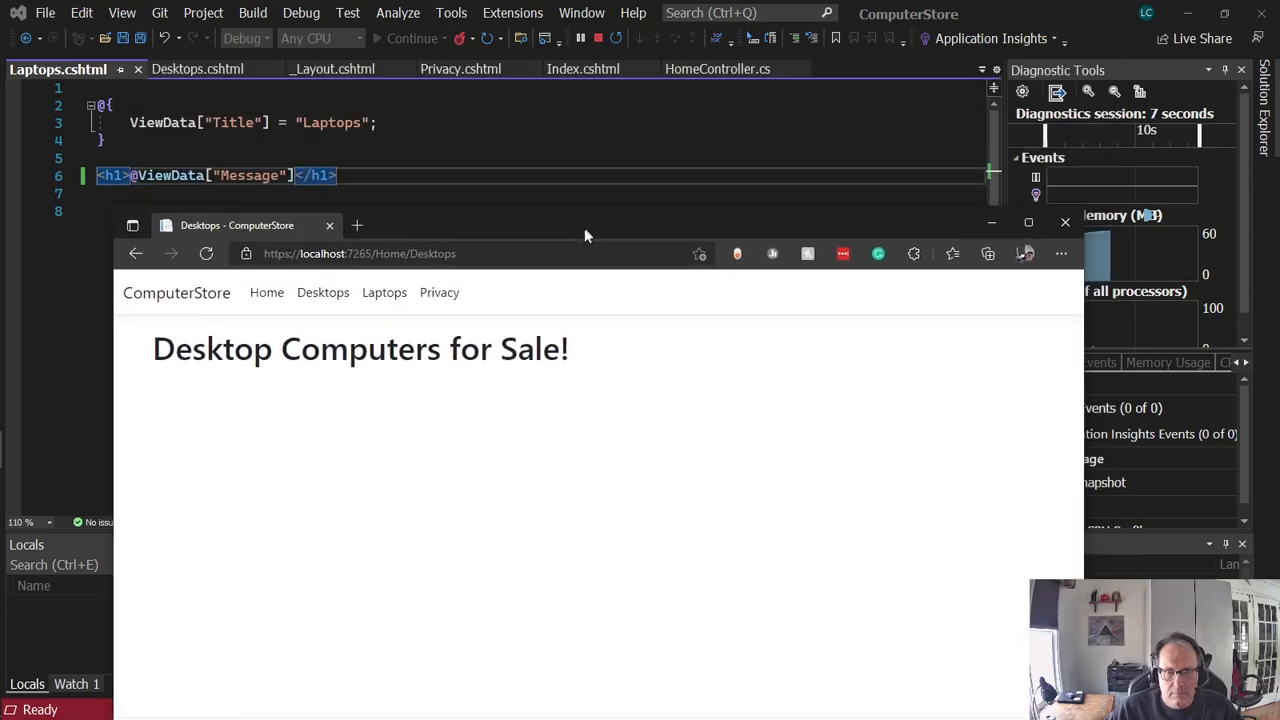
pyautogui.click(459, 38)
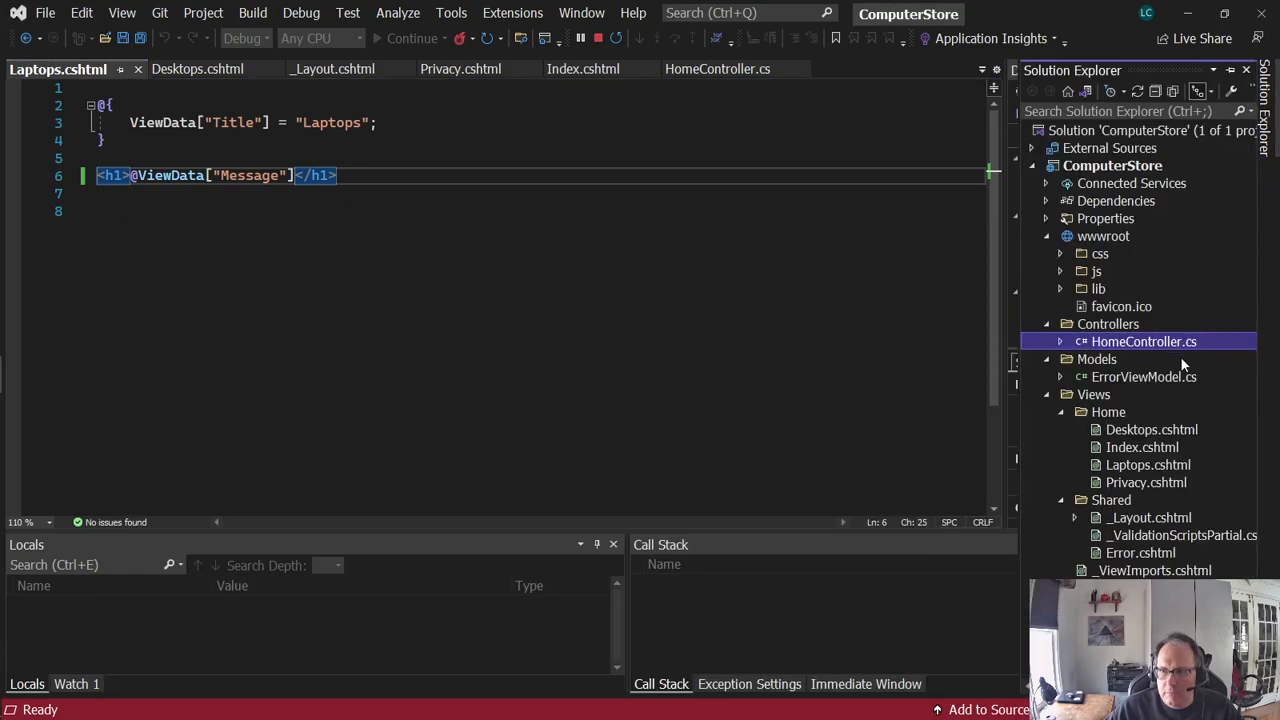
pyautogui.moveTo(1125, 373)
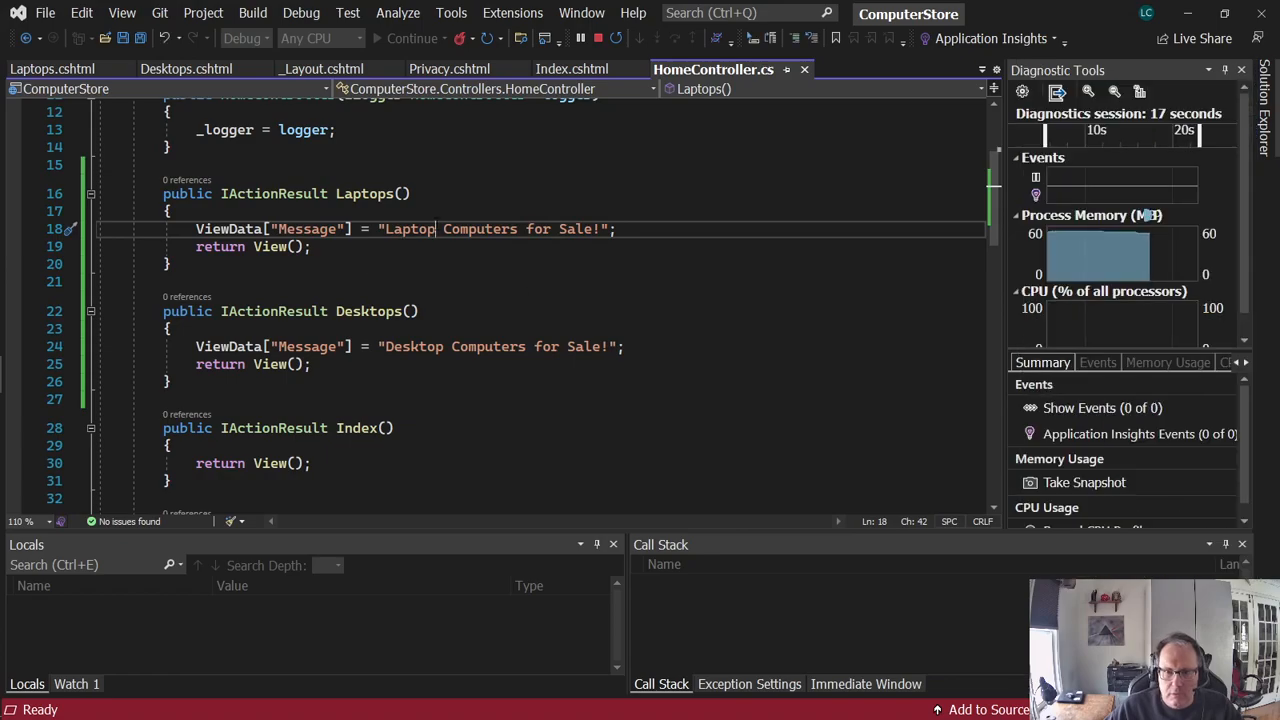
# Insert "and tablet" into the Laptops message and reload the Laptops page to see it
pyautogui.write('and tab')
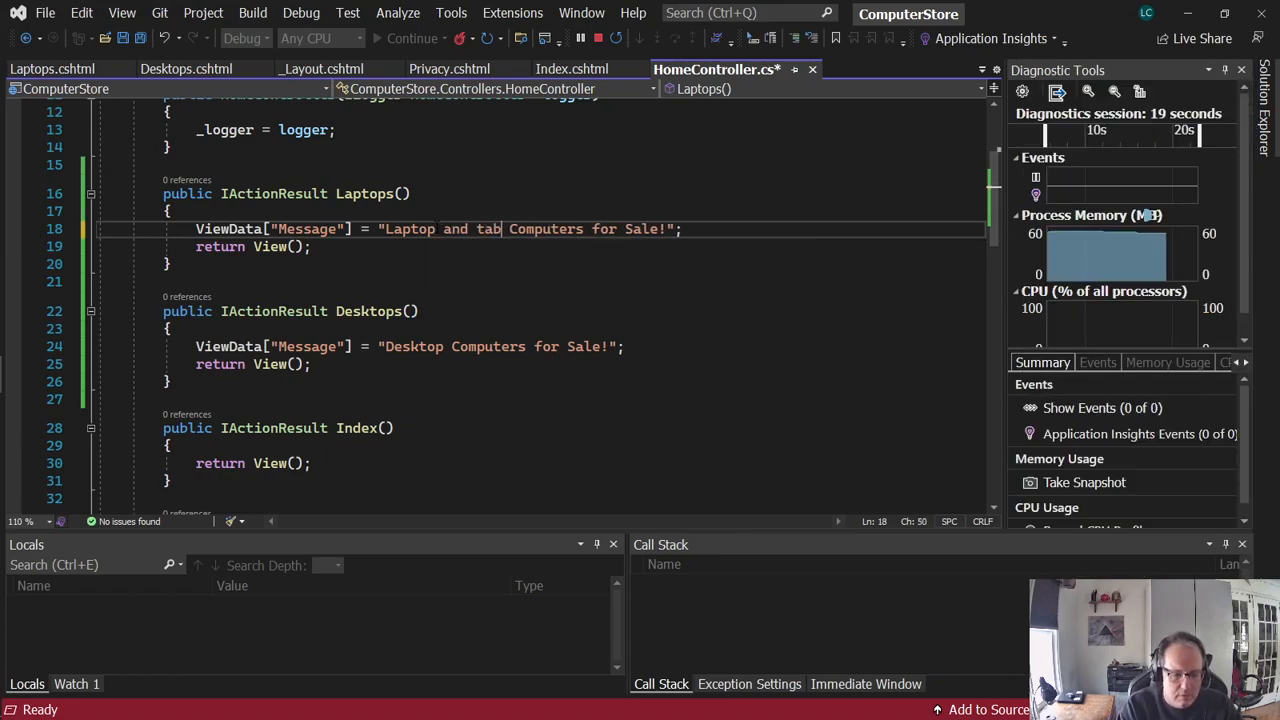
pyautogui.write('let')
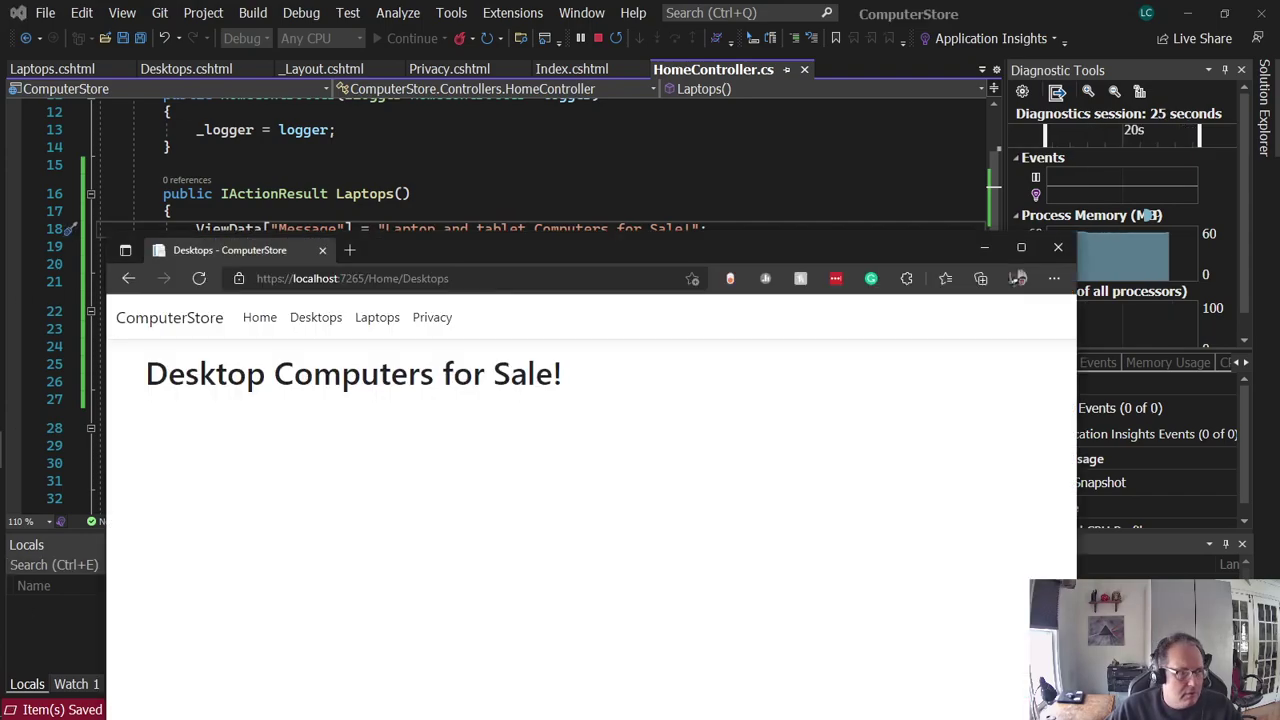
pyautogui.click(377, 317)
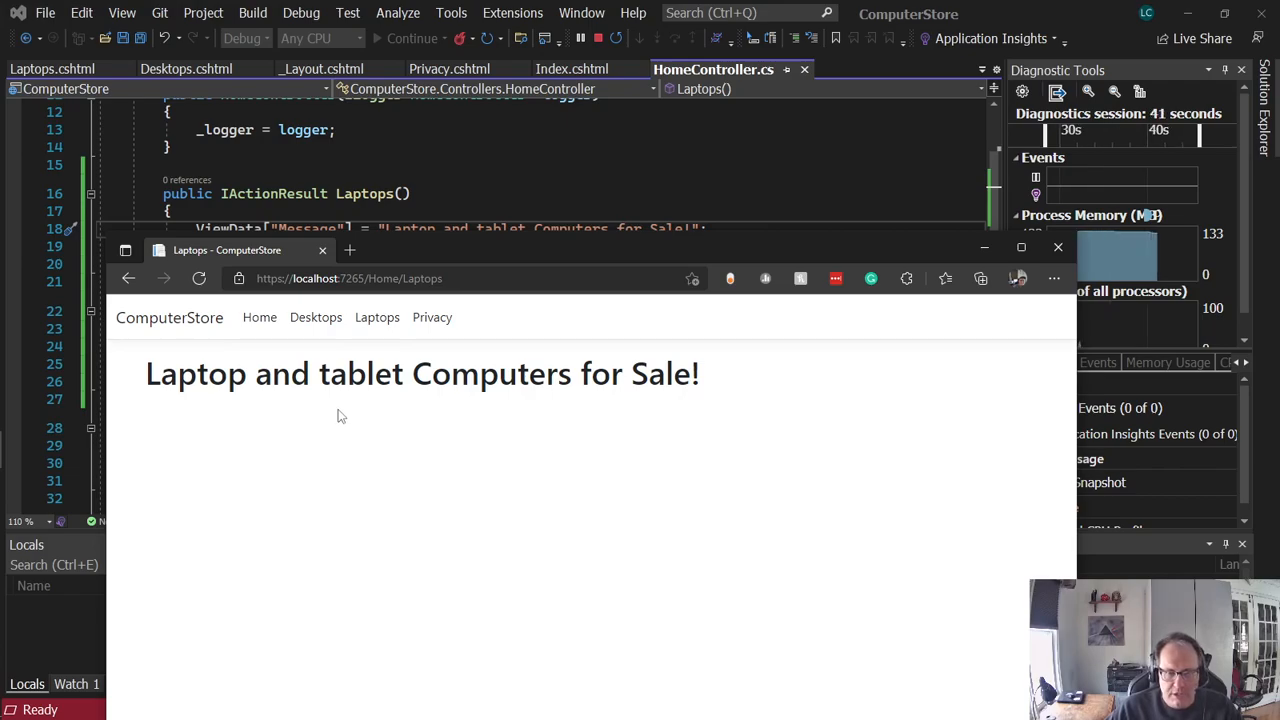
pyautogui.moveTo(459, 38)
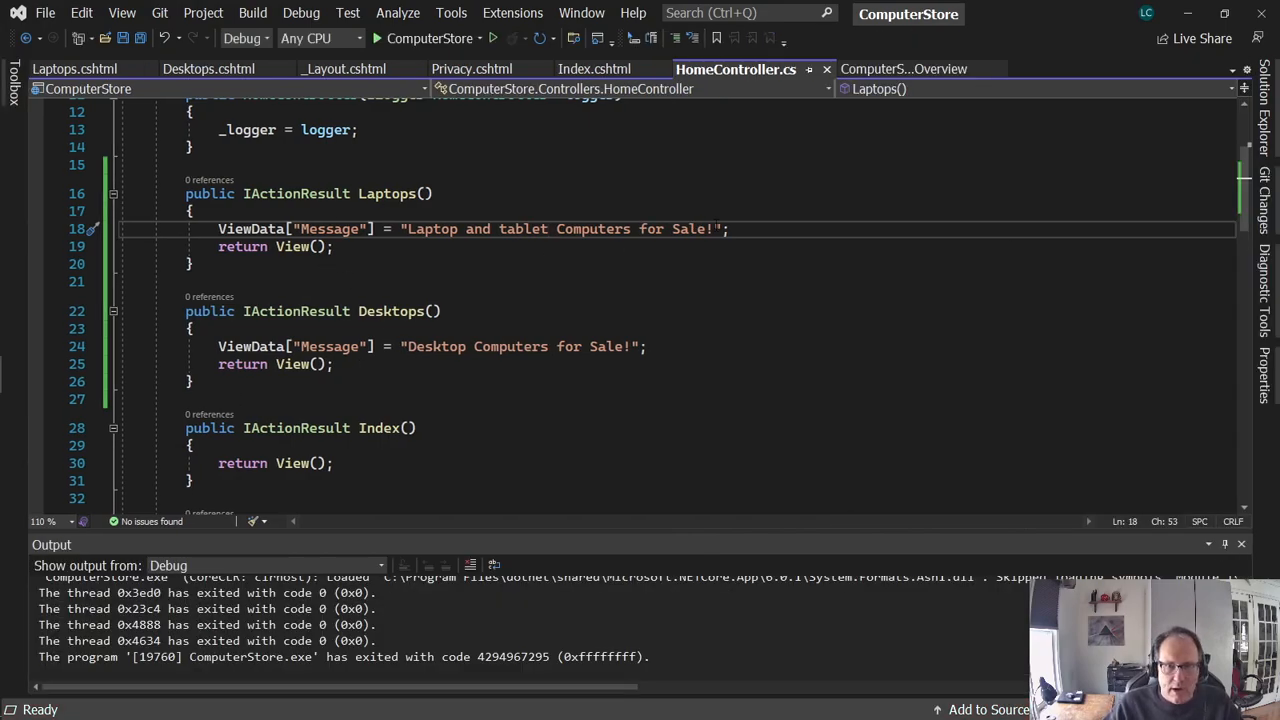
# Add ViewData["SaleMessage"] = "All Laptops are 10% off this week!" to the Laptops action
pyautogui.write('ViewData')
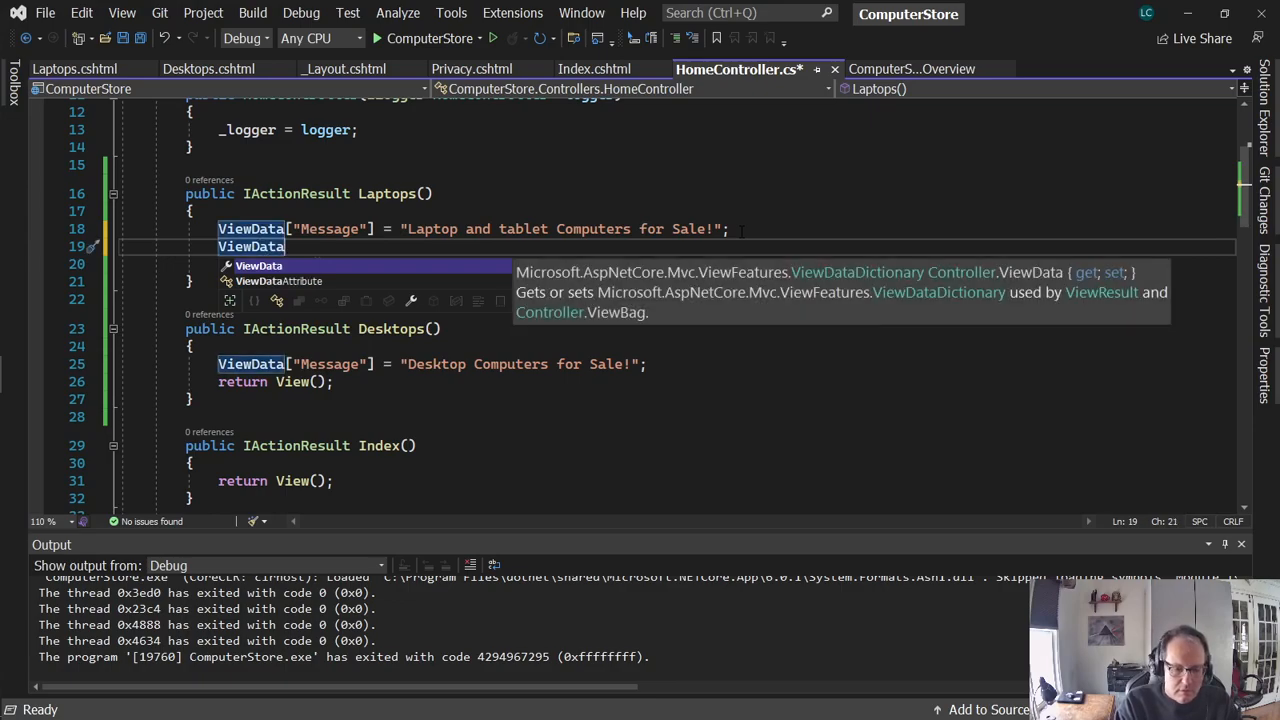
pyautogui.write('["Sale"')
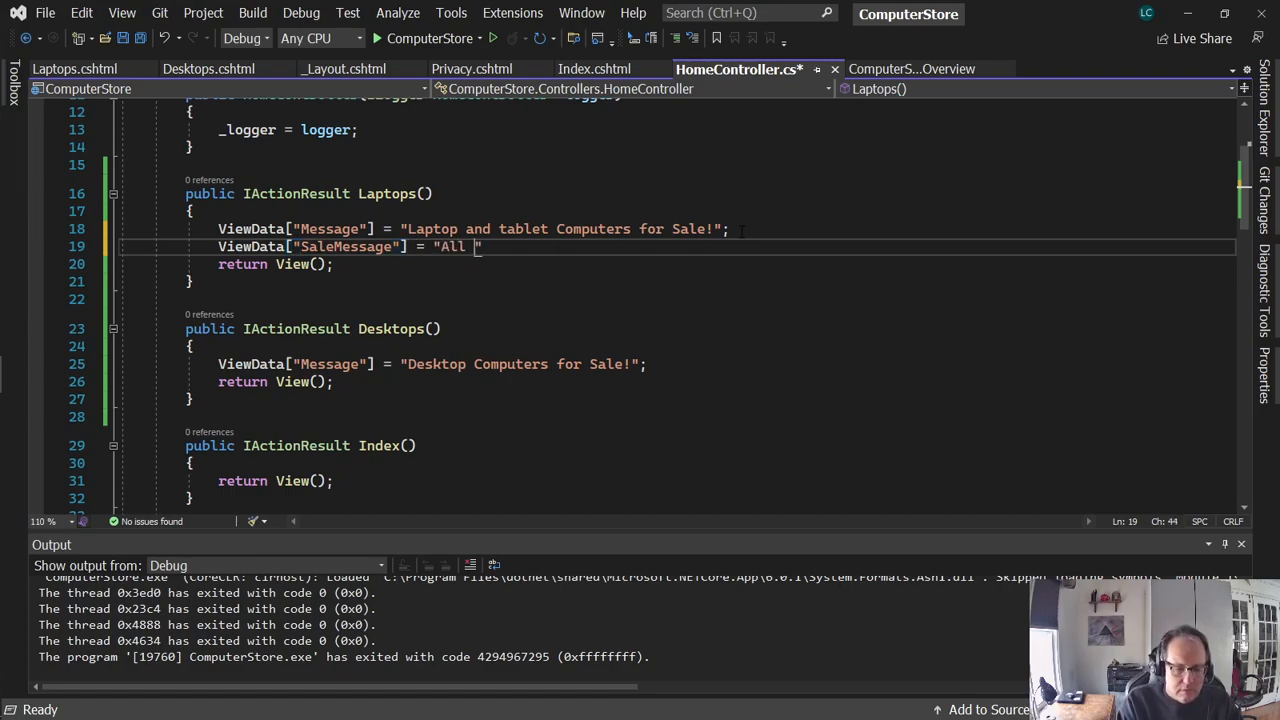
pyautogui.write('Laptops')
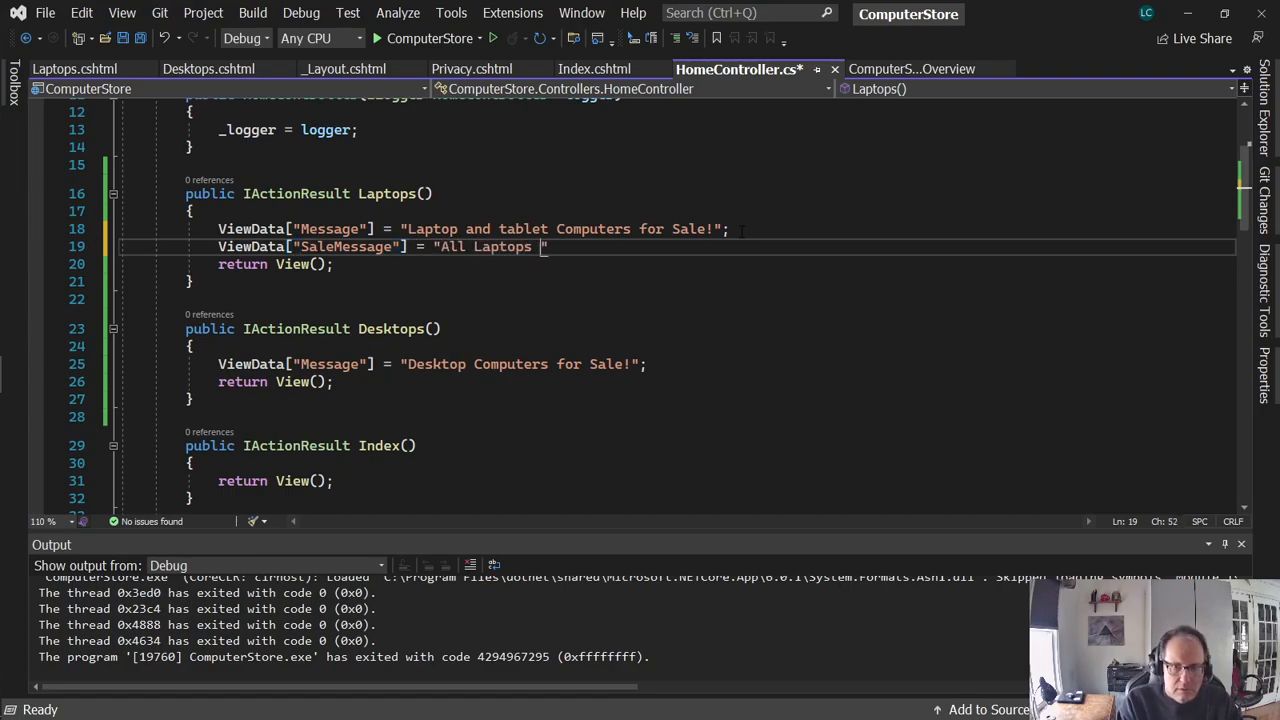
pyautogui.write('are 10% off this week!')
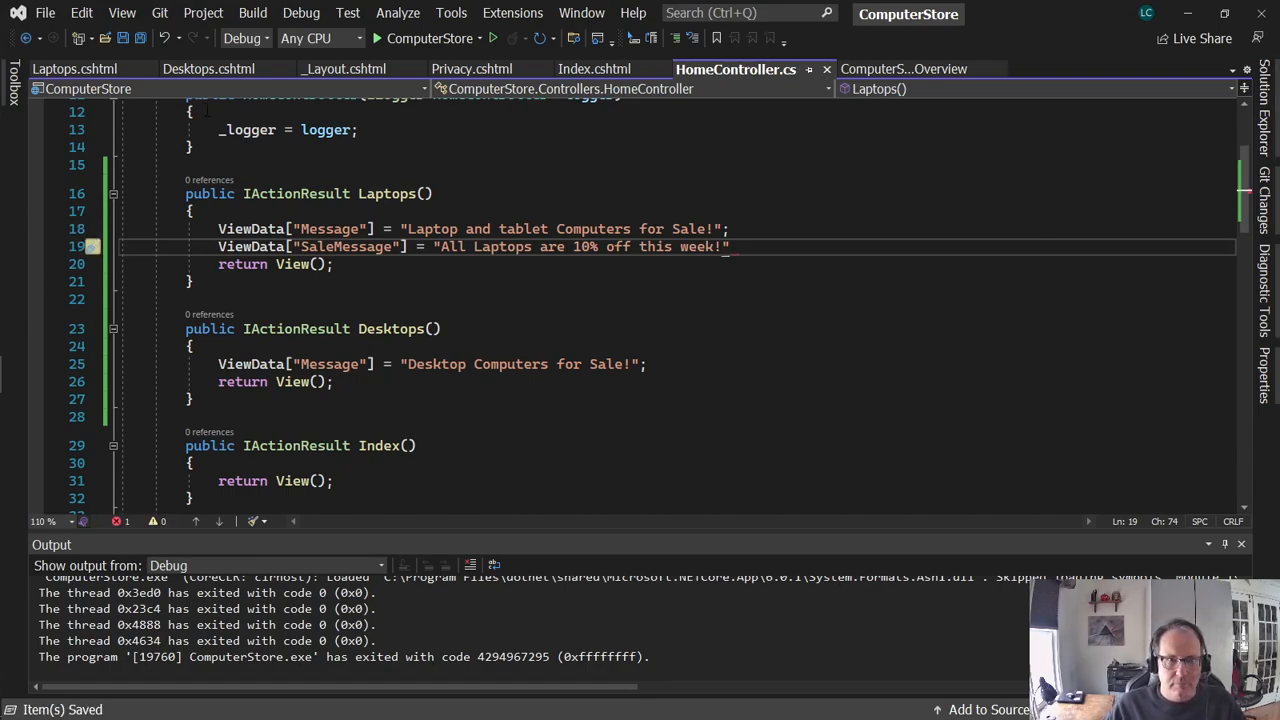
pyautogui.click(75, 68)
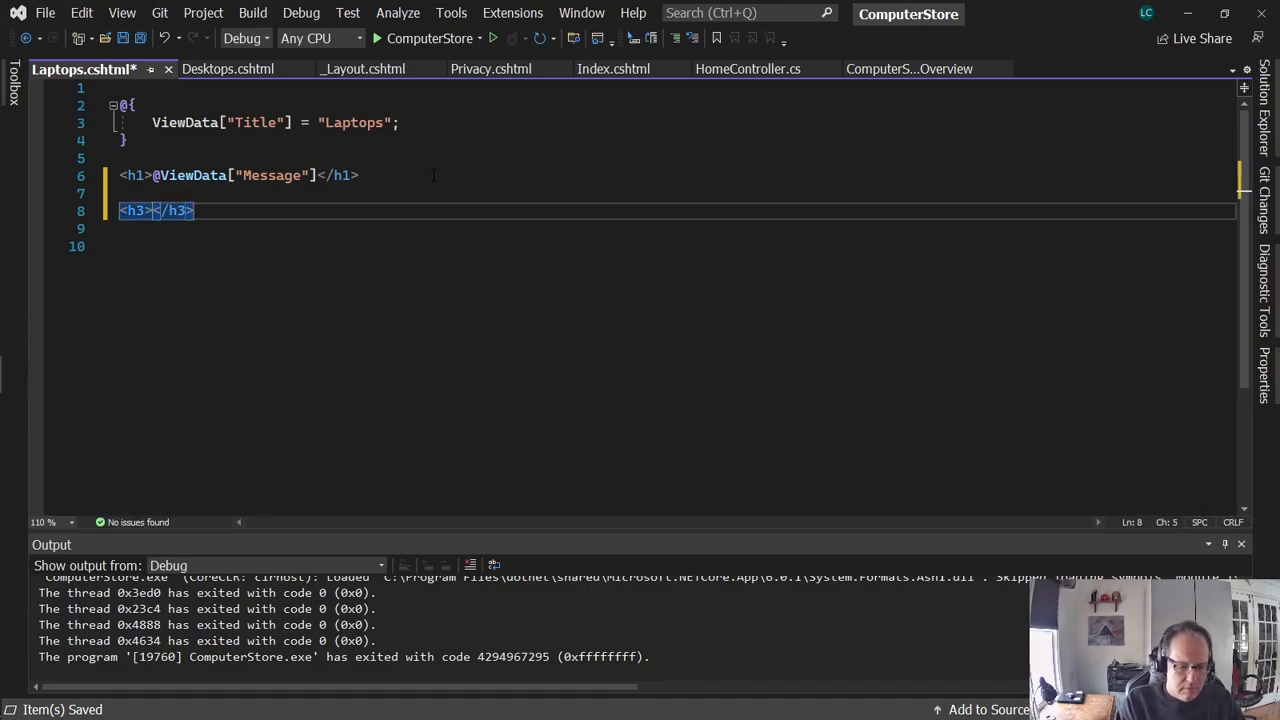
pyautogui.write('@Ve')
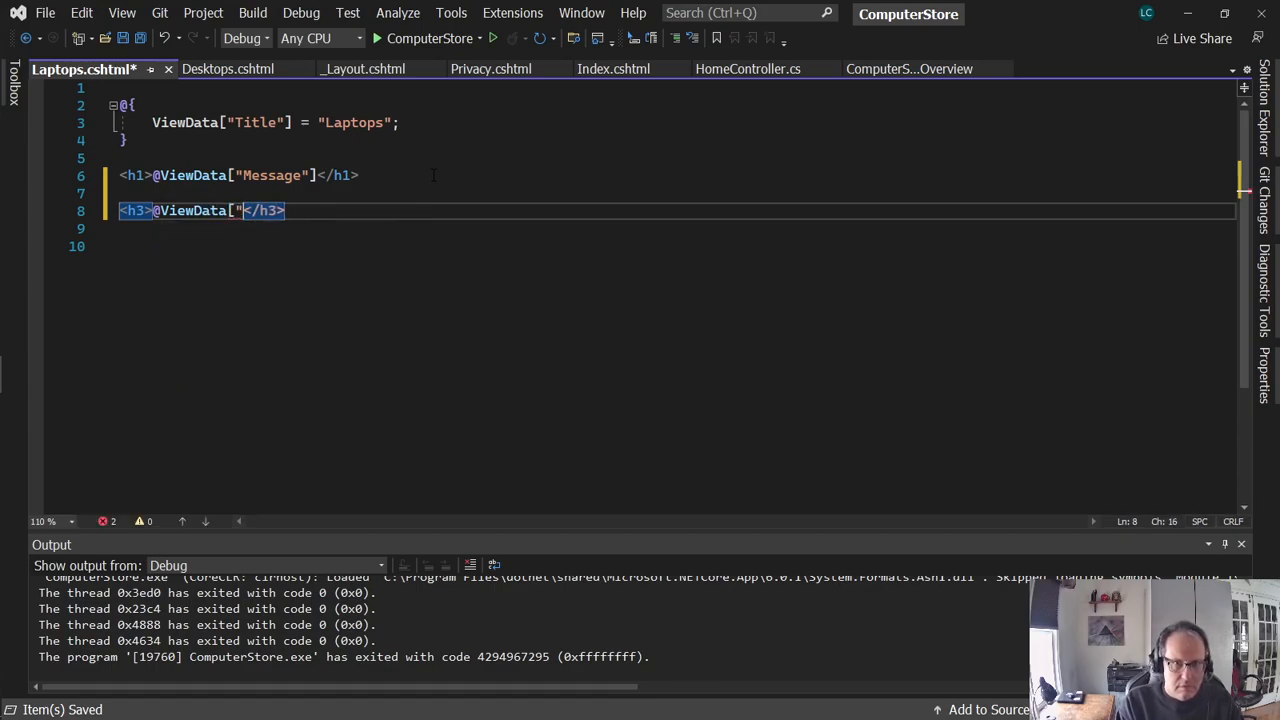
pyautogui.write('SaleMessage')
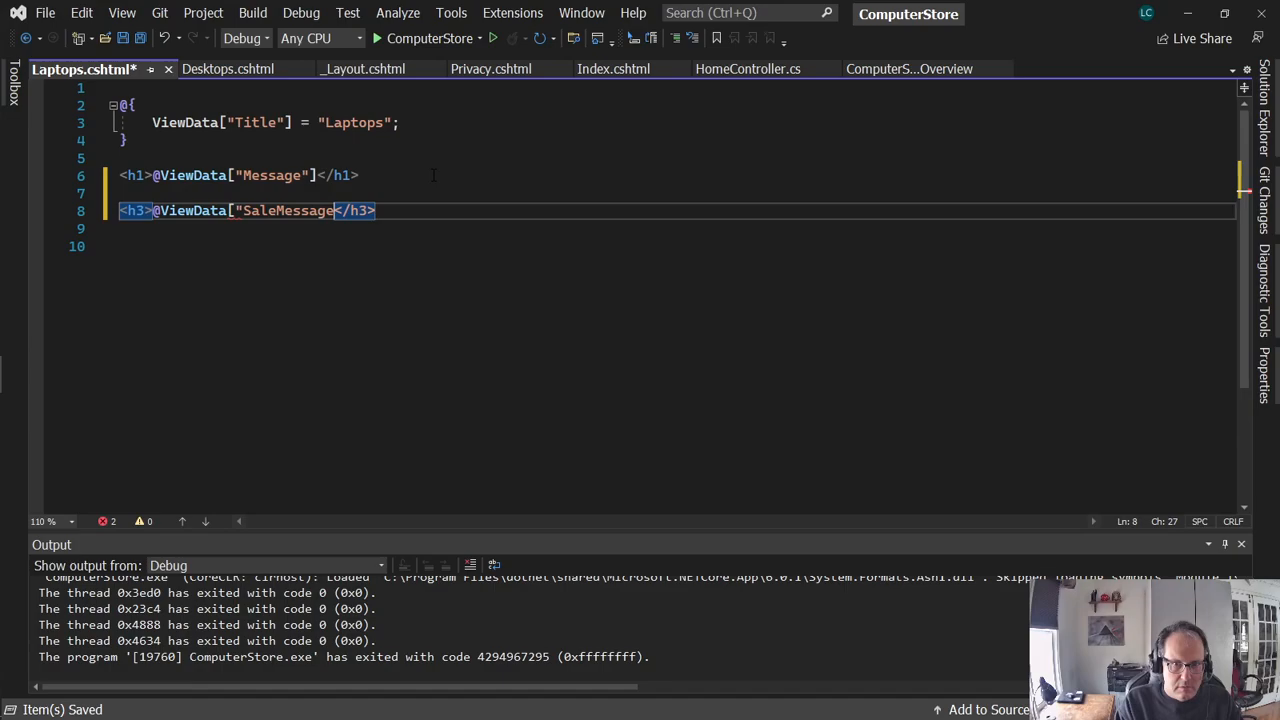
pyautogui.write('"]')
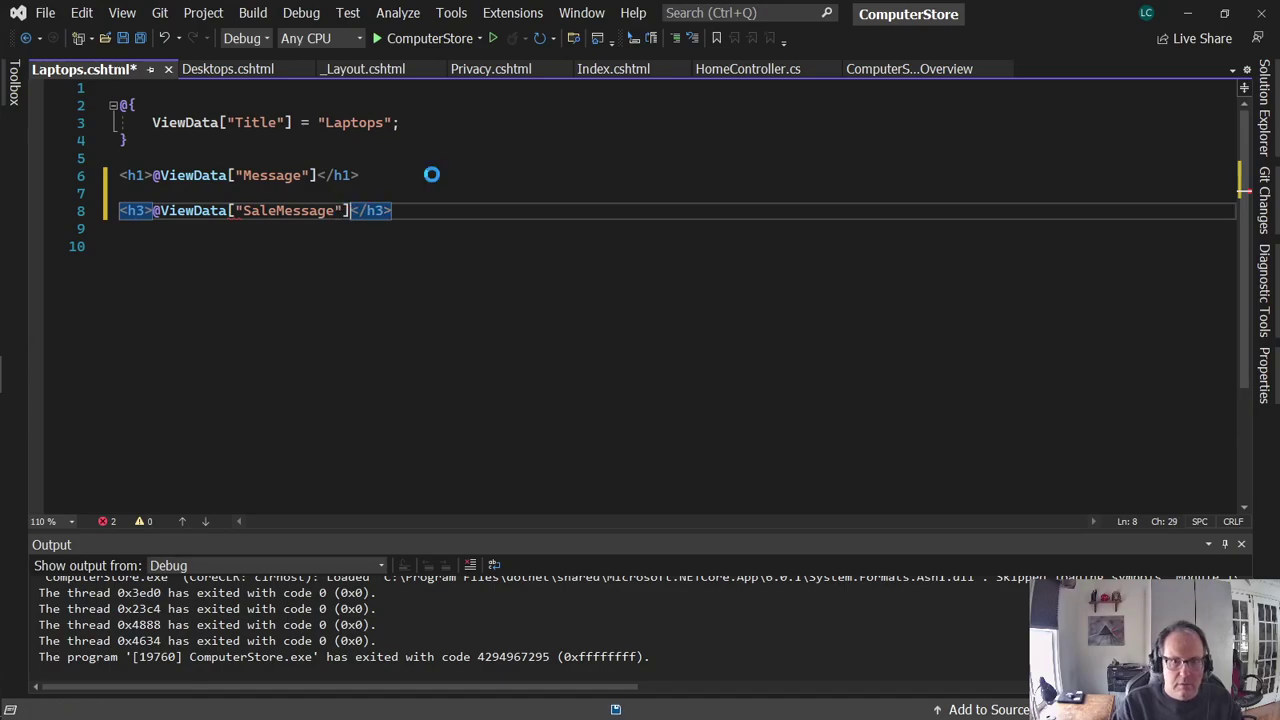
pyautogui.press('ctrl+s')
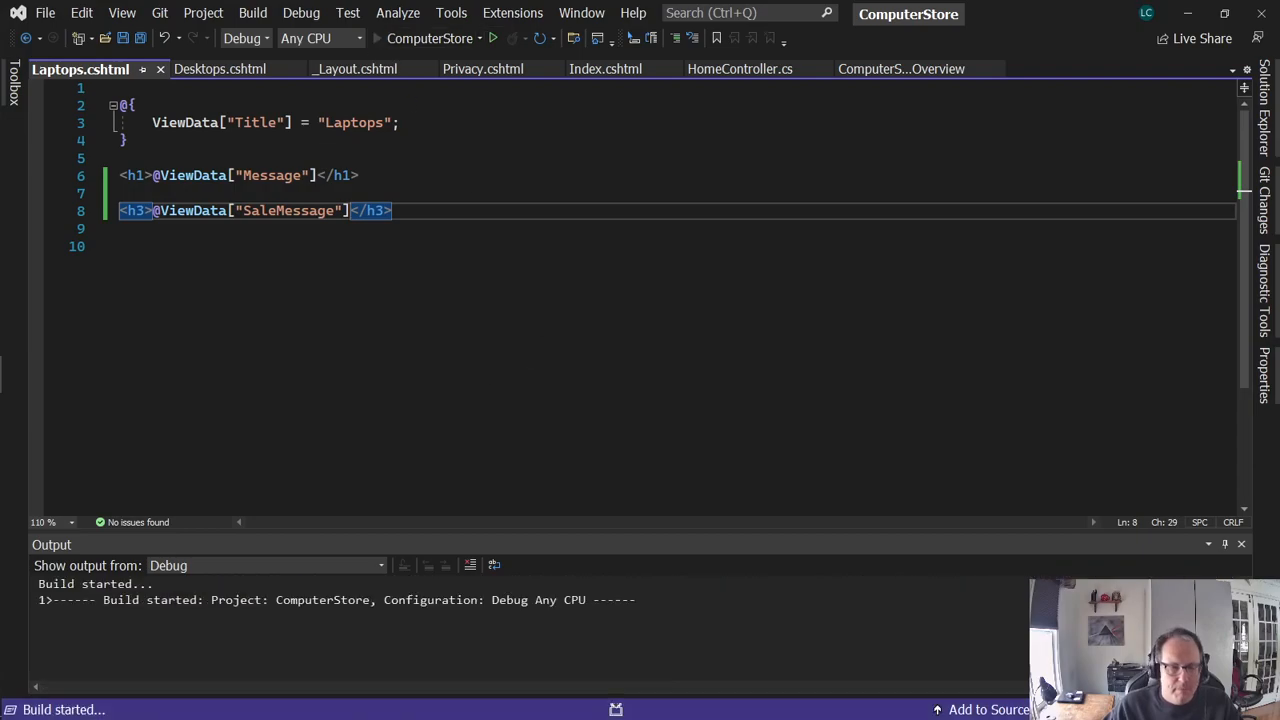
# Decline the last successful build, add the missing semicolon on line 19, and rerun ComputerStore
pyautogui.click(493, 38)
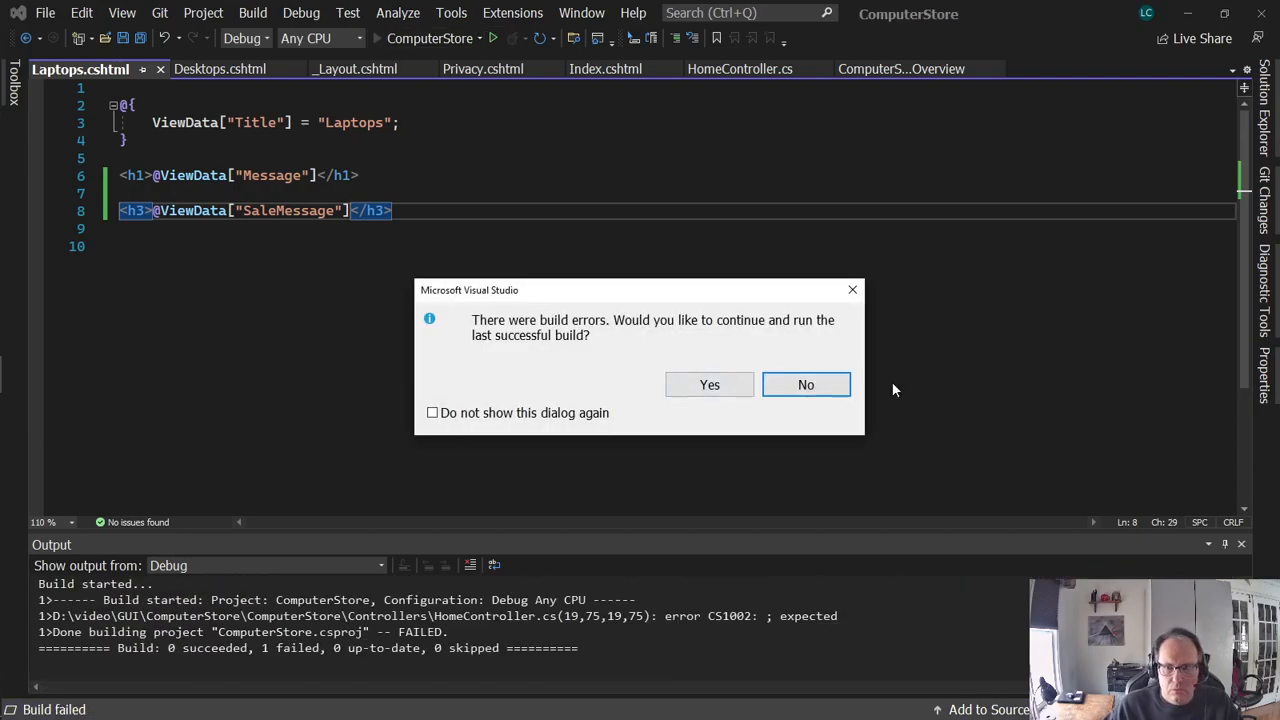
pyautogui.click(806, 384)
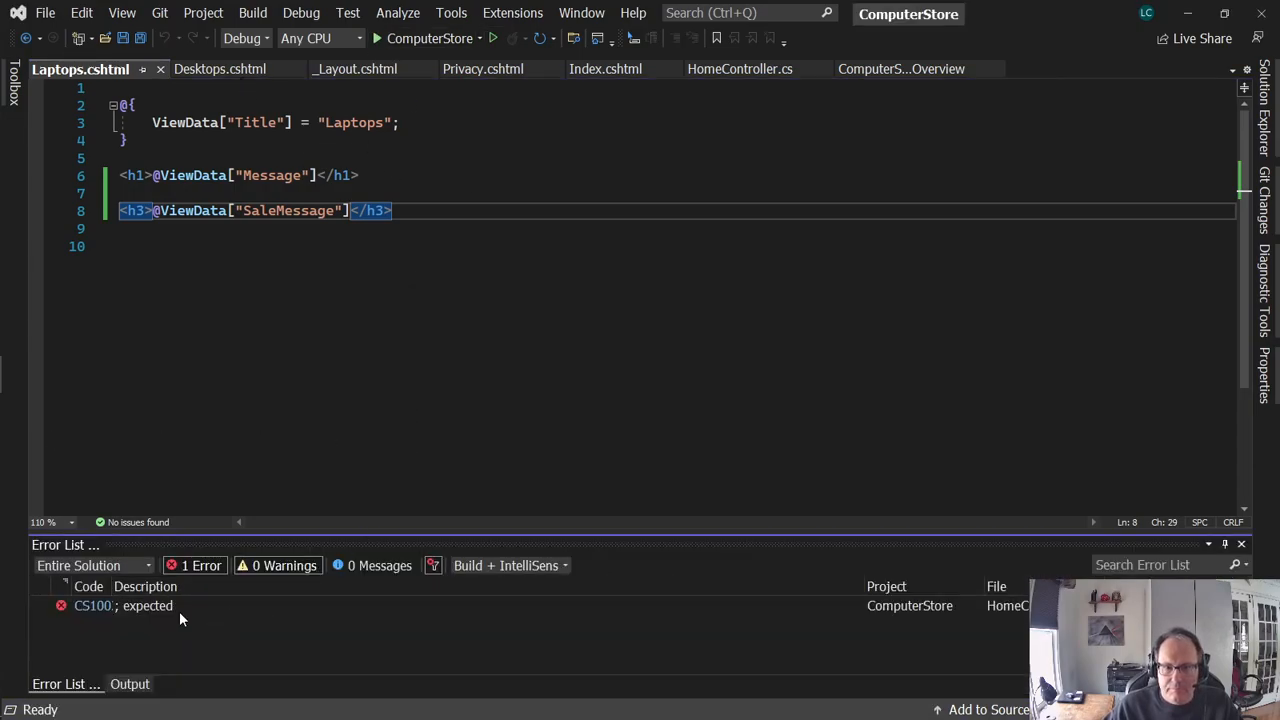
pyautogui.click(735, 69)
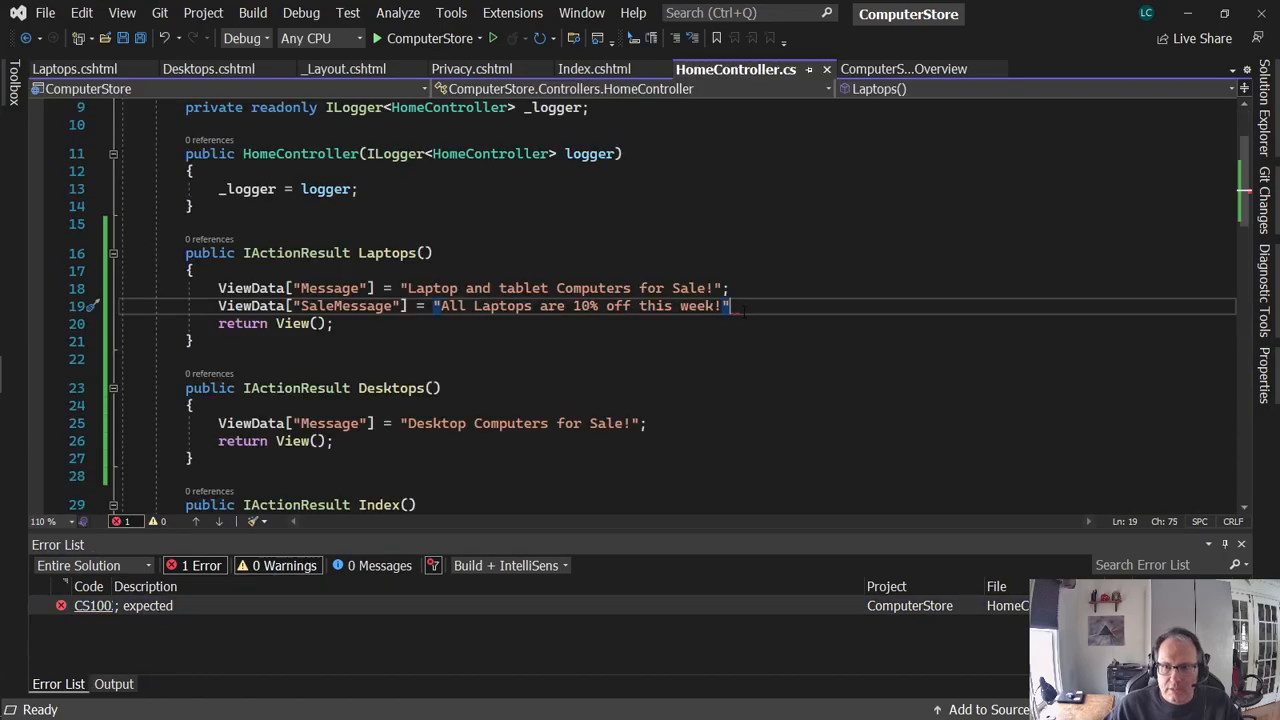
pyautogui.write(';')
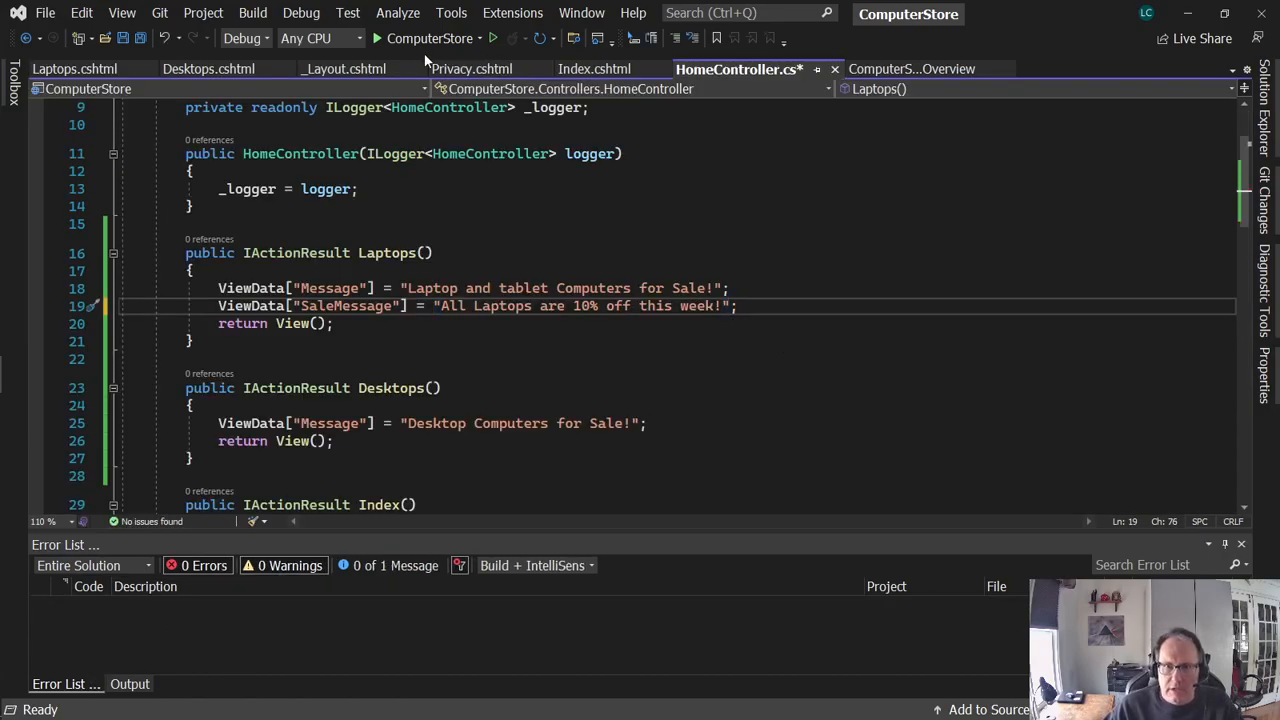
pyautogui.click(492, 38)
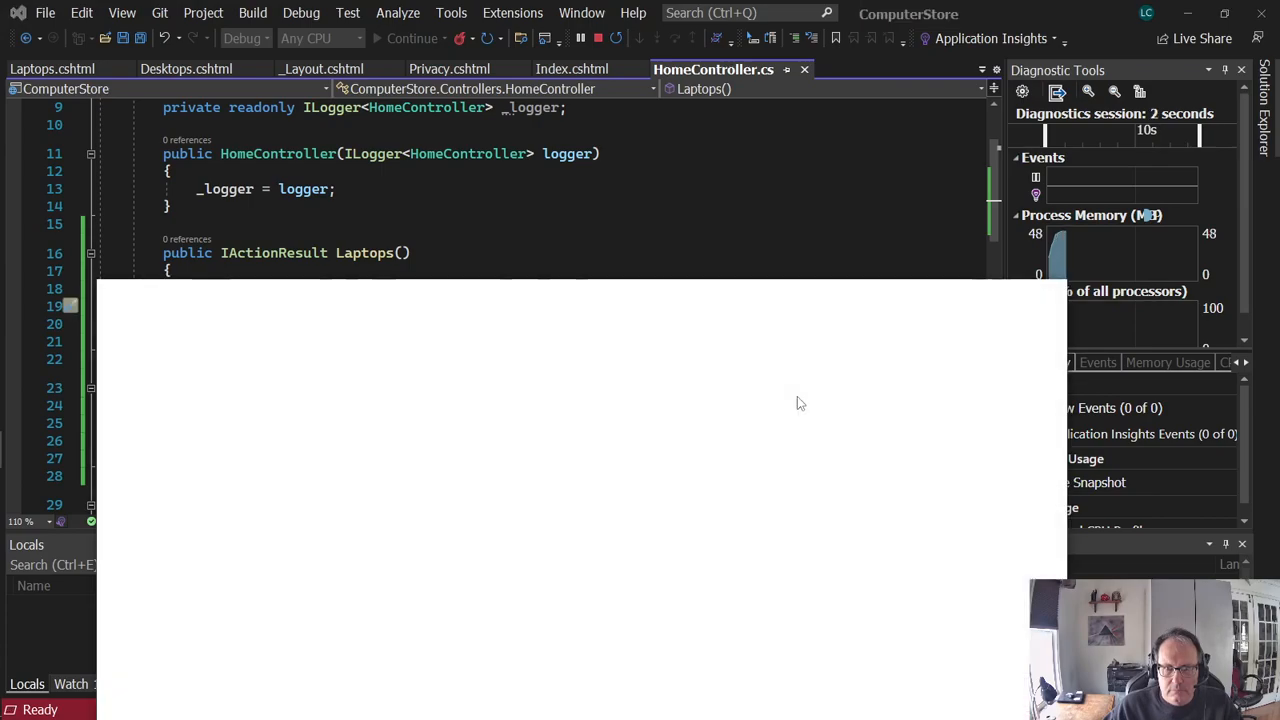
# Close the running site to end debugging and return to HomeController.cs
pyautogui.click(412, 38)
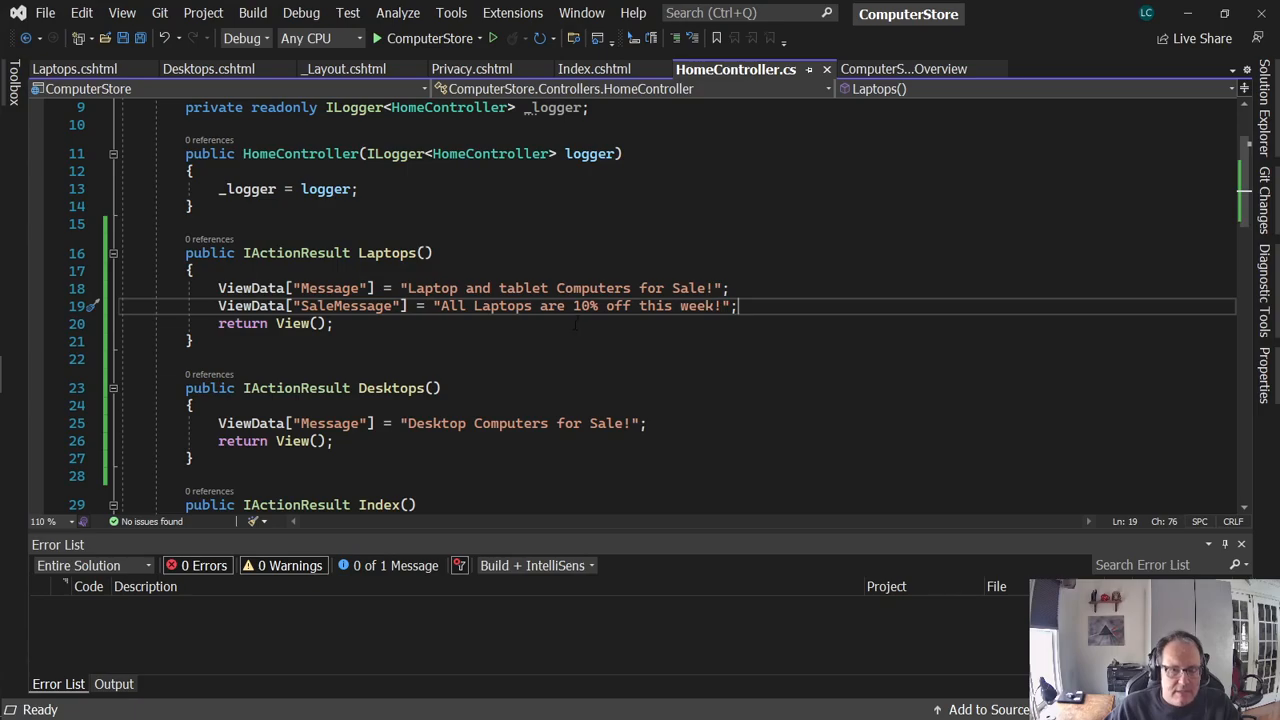
# Have Desktops return View(new string[] {"Gaming Desktop", "Office Desktop", "Development Desktop"}) and save HomeController.cs
pyautogui.scroll(-3)
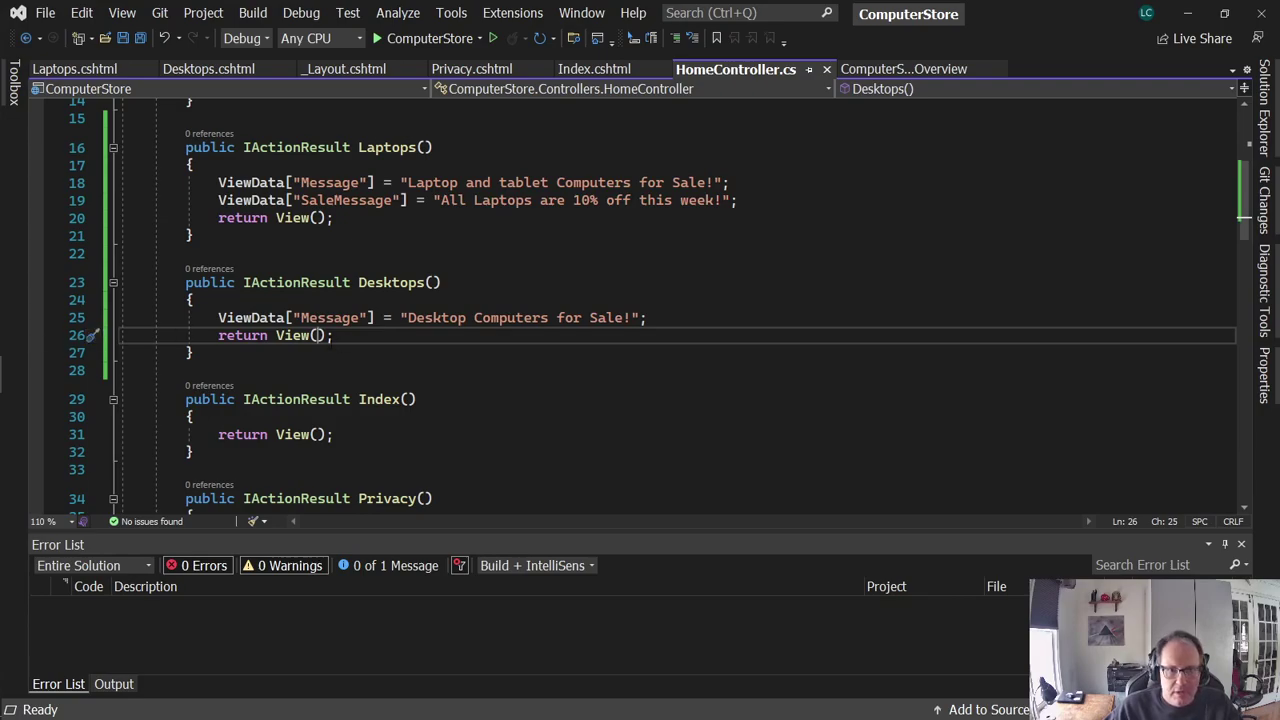
pyautogui.write('n')
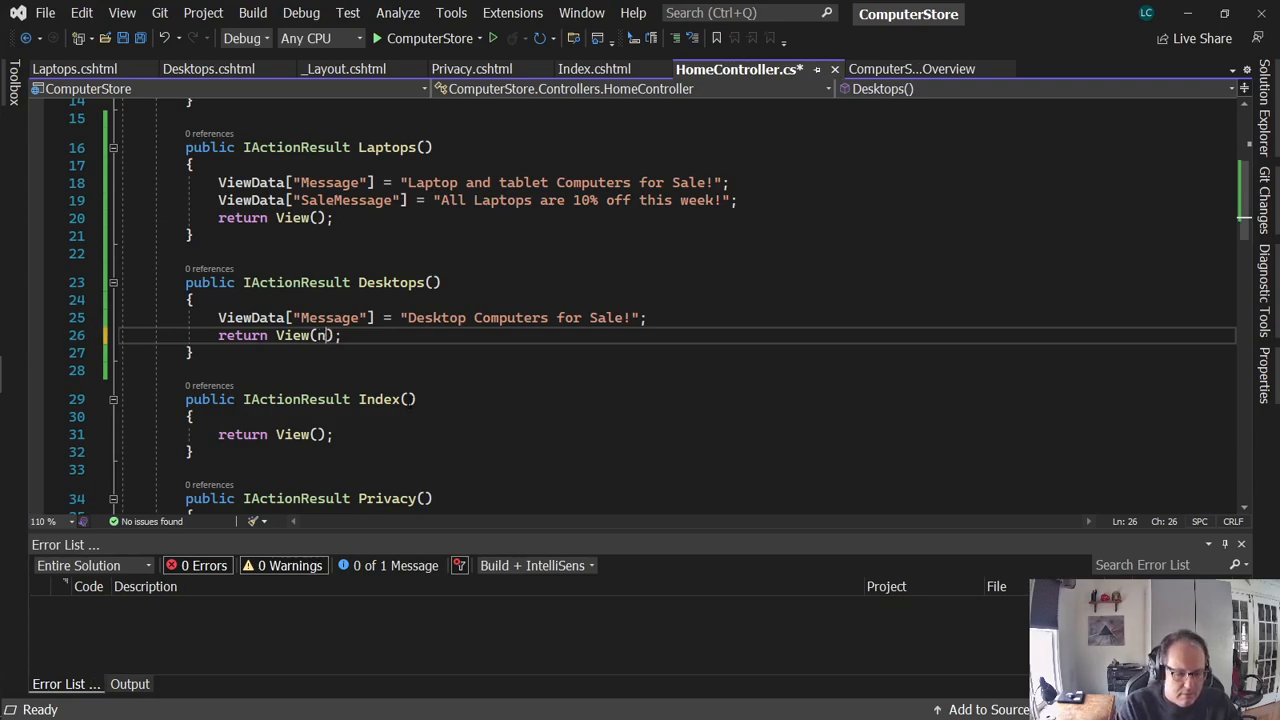
pyautogui.write('ew String')
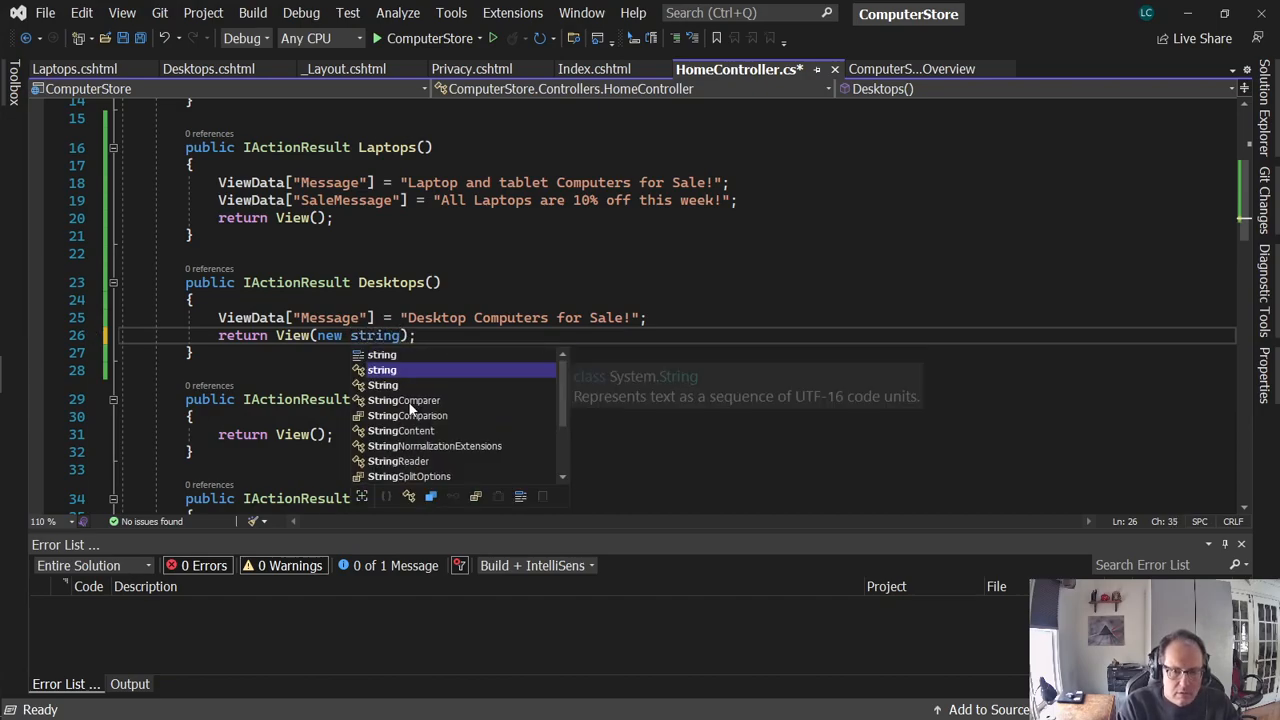
pyautogui.write('[]')
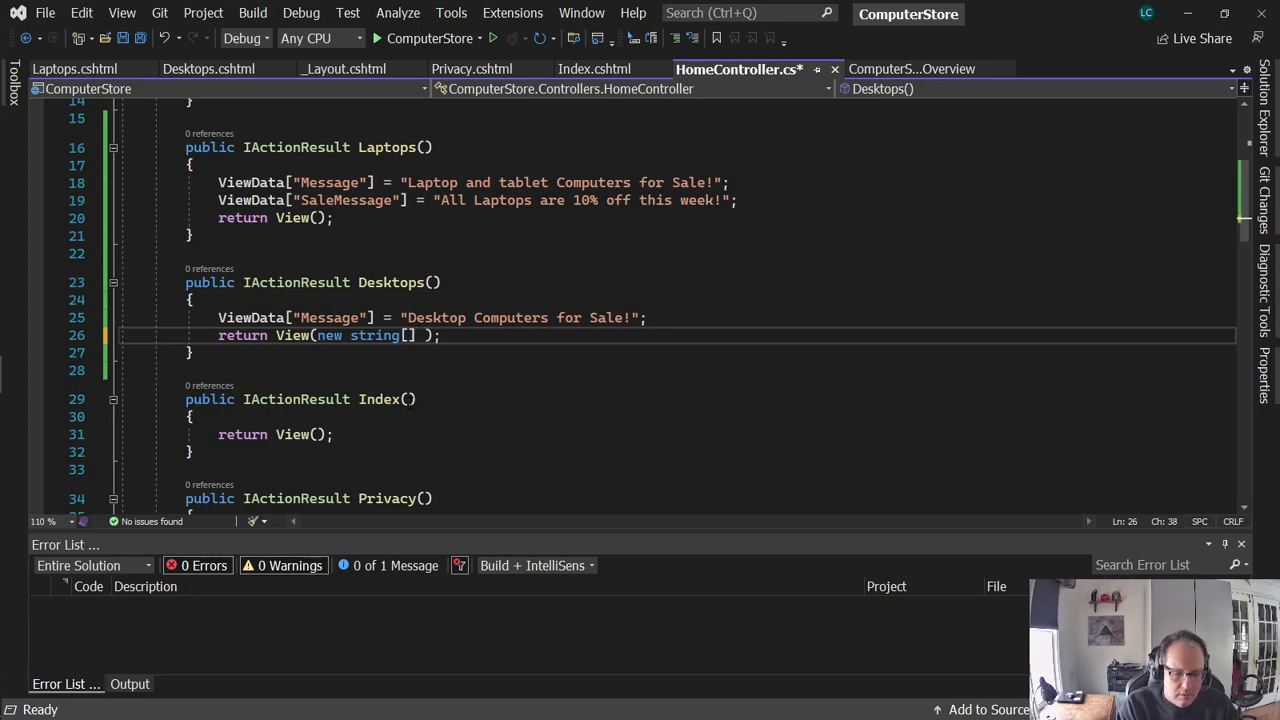
pyautogui.write('"Gamin"')
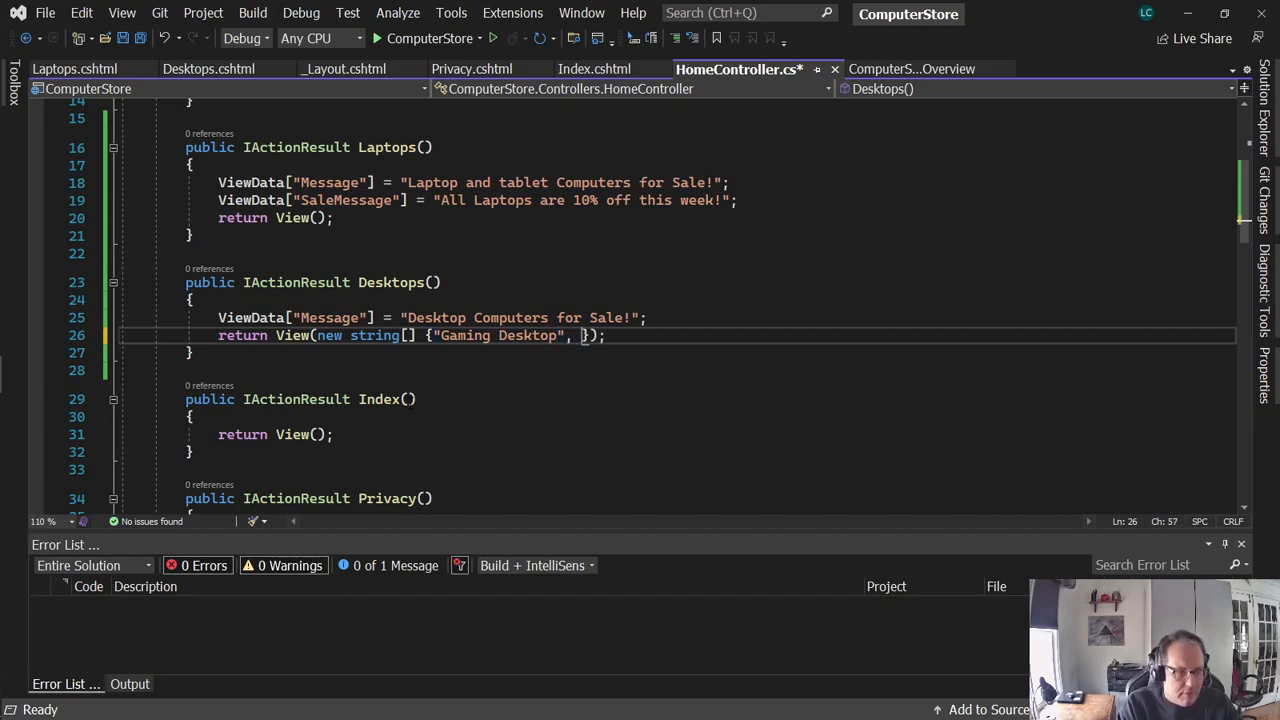
pyautogui.write('"Office"')
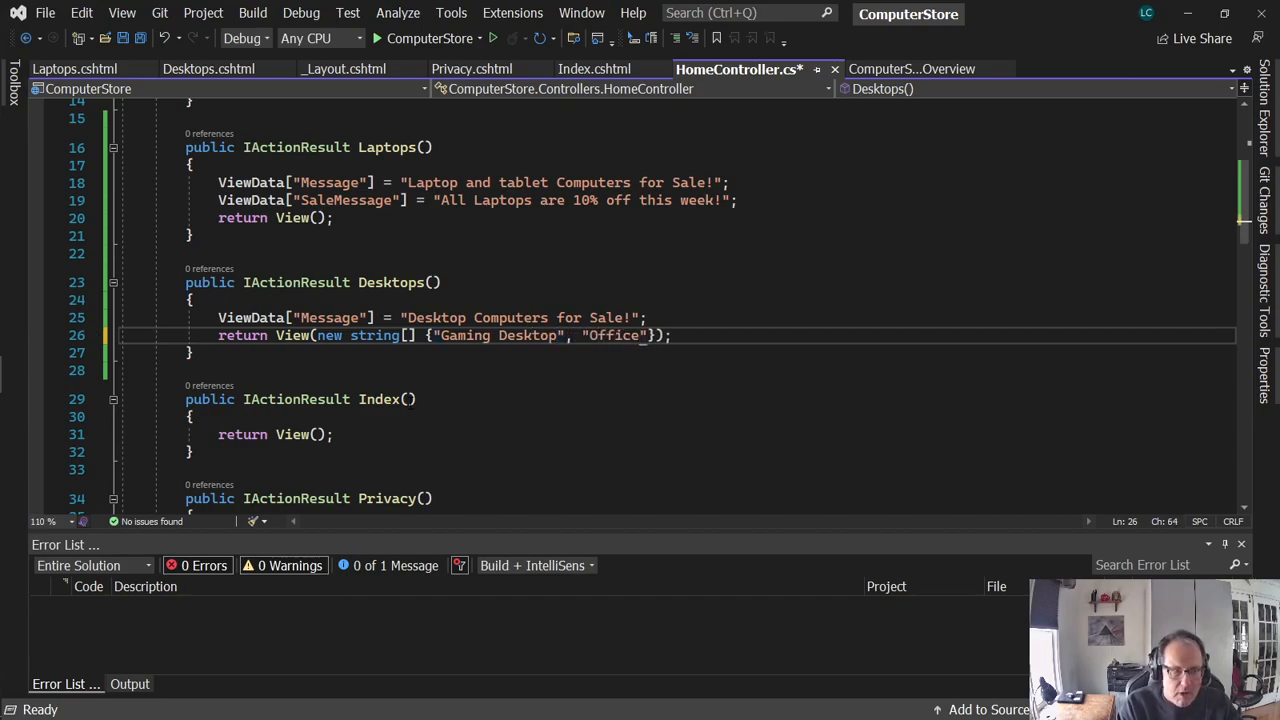
pyautogui.write('Mes')
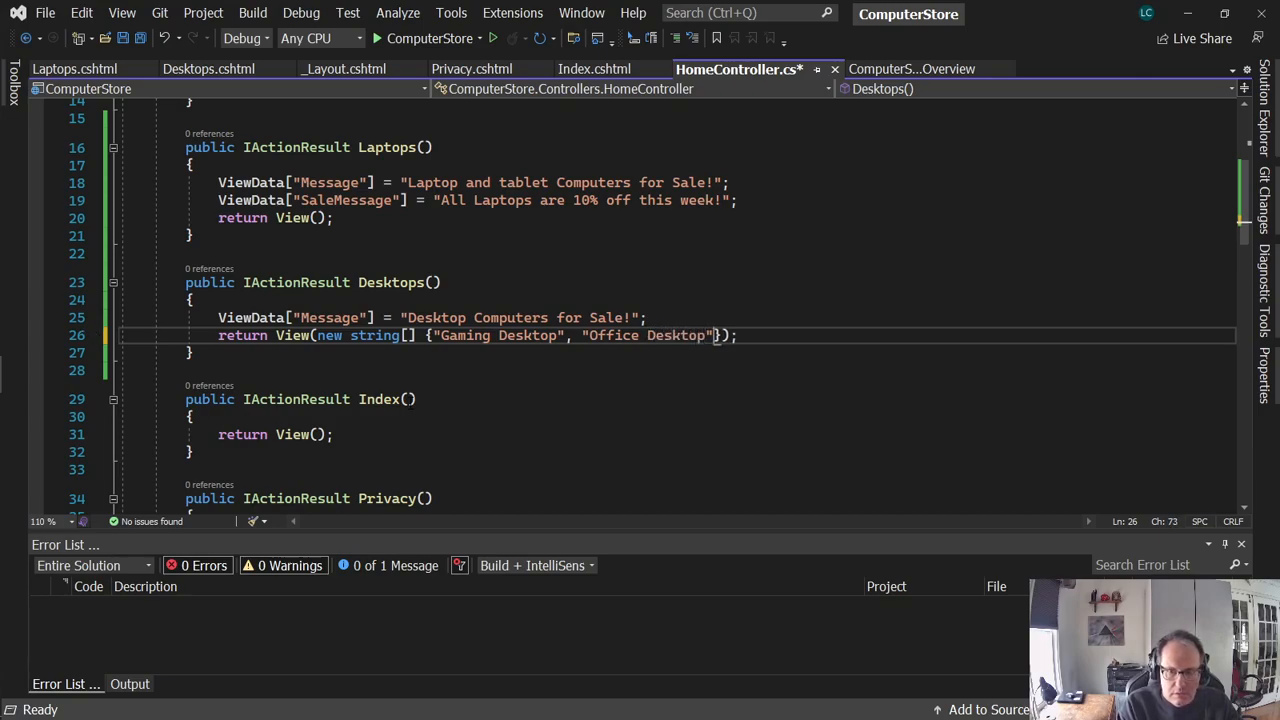
pyautogui.write(', ""')
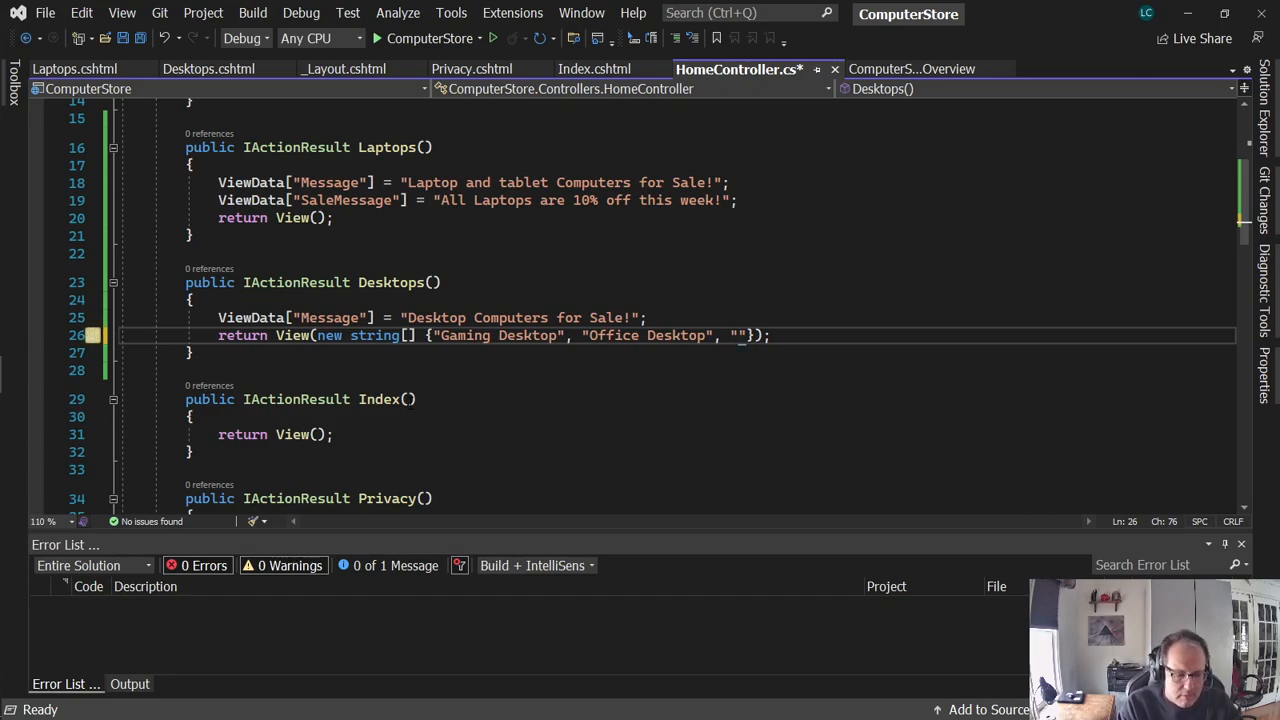
pyautogui.write('Development Desk')
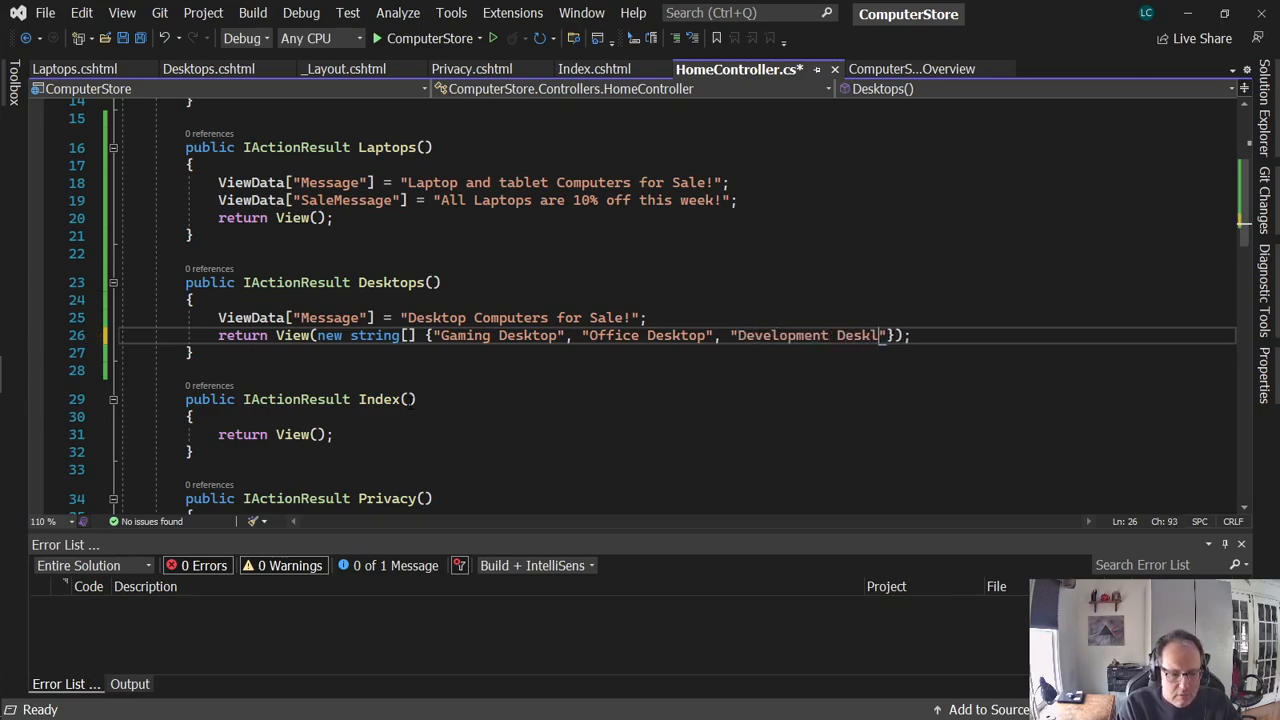
pyautogui.write('top')
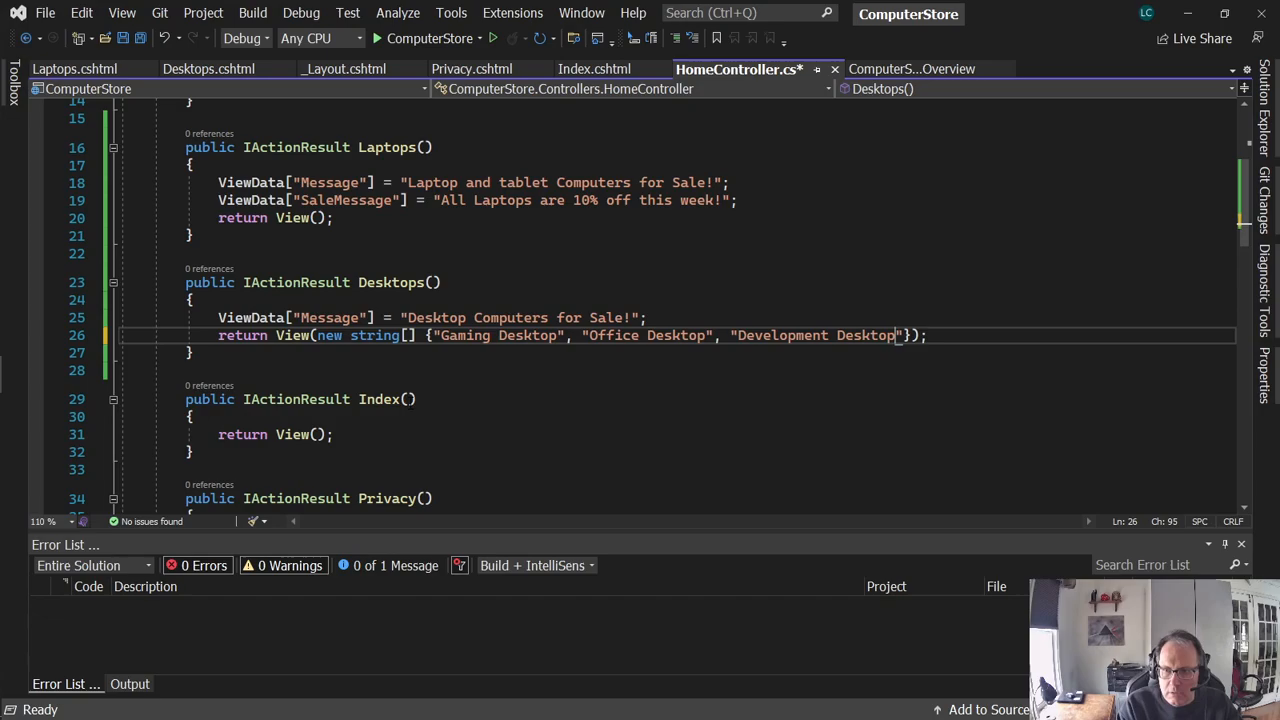
pyautogui.press('ctrl+s')
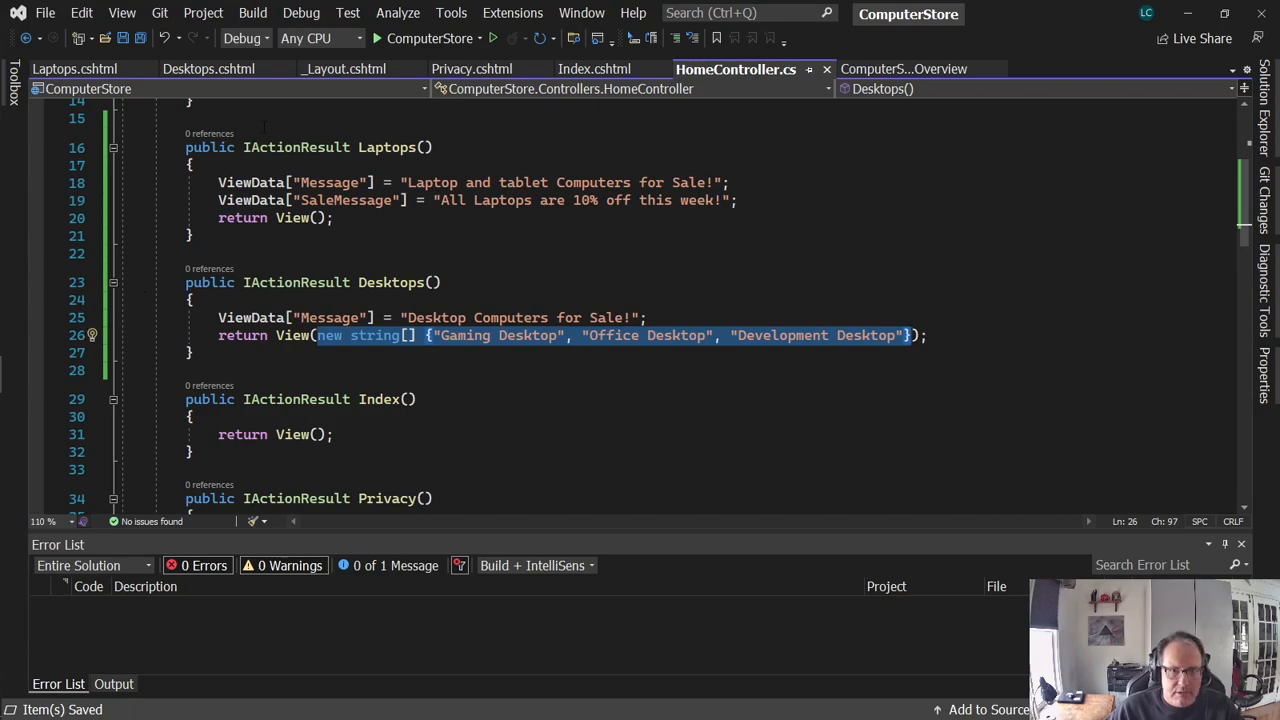
pyautogui.click(208, 68)
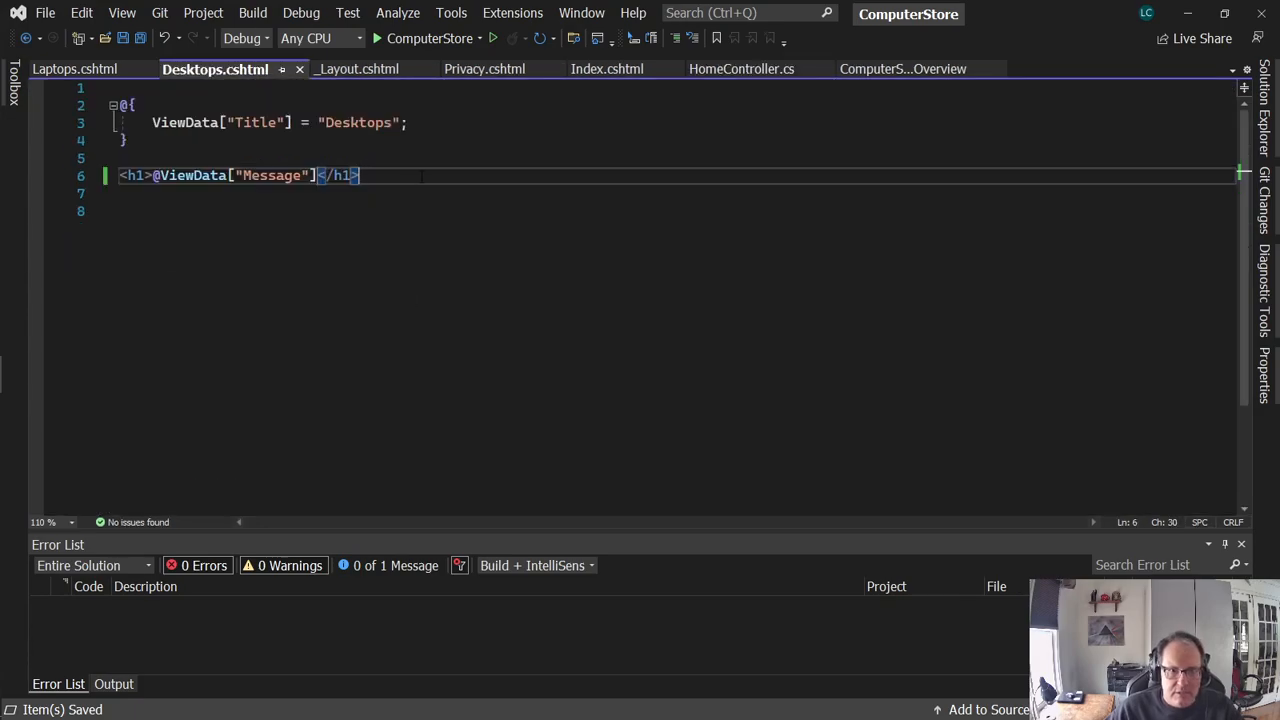
pyautogui.press('Enter')
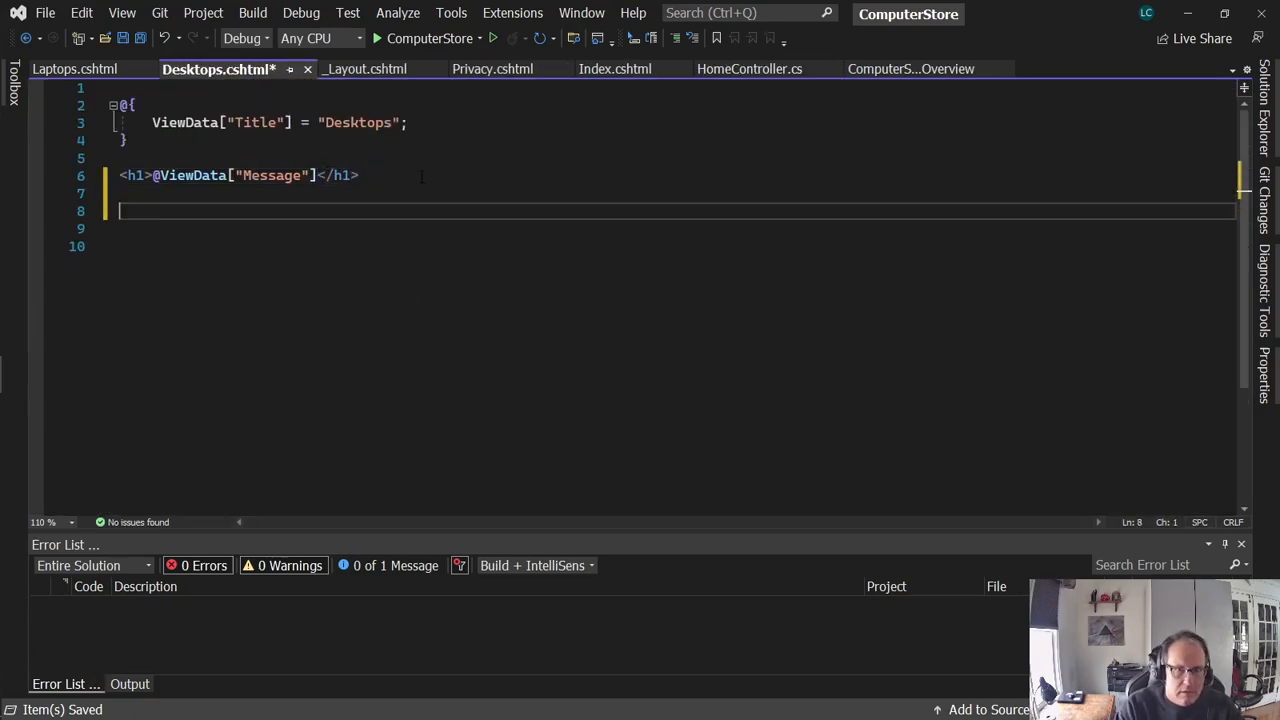
pyautogui.write('<ul>')
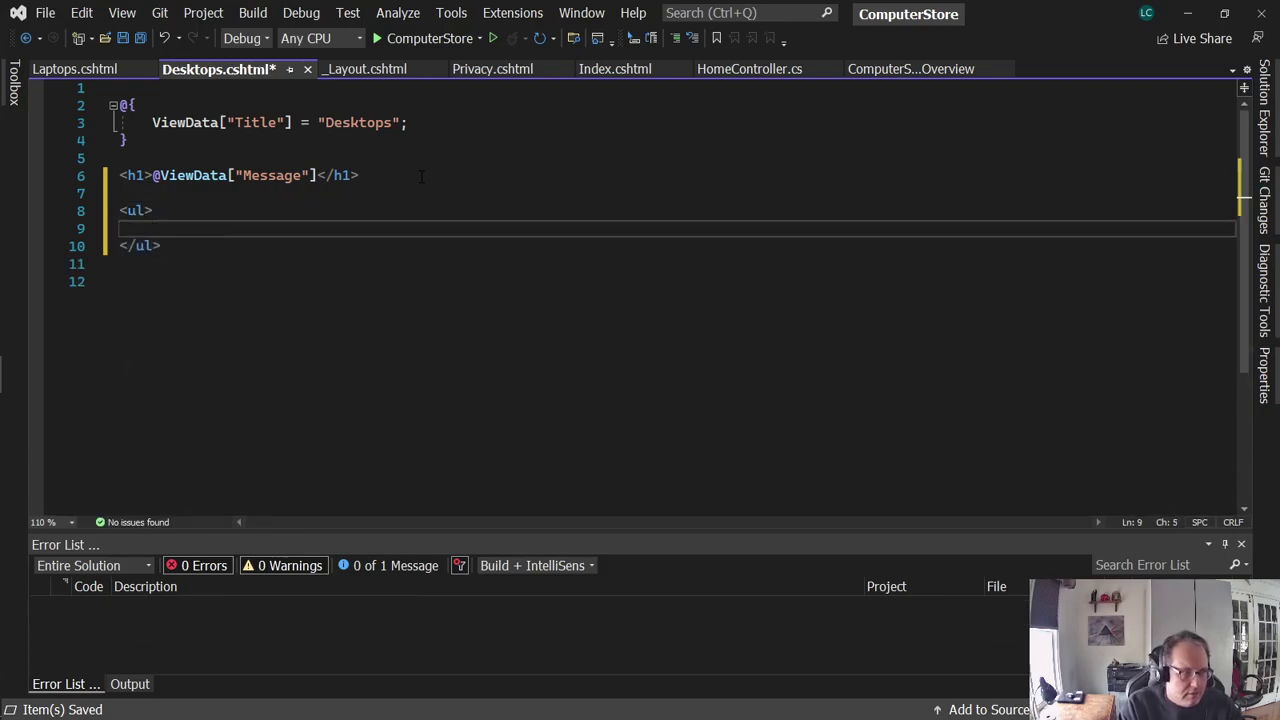
pyautogui.write('@foreach(string prod in')
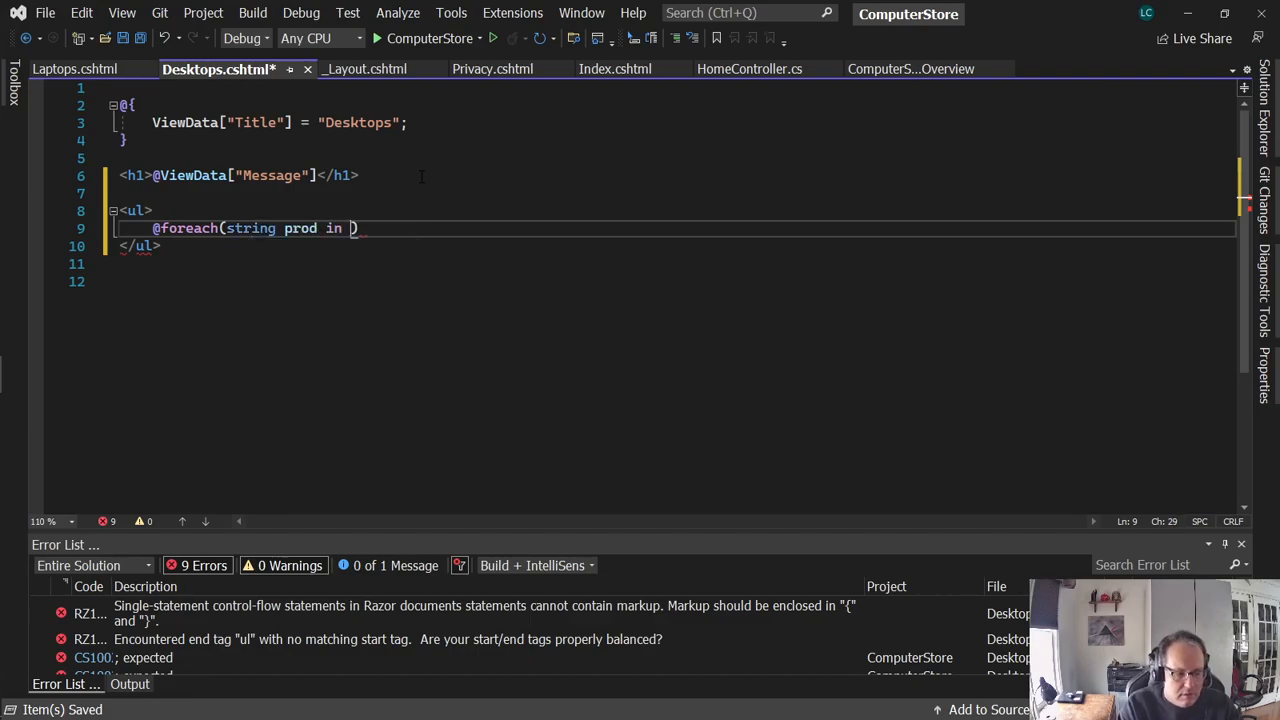
pyautogui.write('Model')
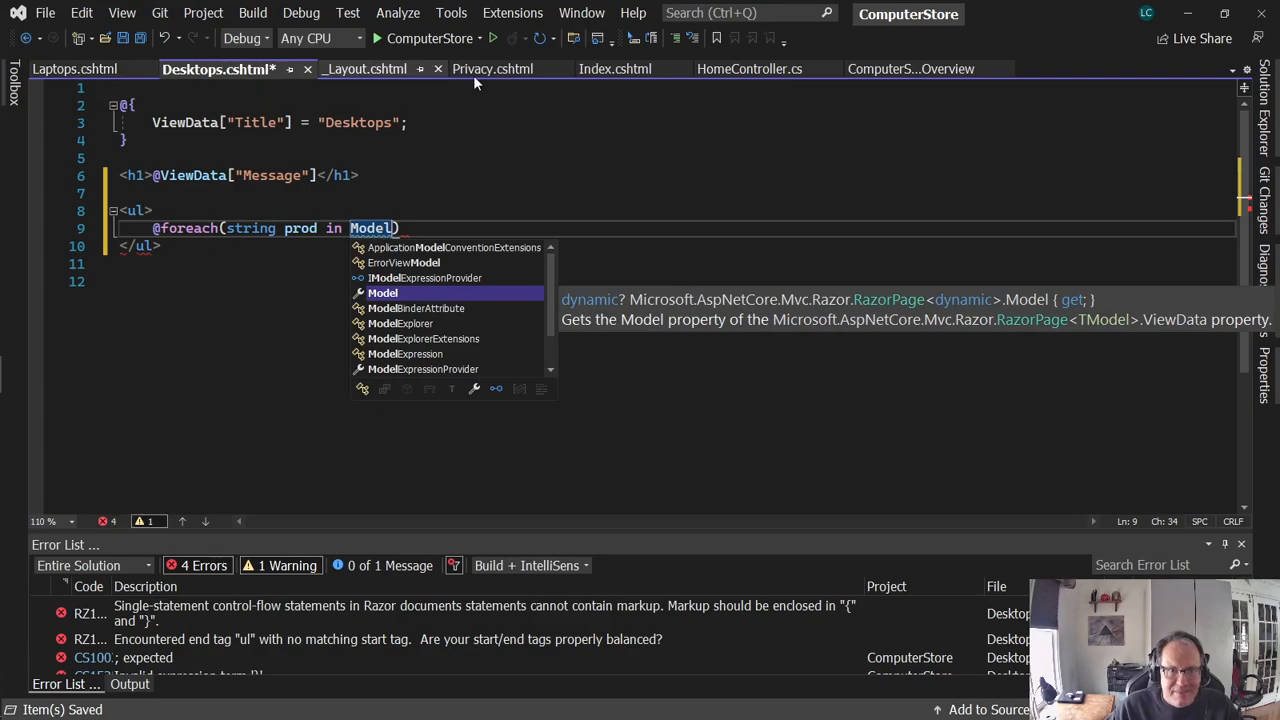
pyautogui.click(749, 68)
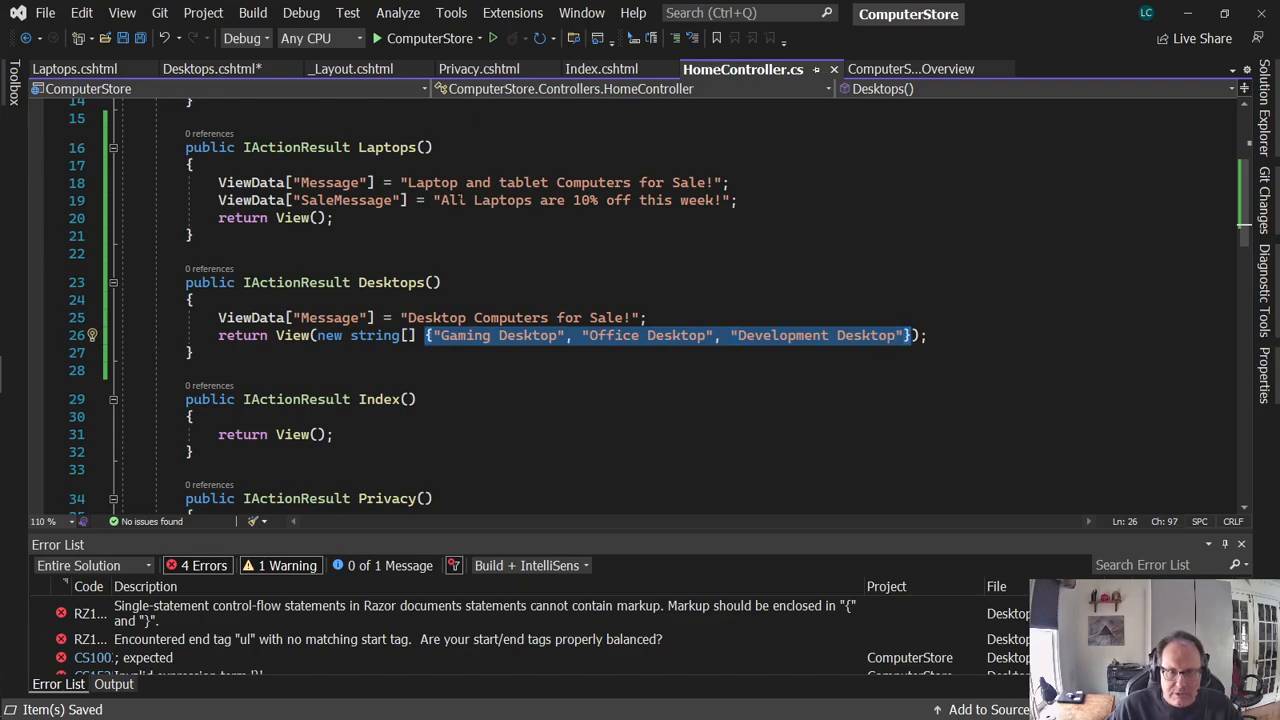
pyautogui.click(210, 69)
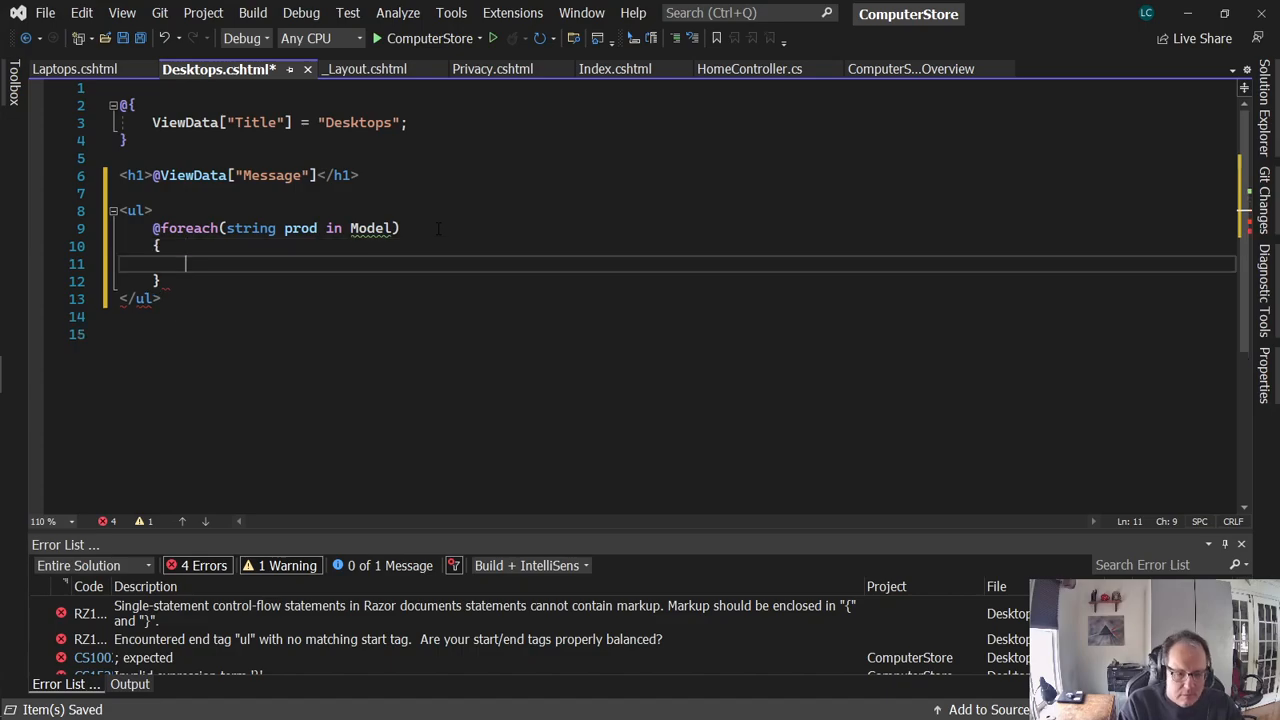
pyautogui.write('<li>@p</li>')
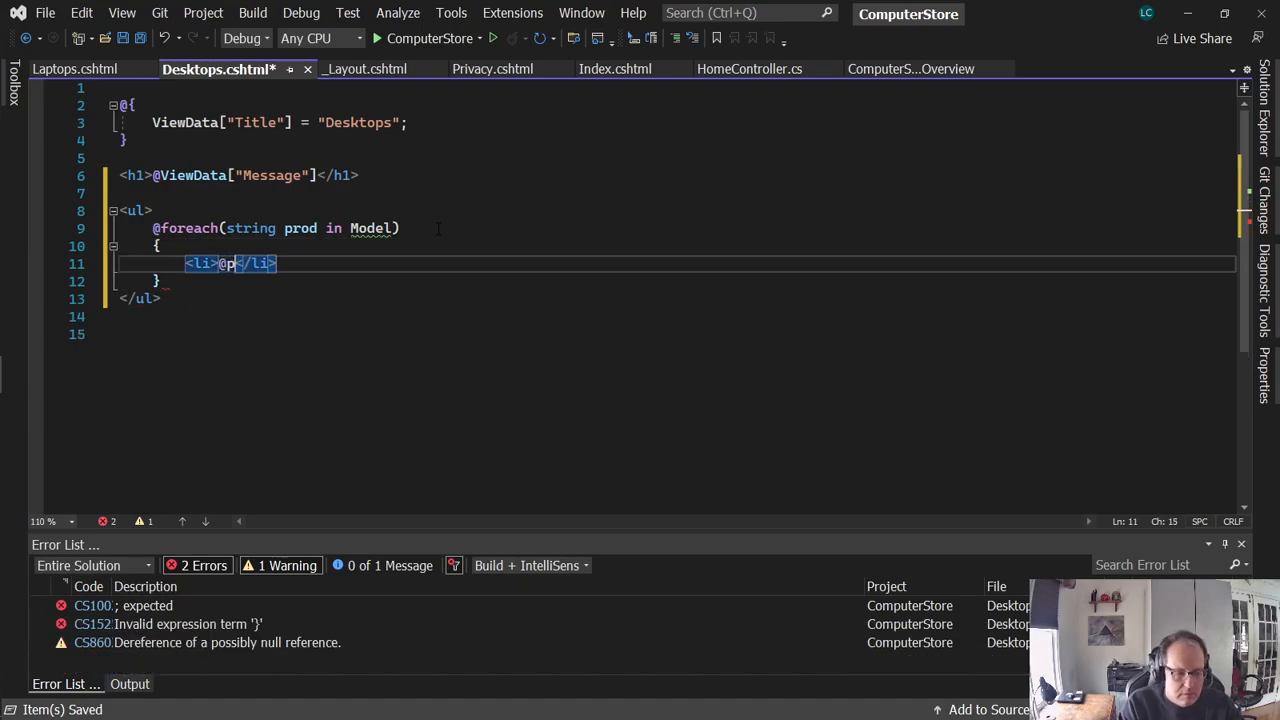
pyautogui.write('rod')
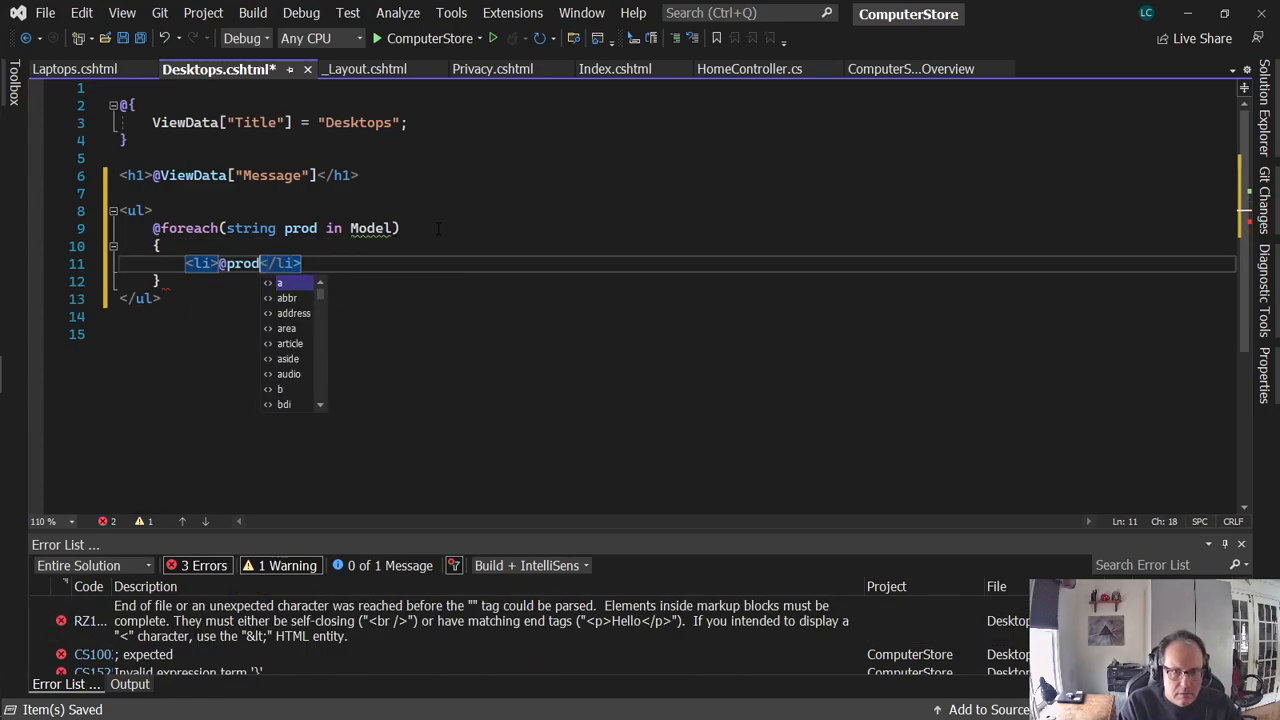
pyautogui.press('Escape')
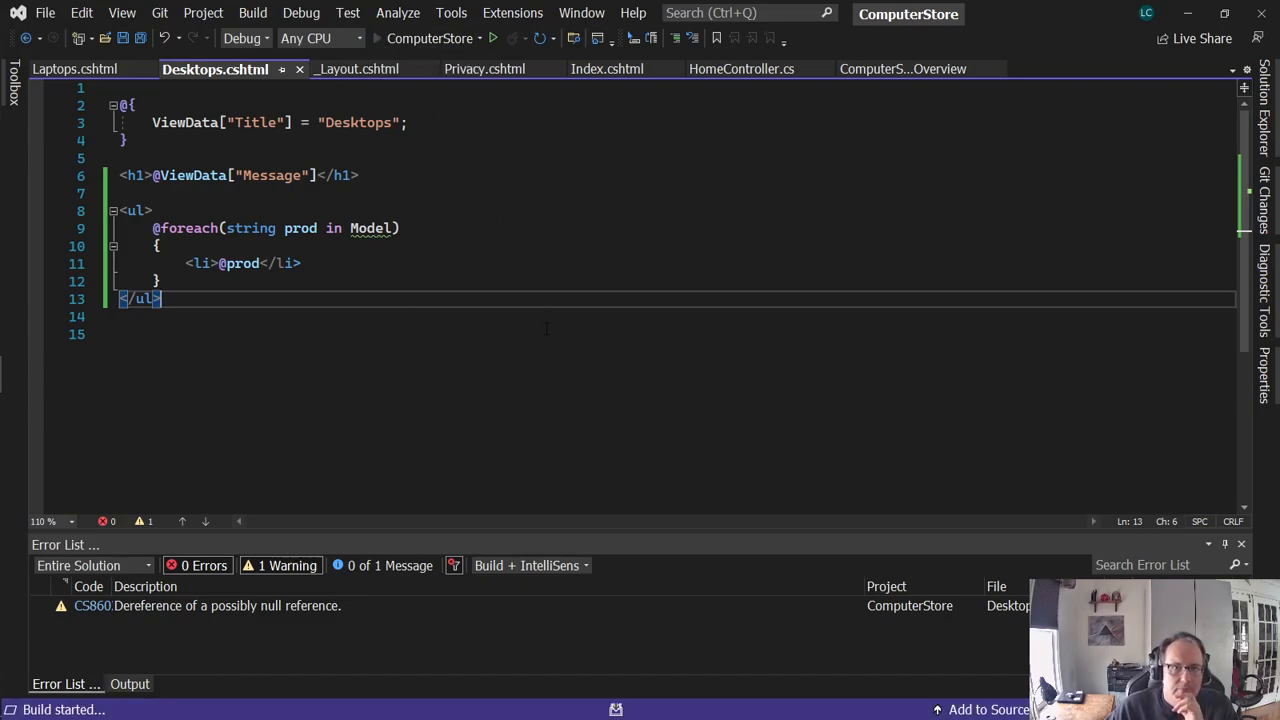
pyautogui.click(492, 38)
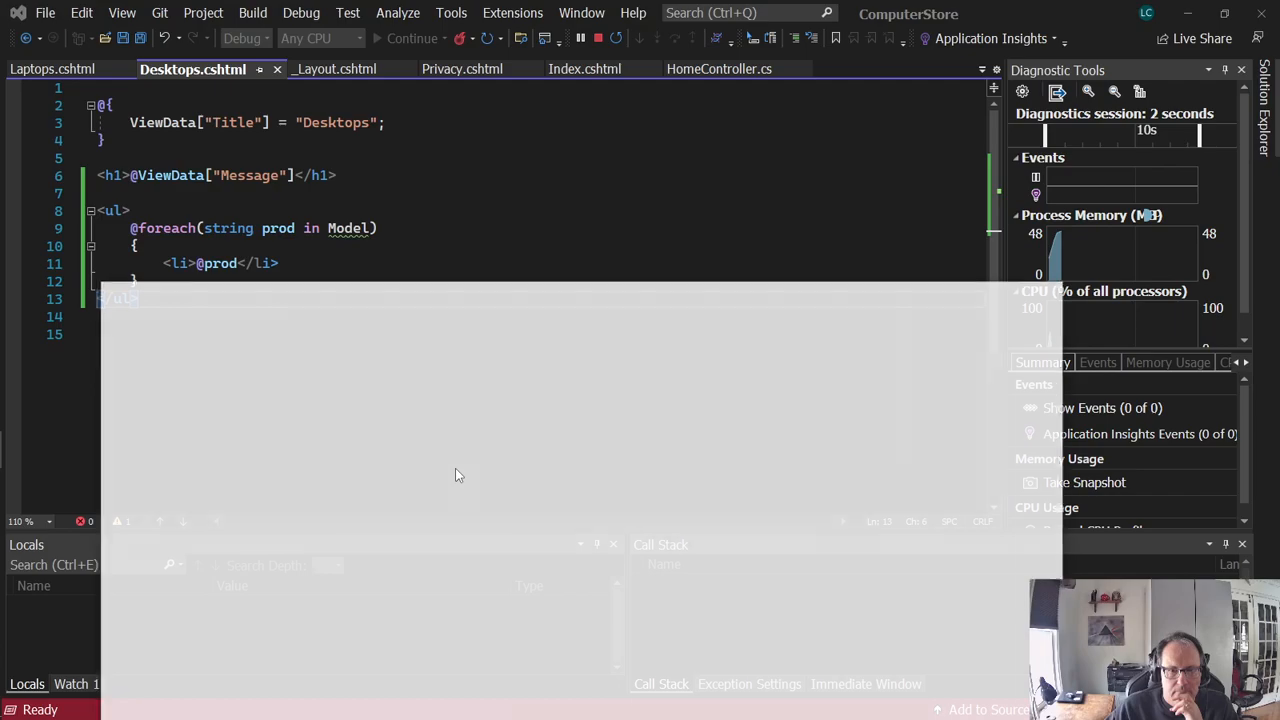
pyautogui.click(412, 38)
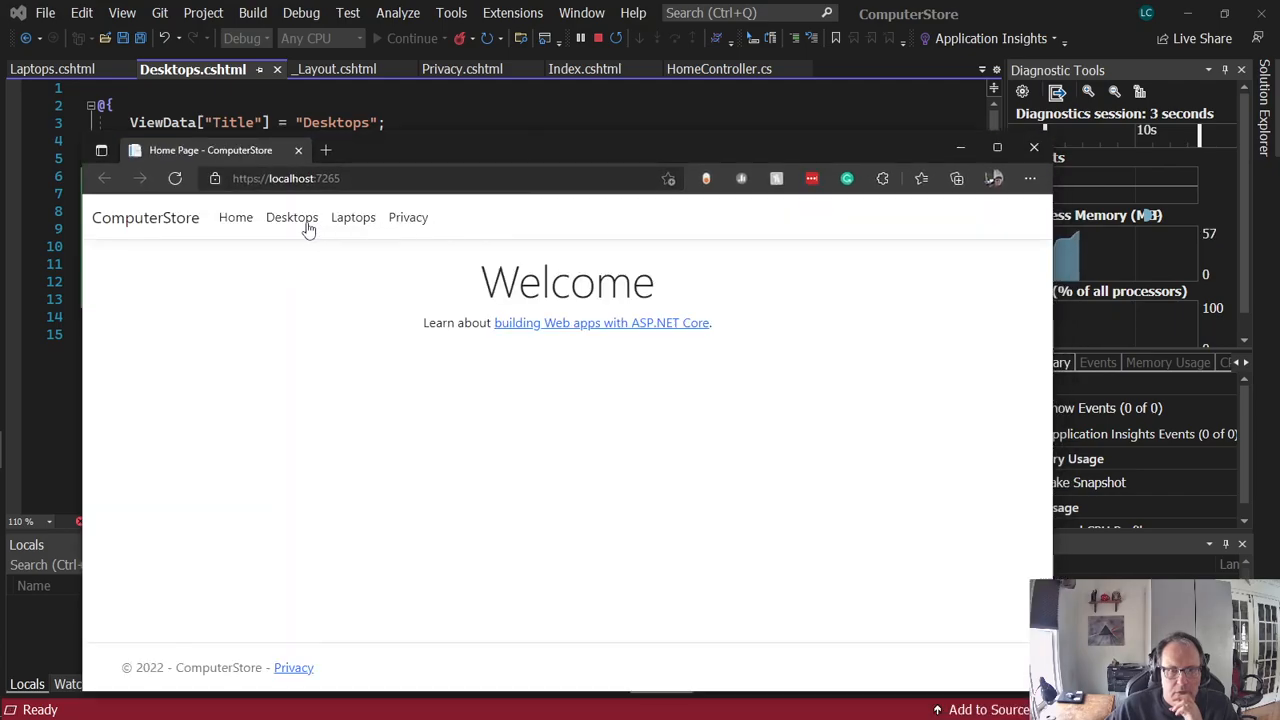
pyautogui.click(291, 217)
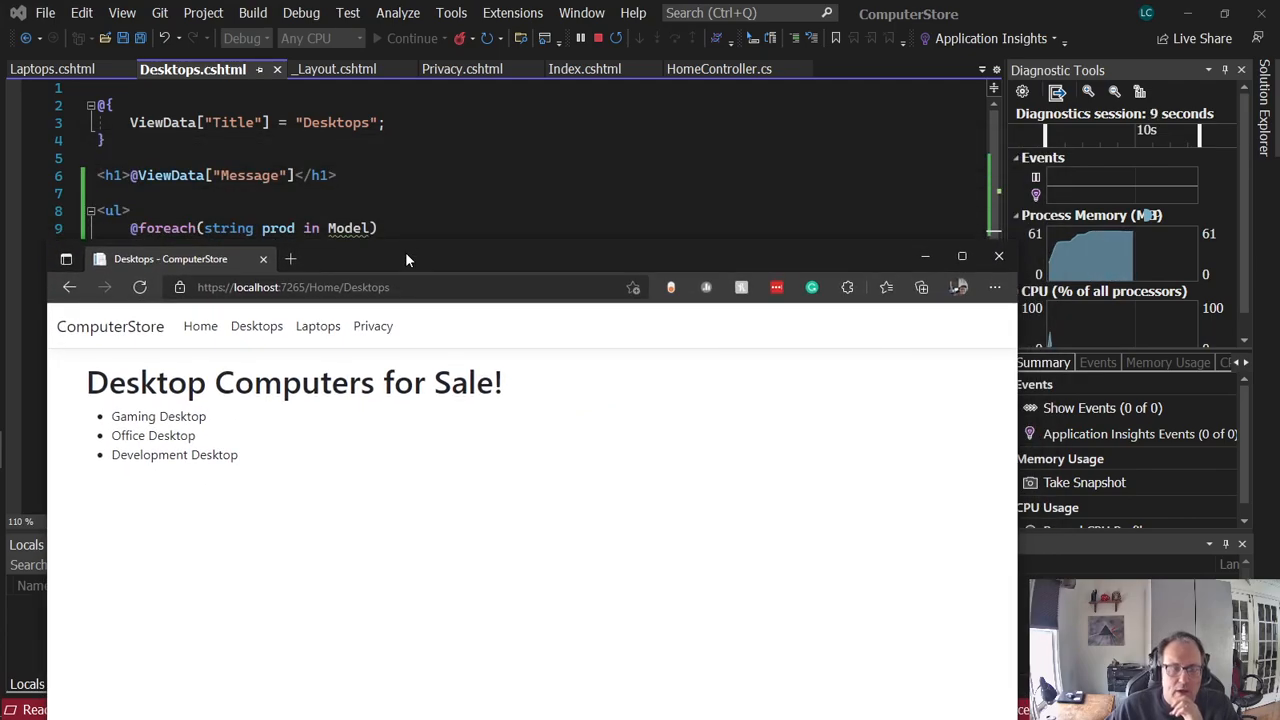
pyautogui.moveTo(135, 480)
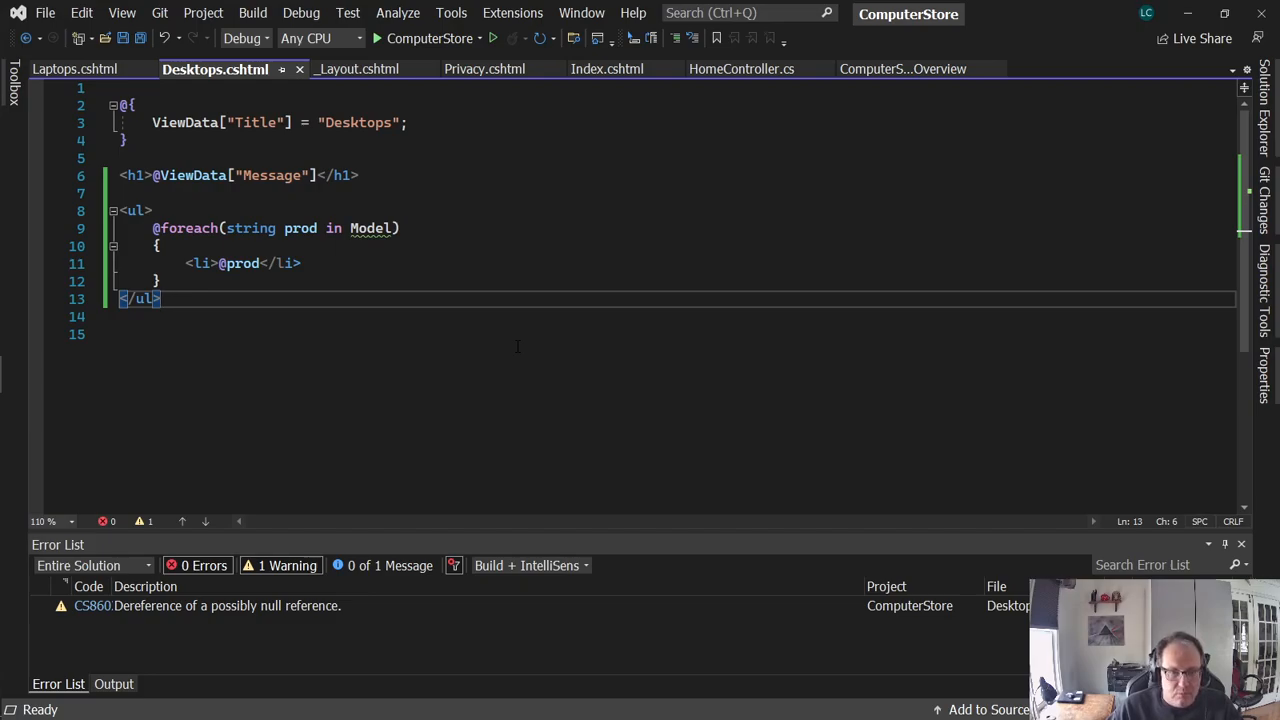
pyautogui.moveTo(472, 186)
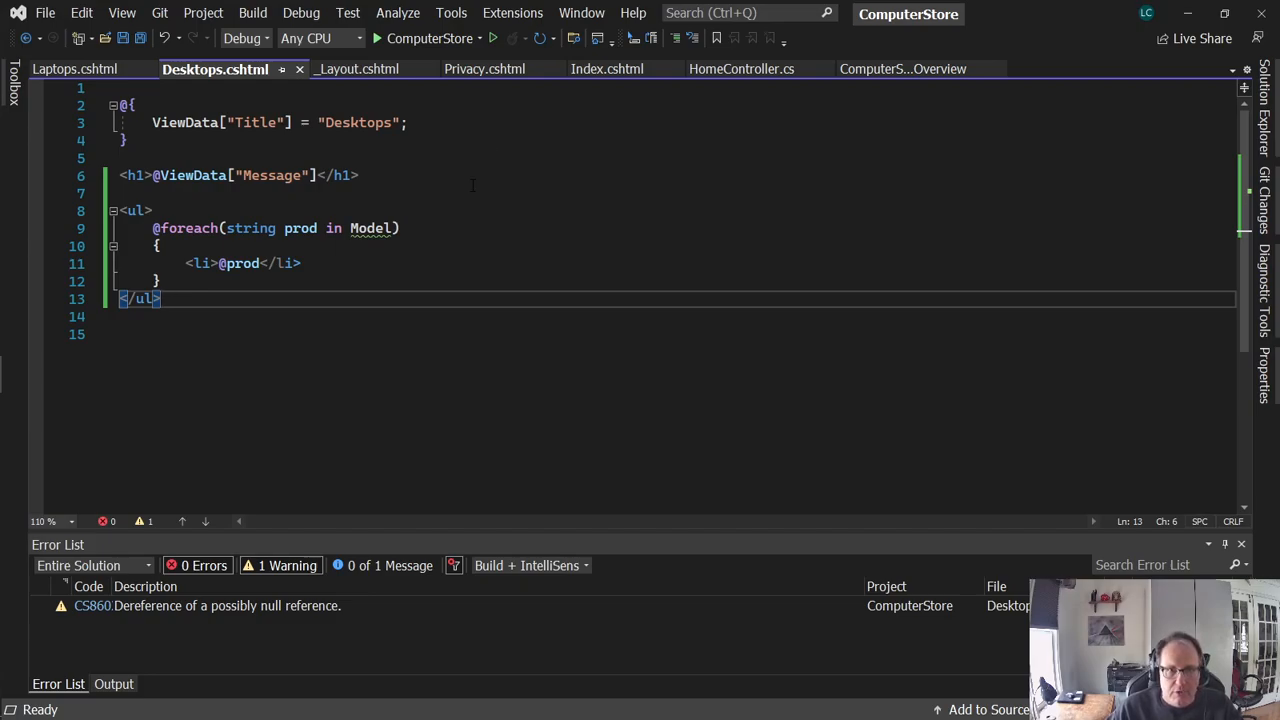
pyautogui.moveTo(454, 211)
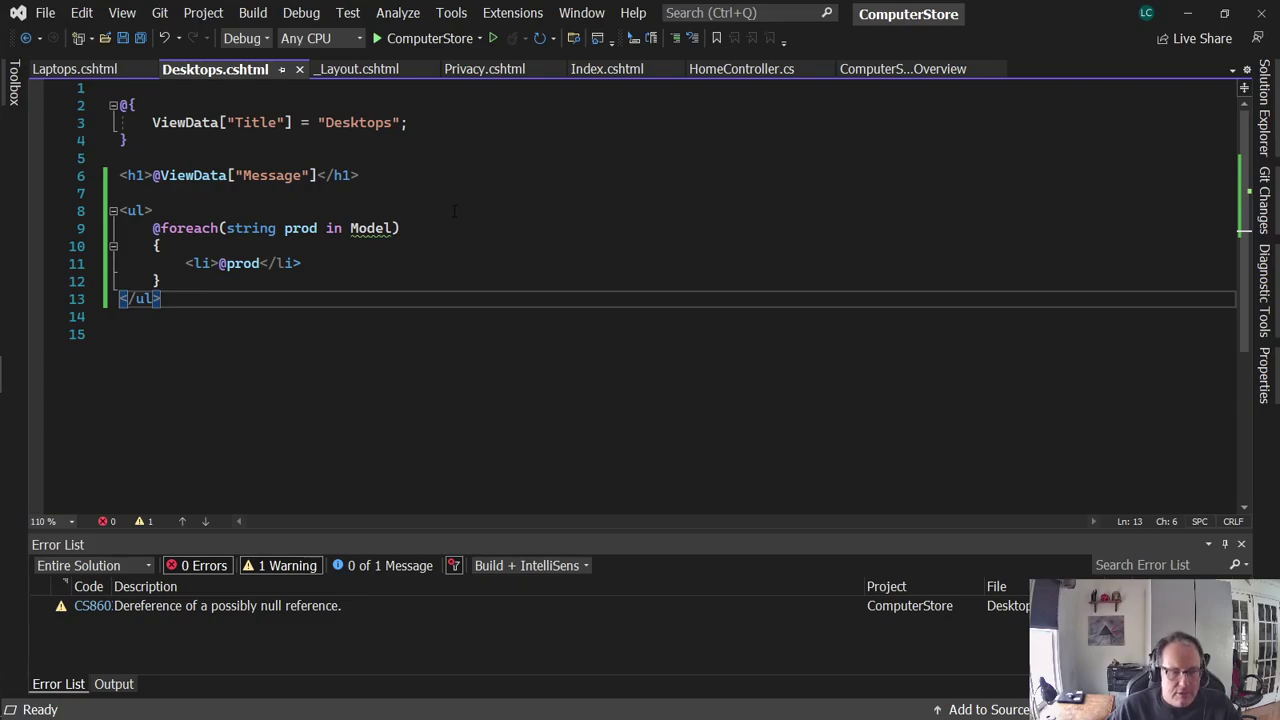